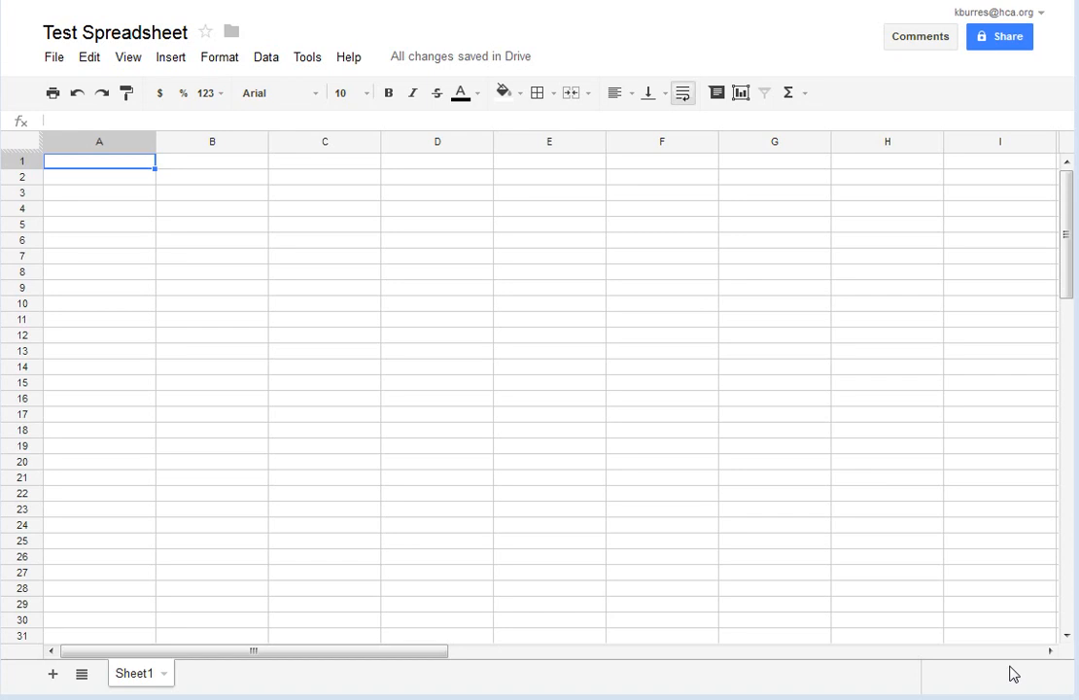
mouse_move(335, 392)
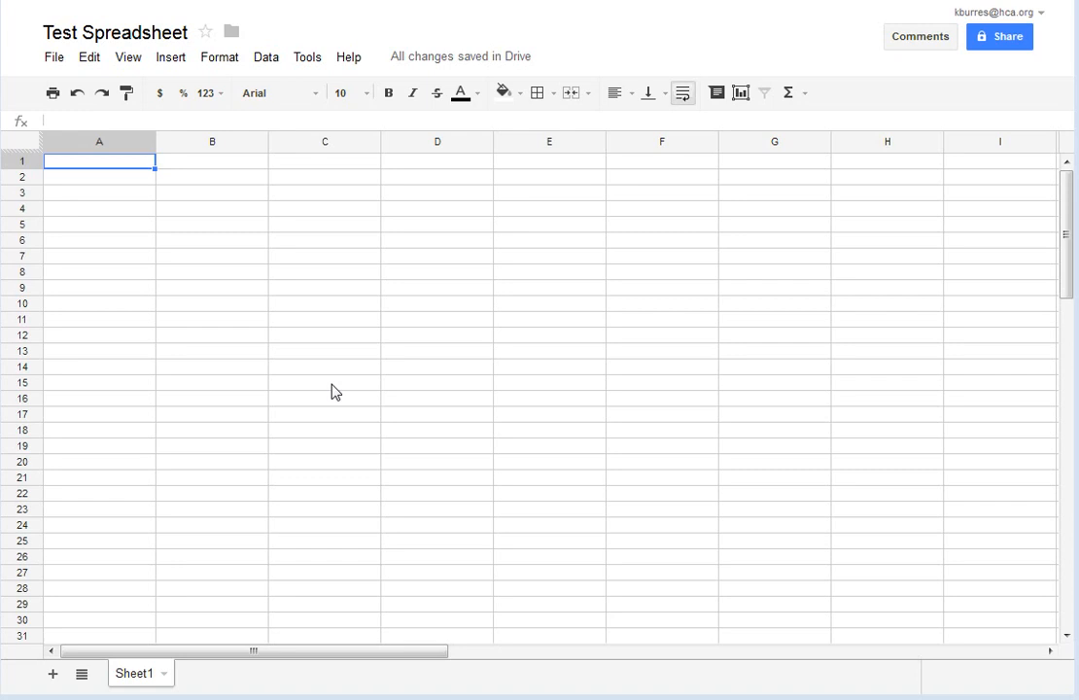
mouse_move(273, 365)
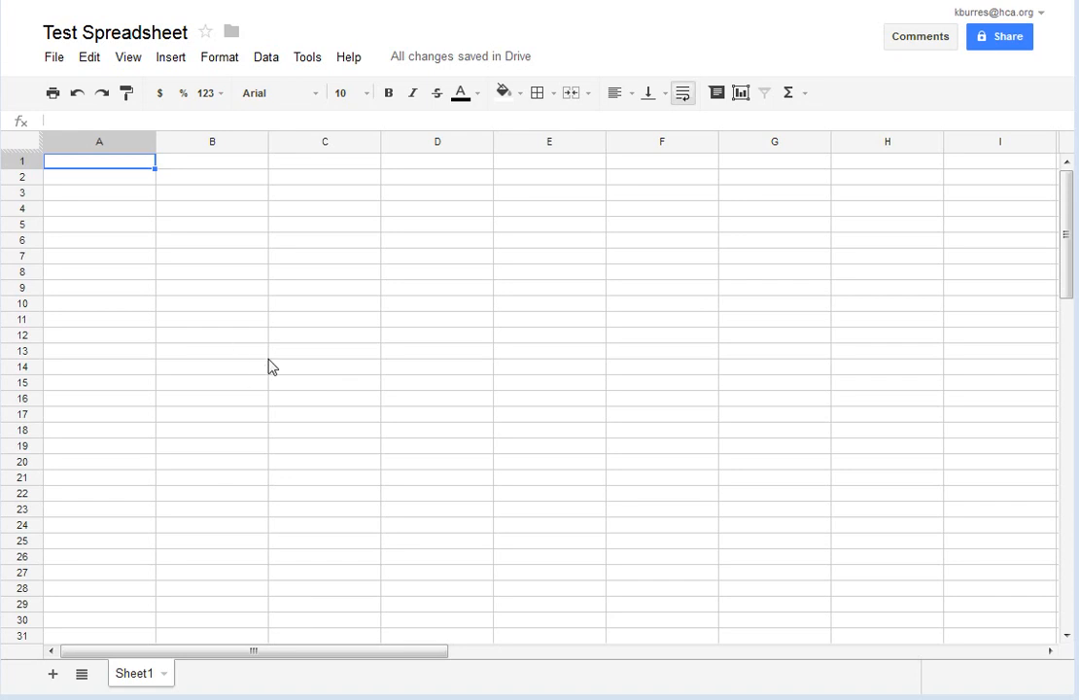
mouse_move(405, 378)
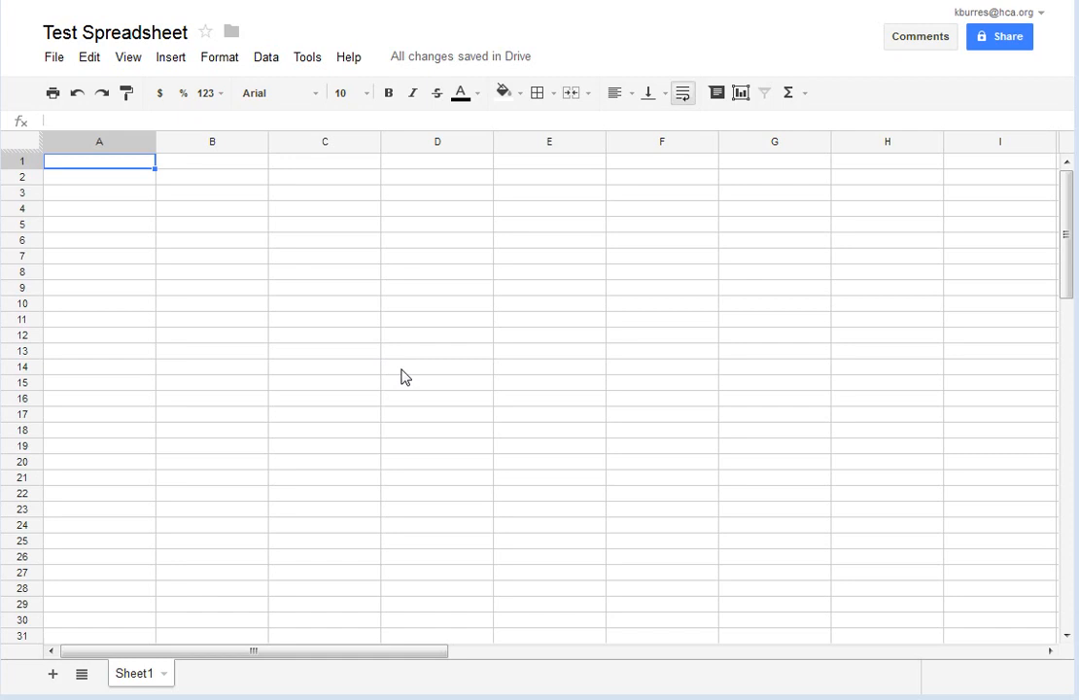
mouse_move(434, 323)
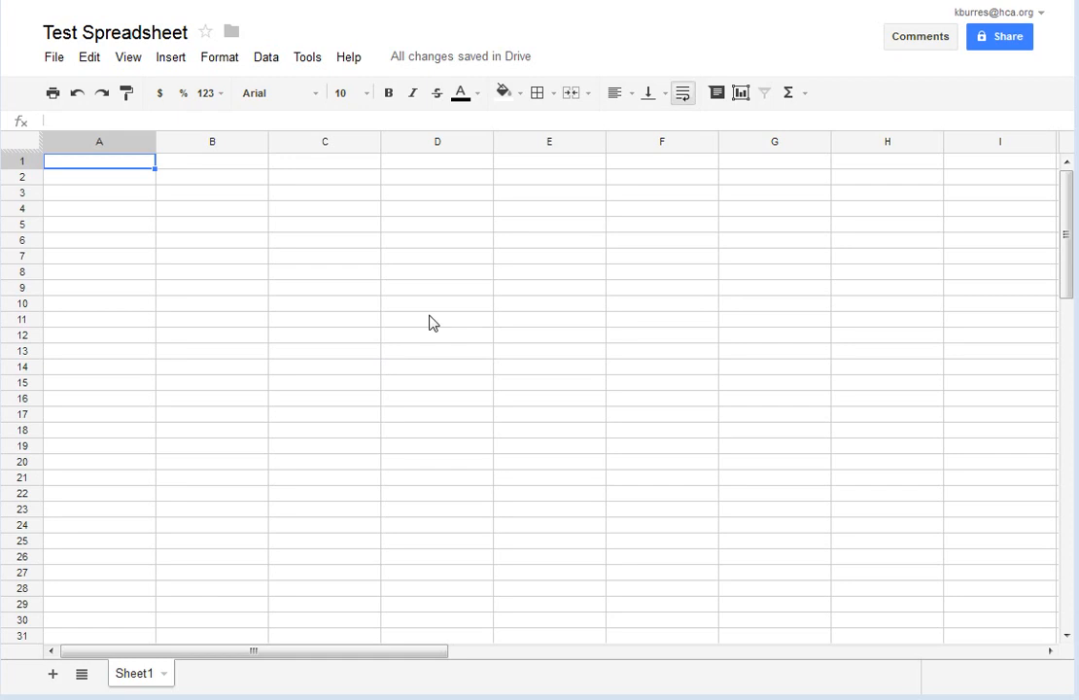
mouse_move(416, 378)
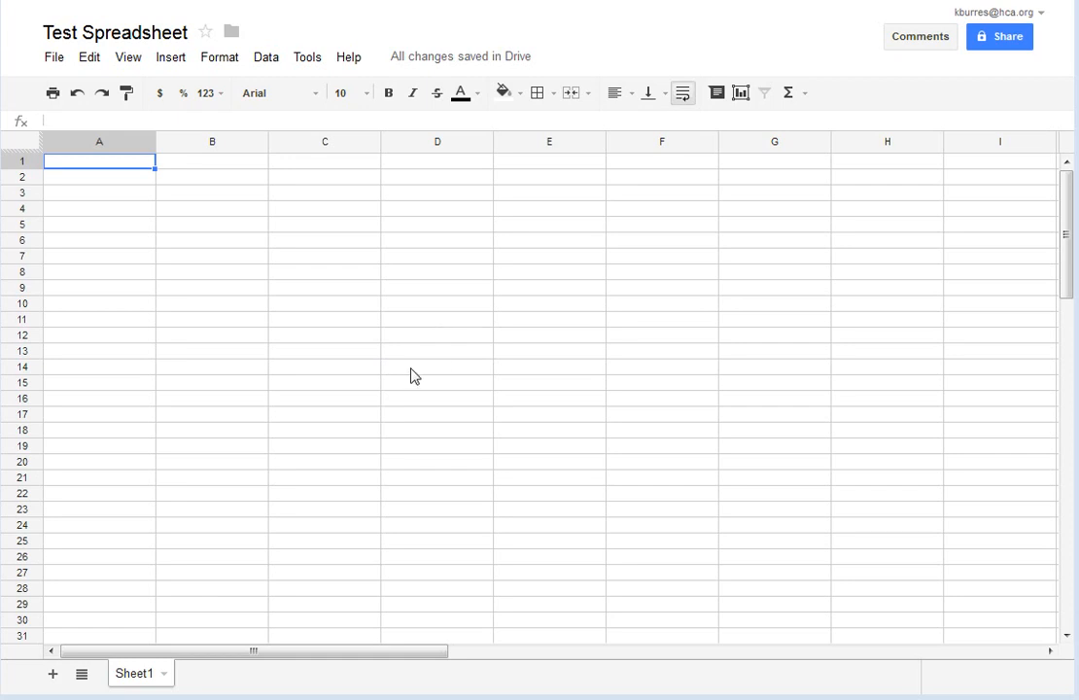
mouse_move(212, 265)
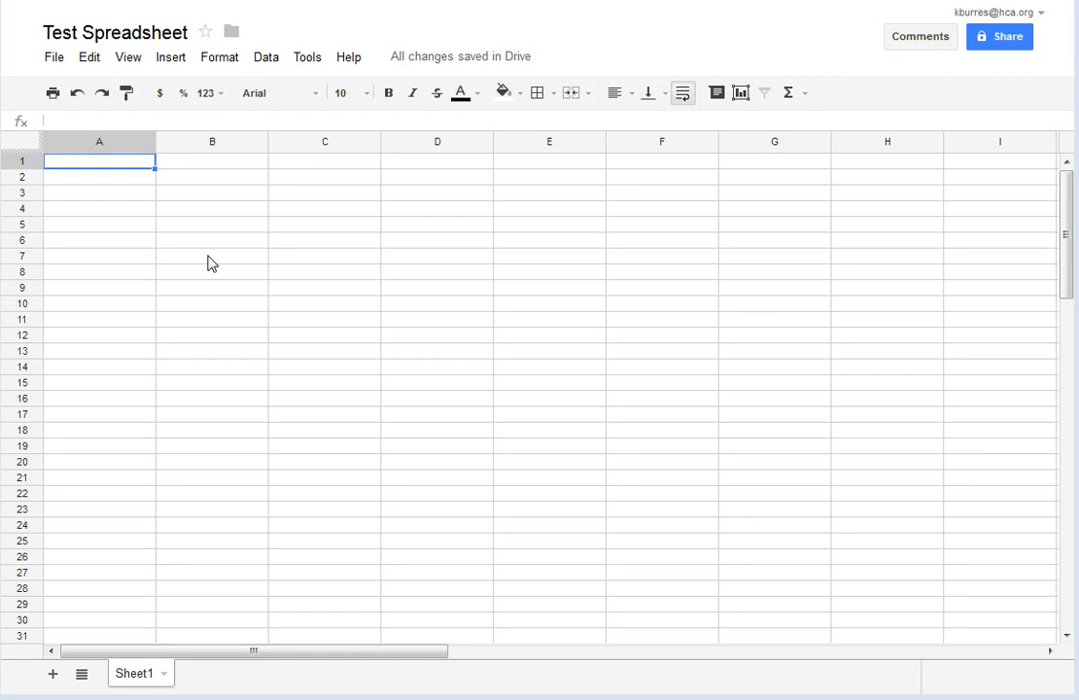
mouse_move(217, 241)
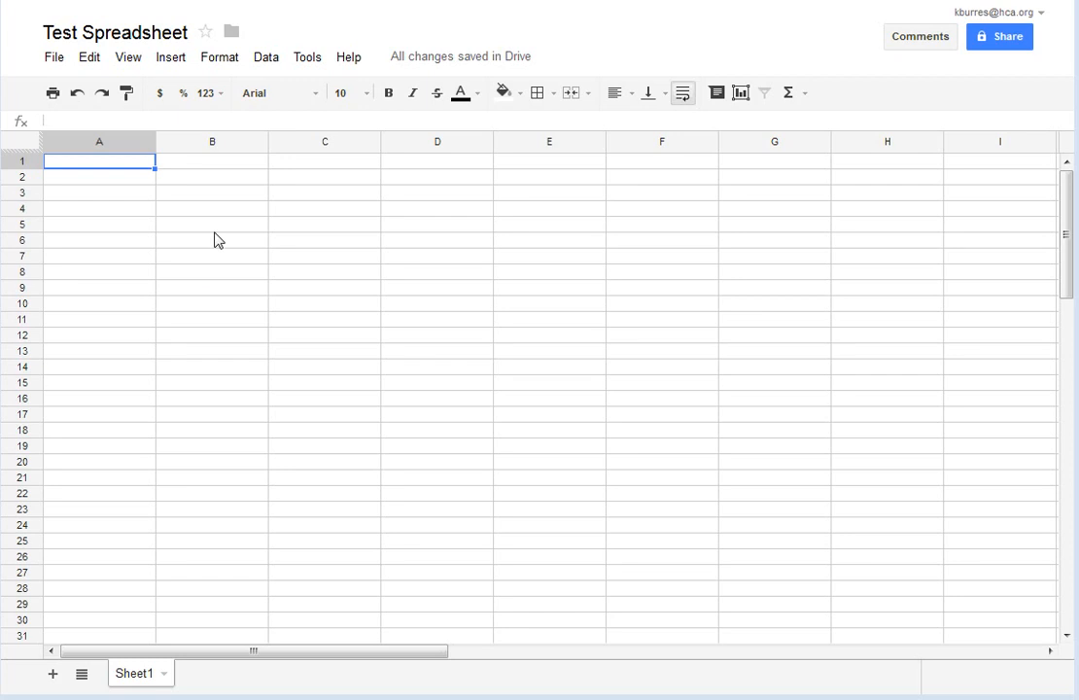
mouse_move(269, 272)
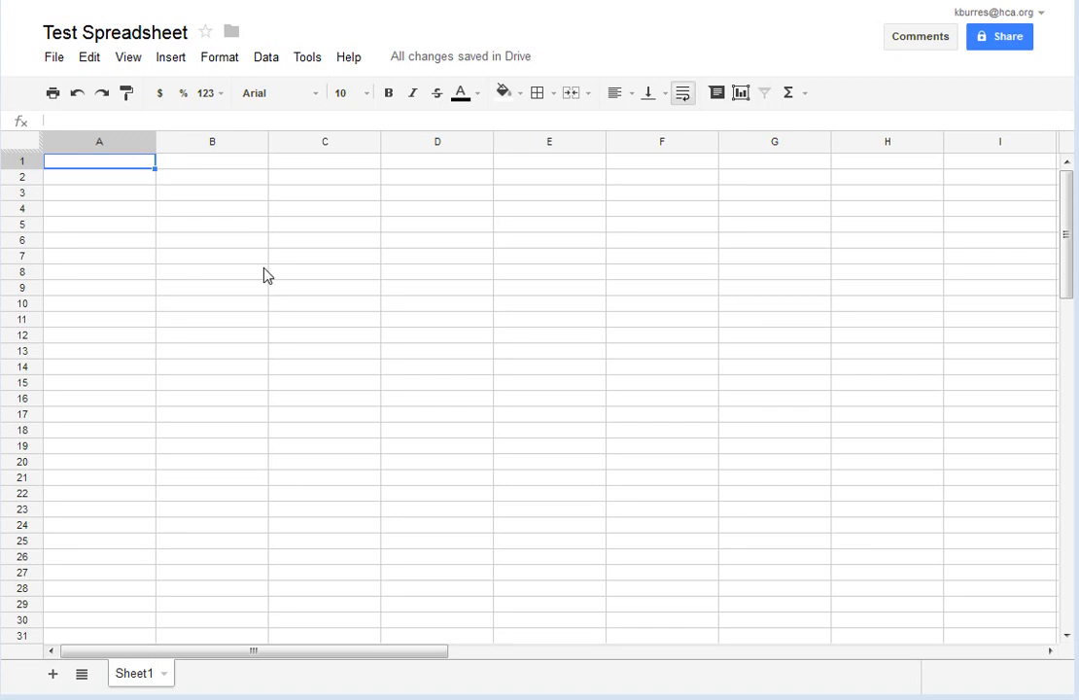
mouse_move(280, 284)
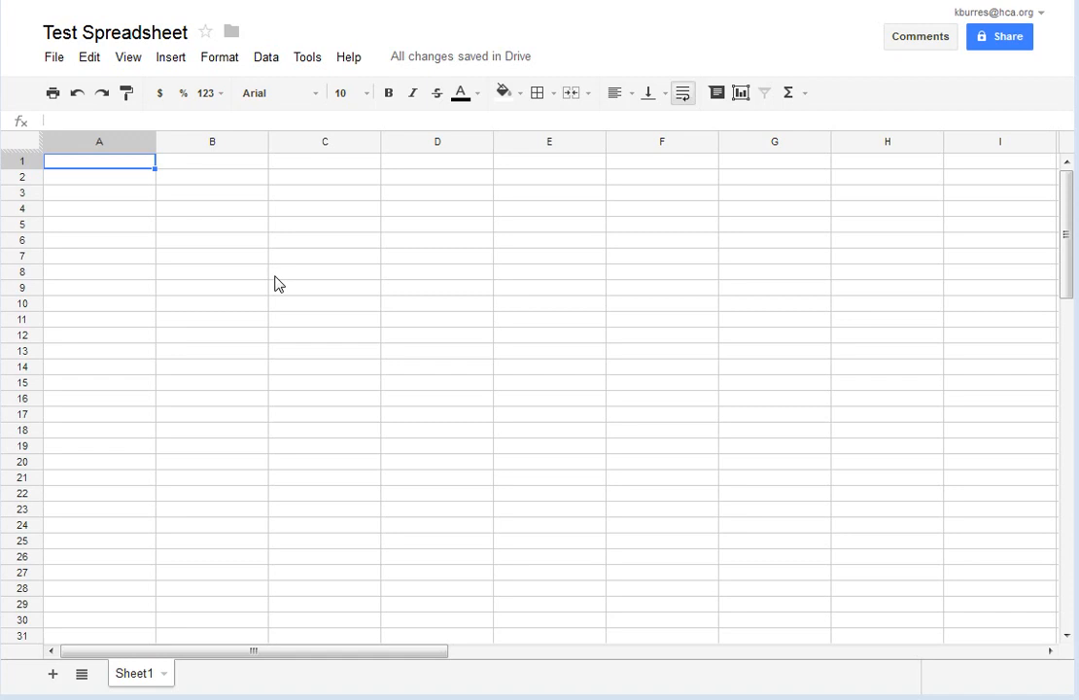
mouse_move(160, 311)
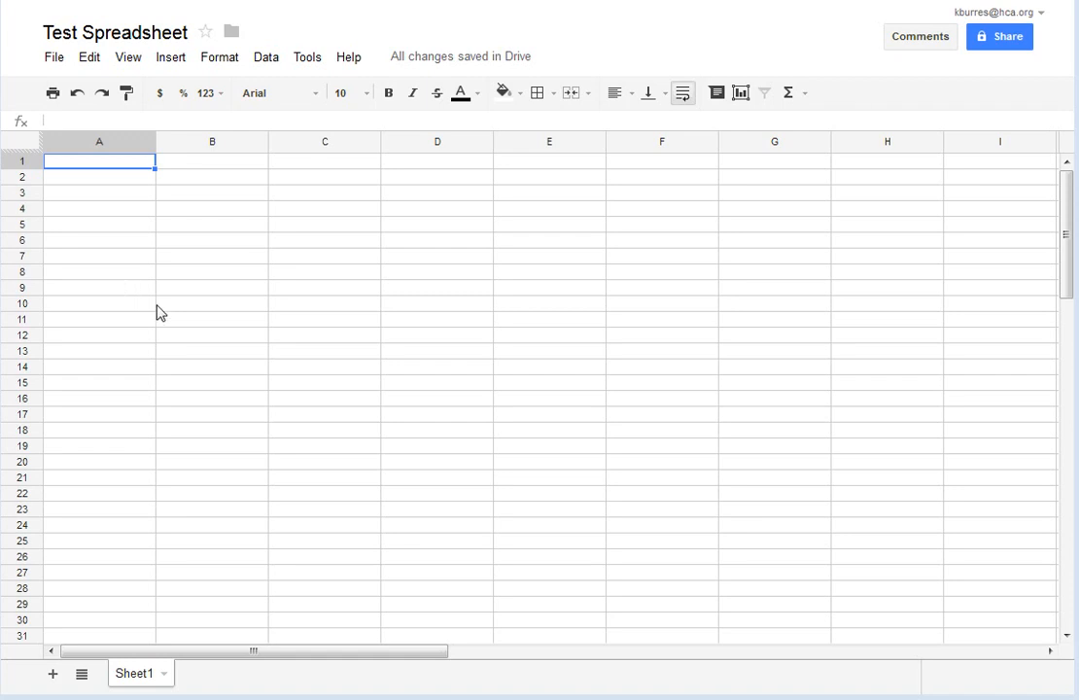
mouse_move(270, 346)
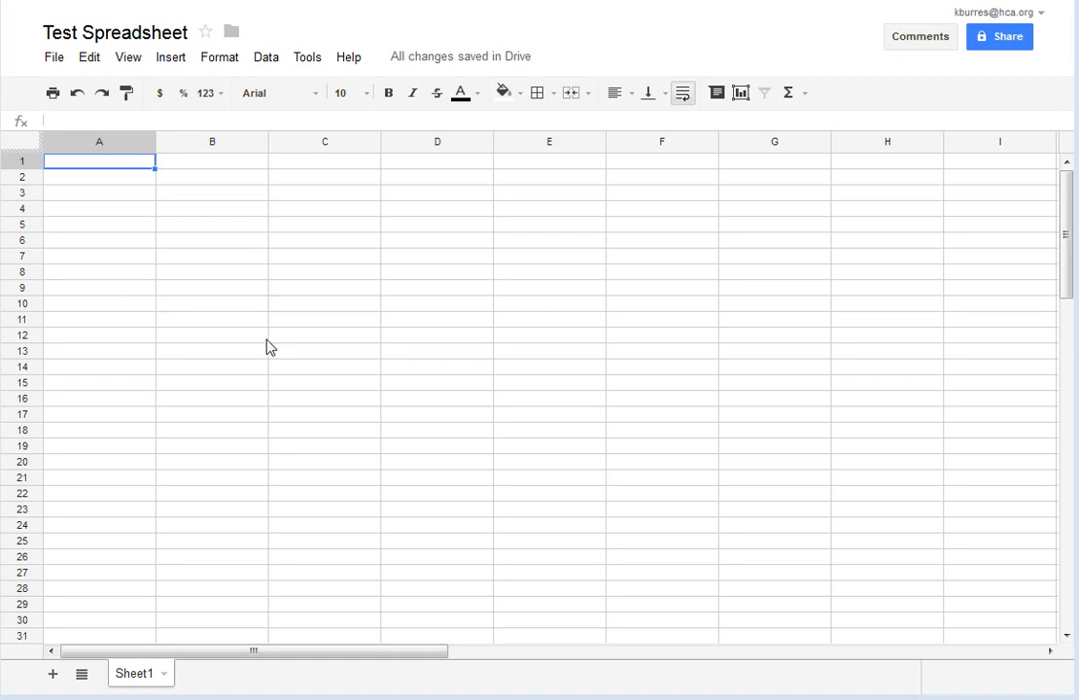
mouse_move(288, 364)
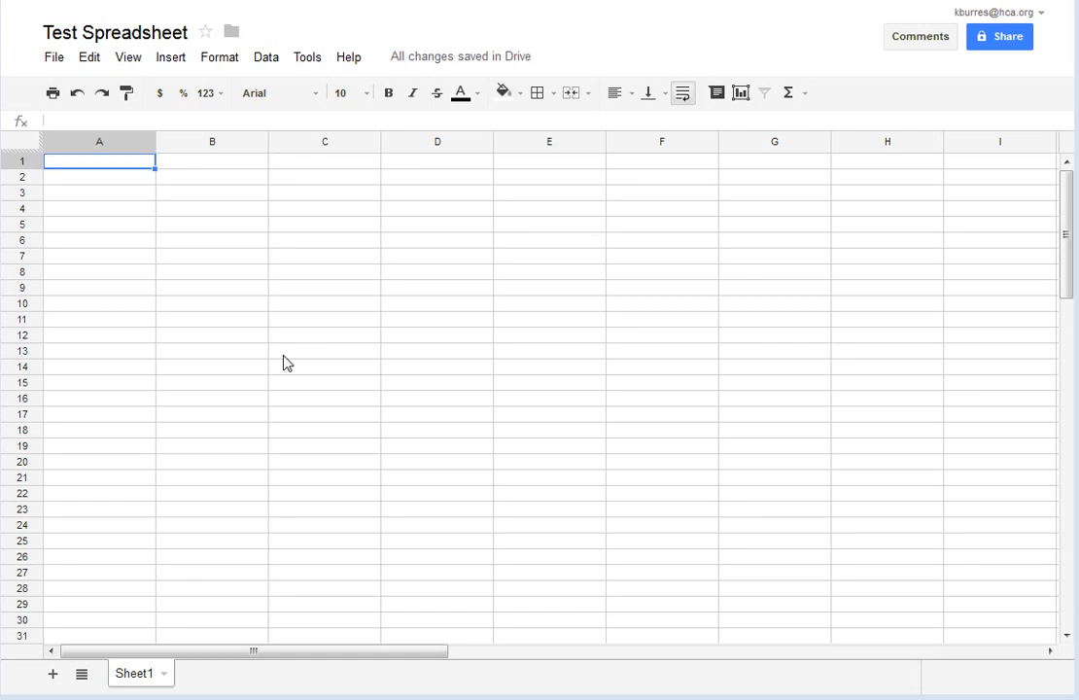
mouse_move(326, 164)
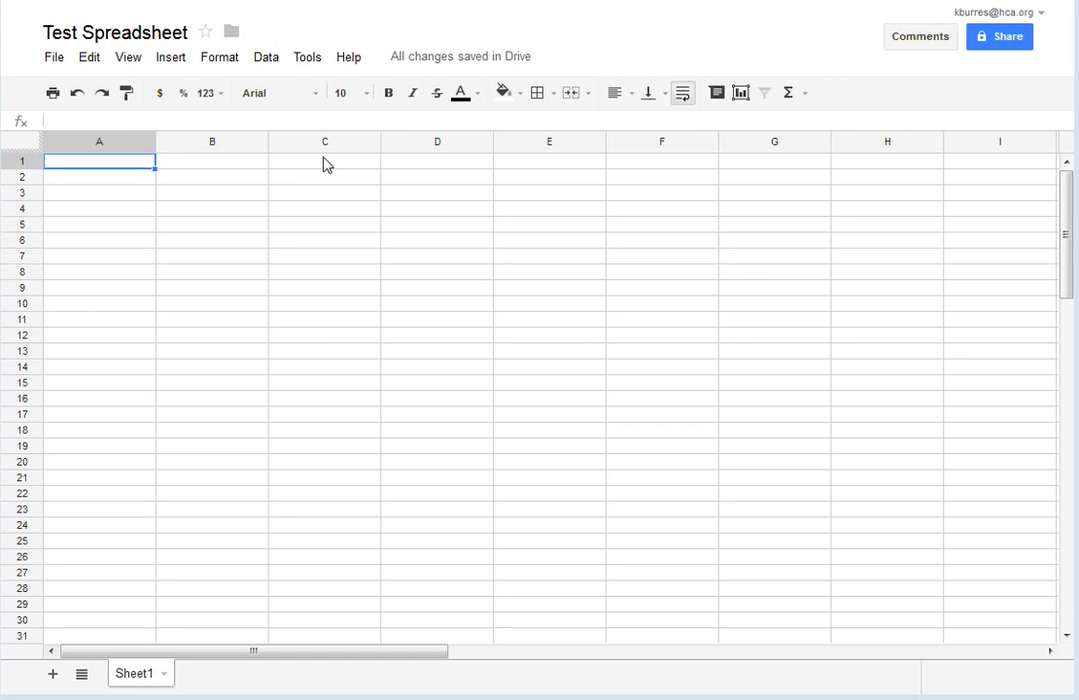
mouse_move(762, 307)
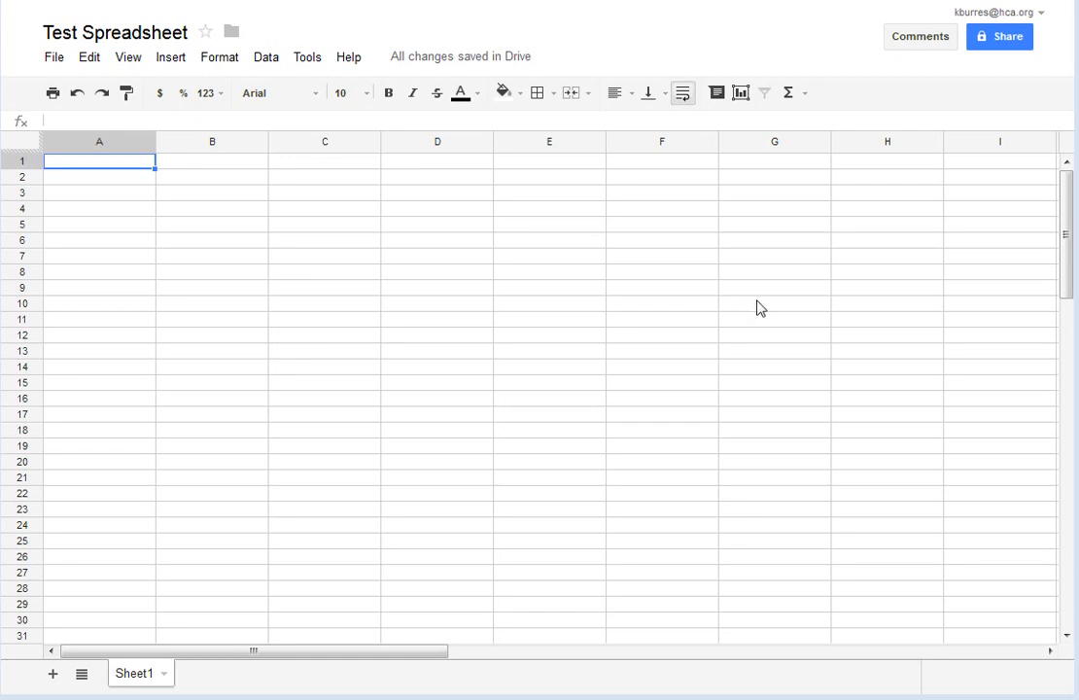
mouse_move(217, 288)
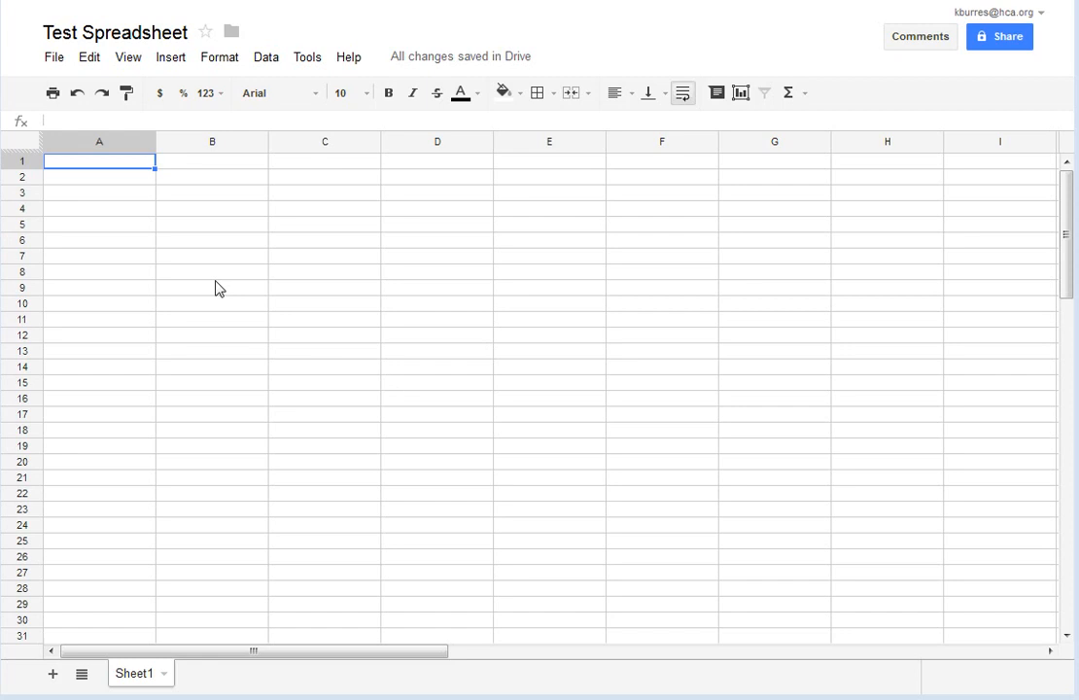
mouse_move(325, 241)
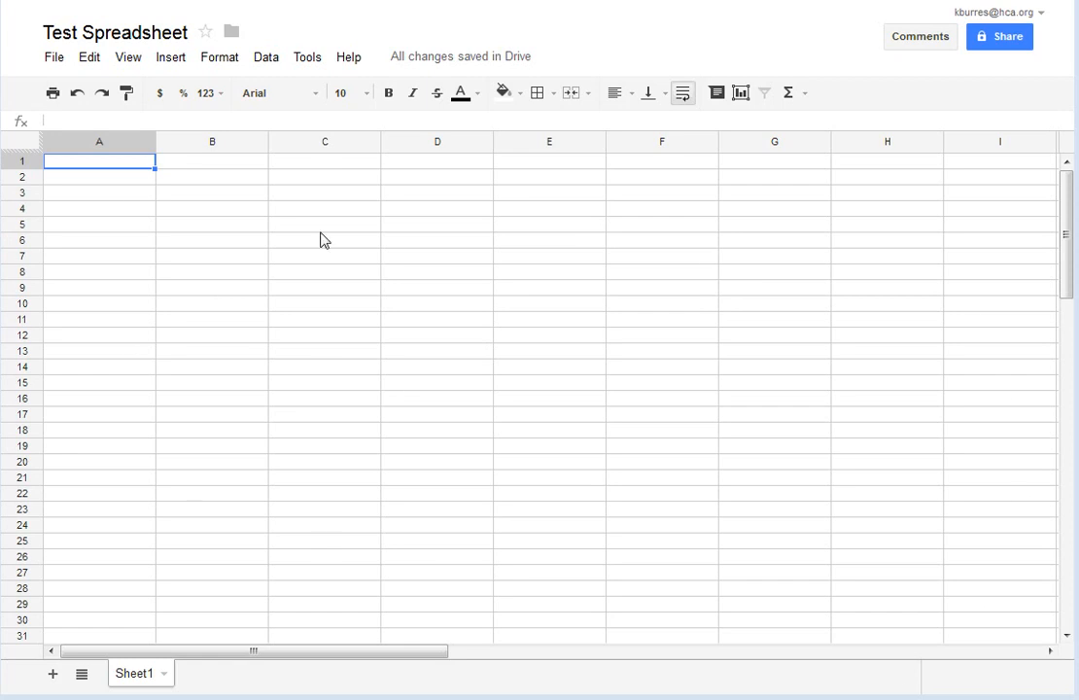
mouse_move(140, 369)
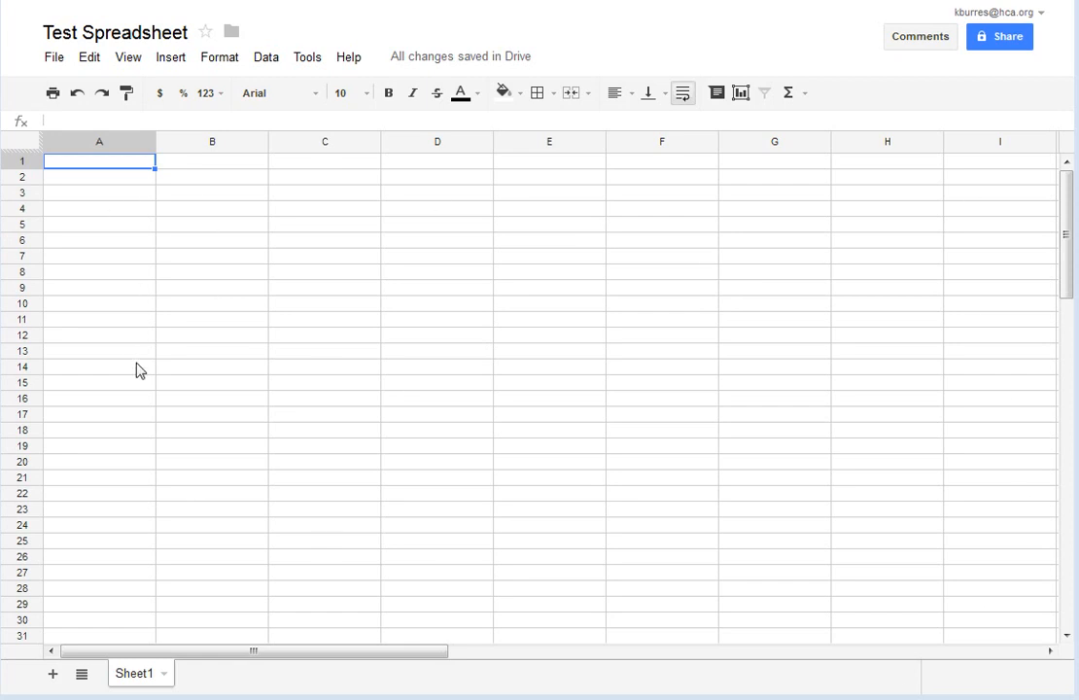
mouse_move(116, 173)
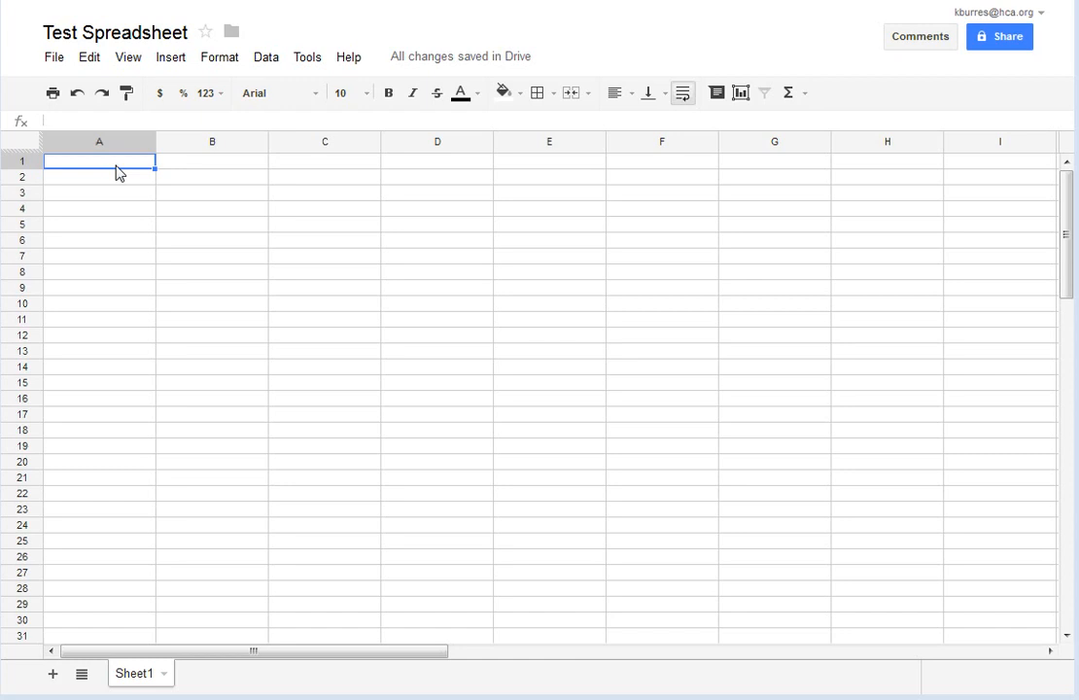
mouse_move(181, 199)
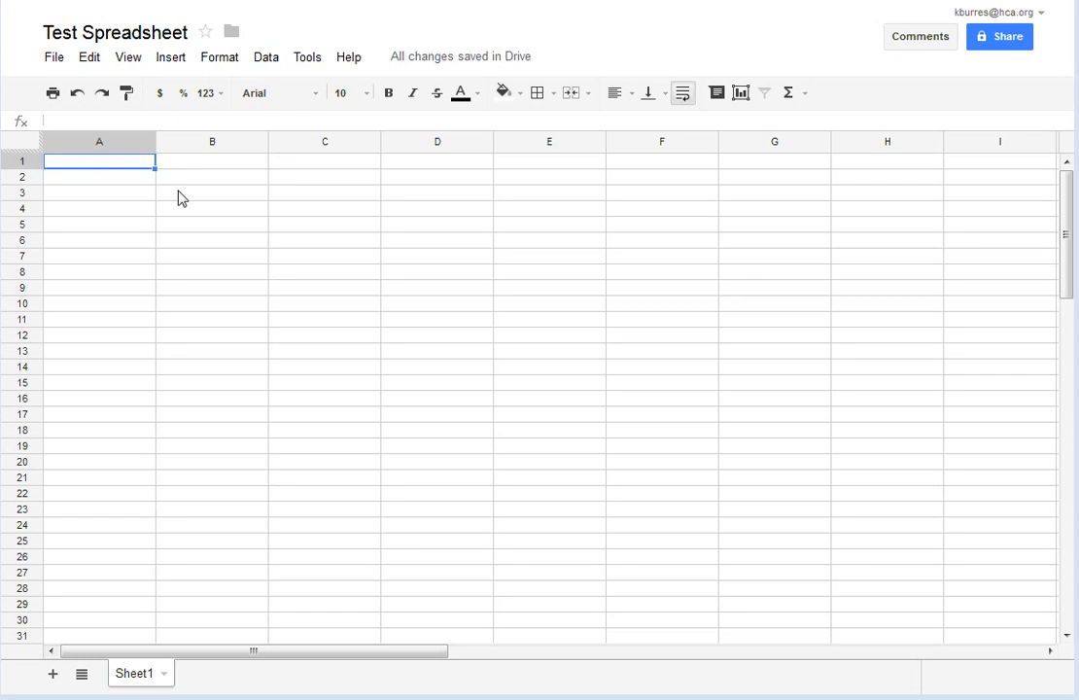
mouse_move(118, 189)
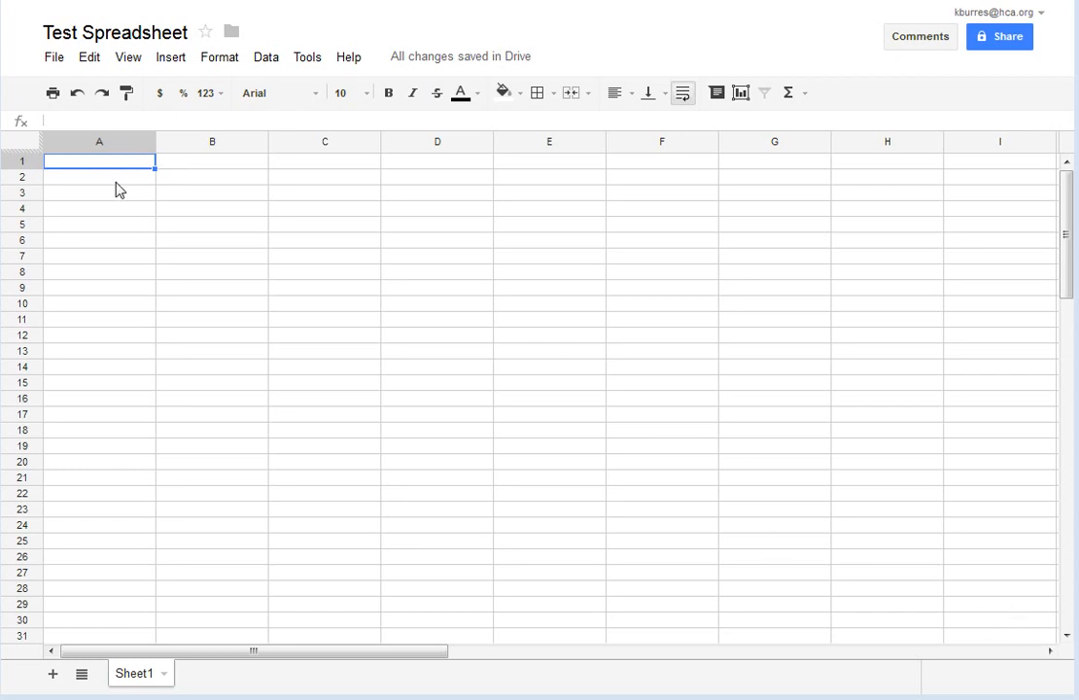
mouse_move(261, 245)
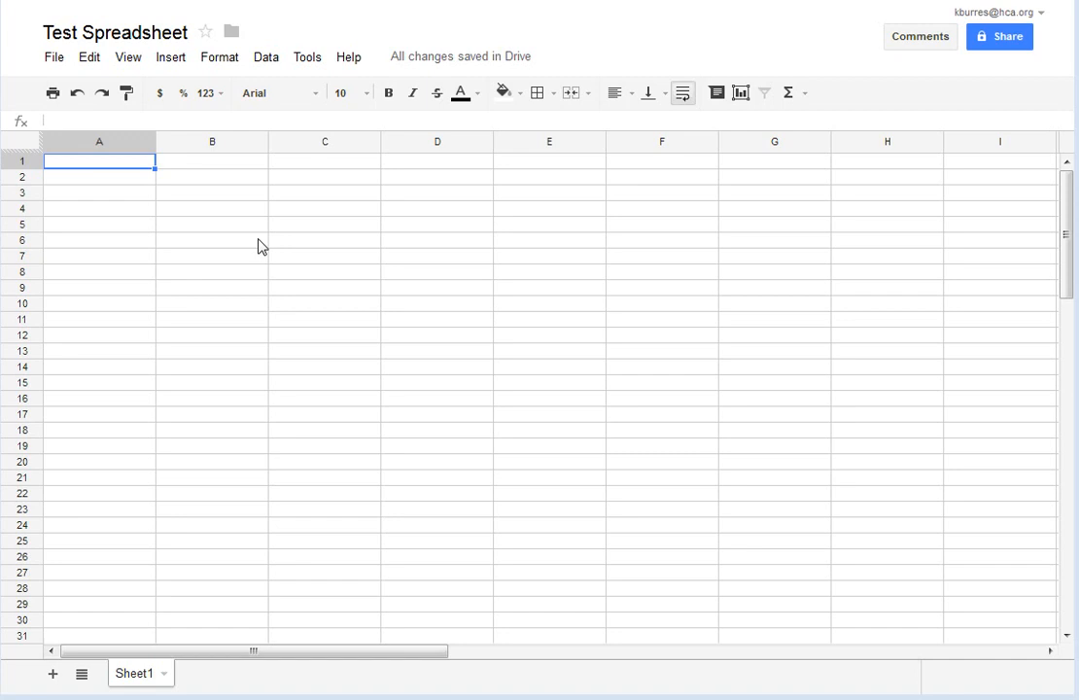
mouse_move(97, 210)
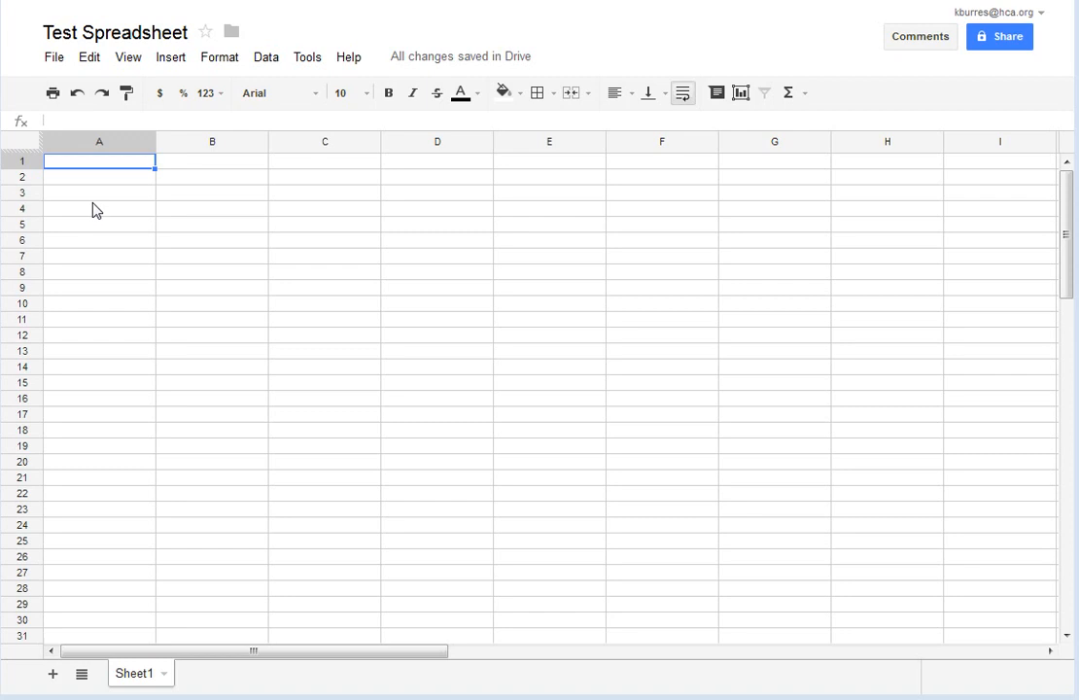
mouse_move(111, 183)
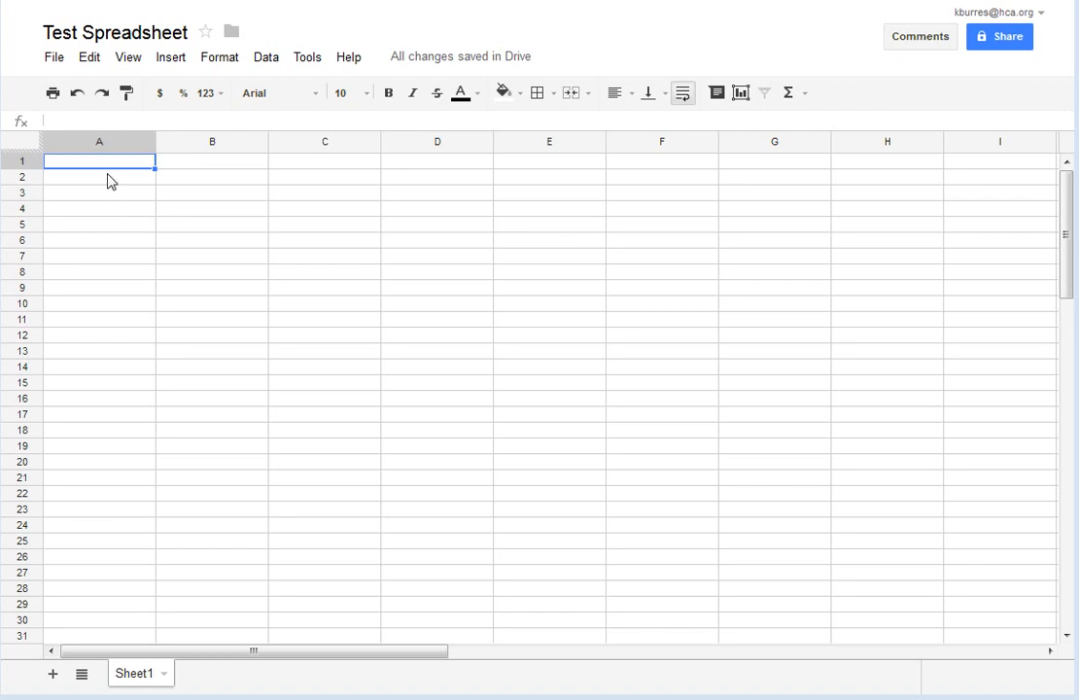
mouse_move(144, 206)
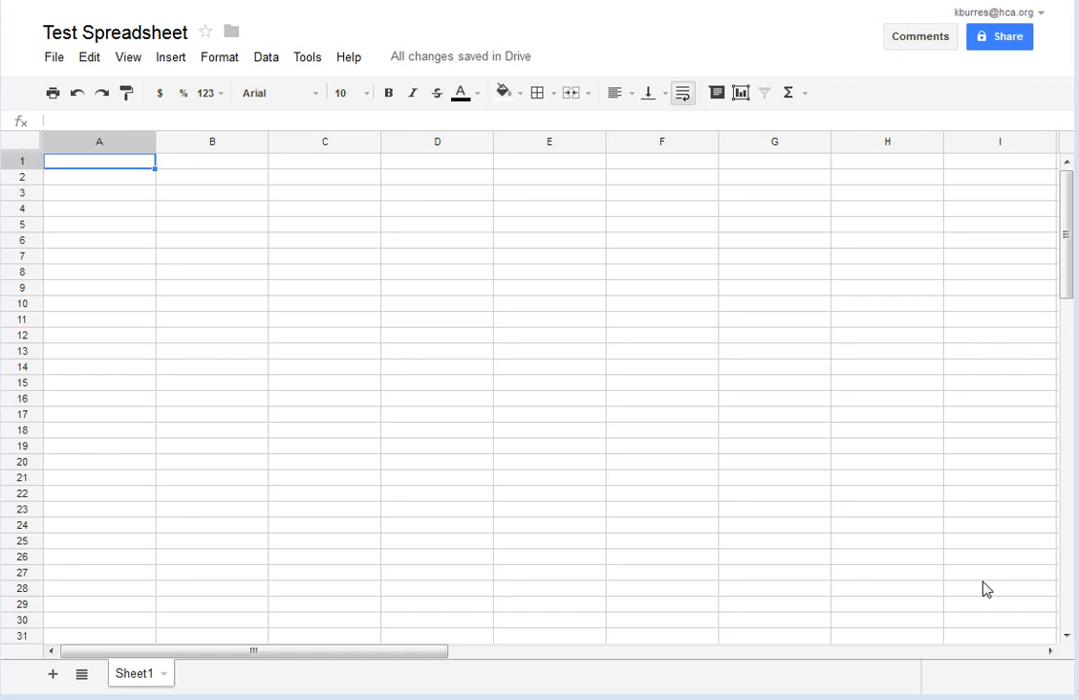
mouse_move(739, 369)
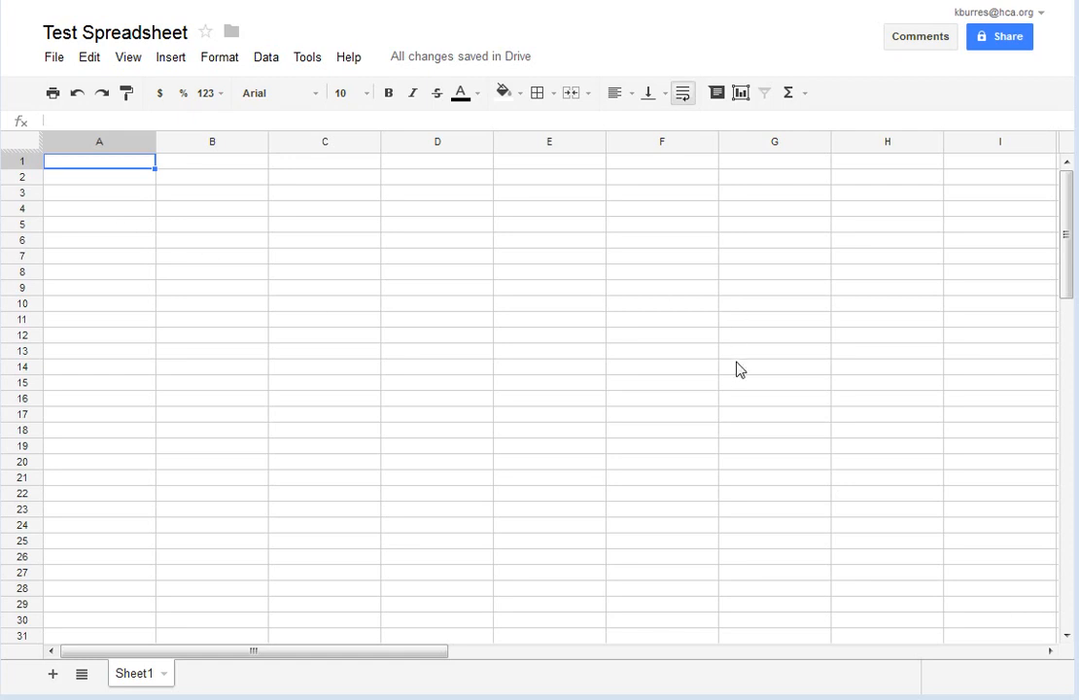
mouse_move(194, 249)
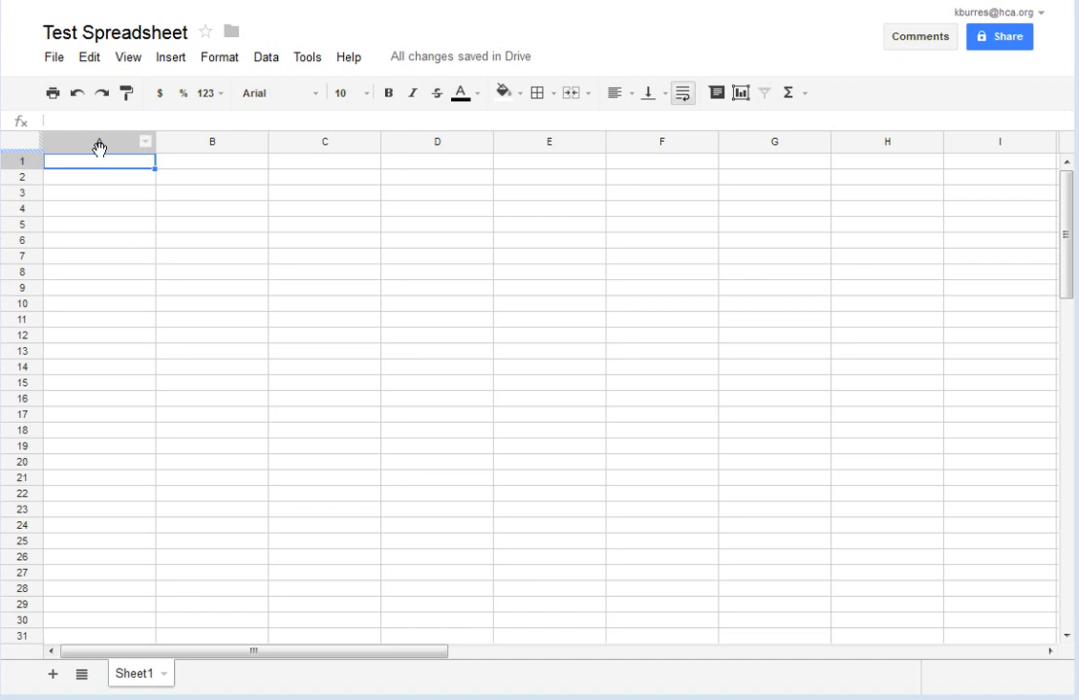
mouse_move(105, 156)
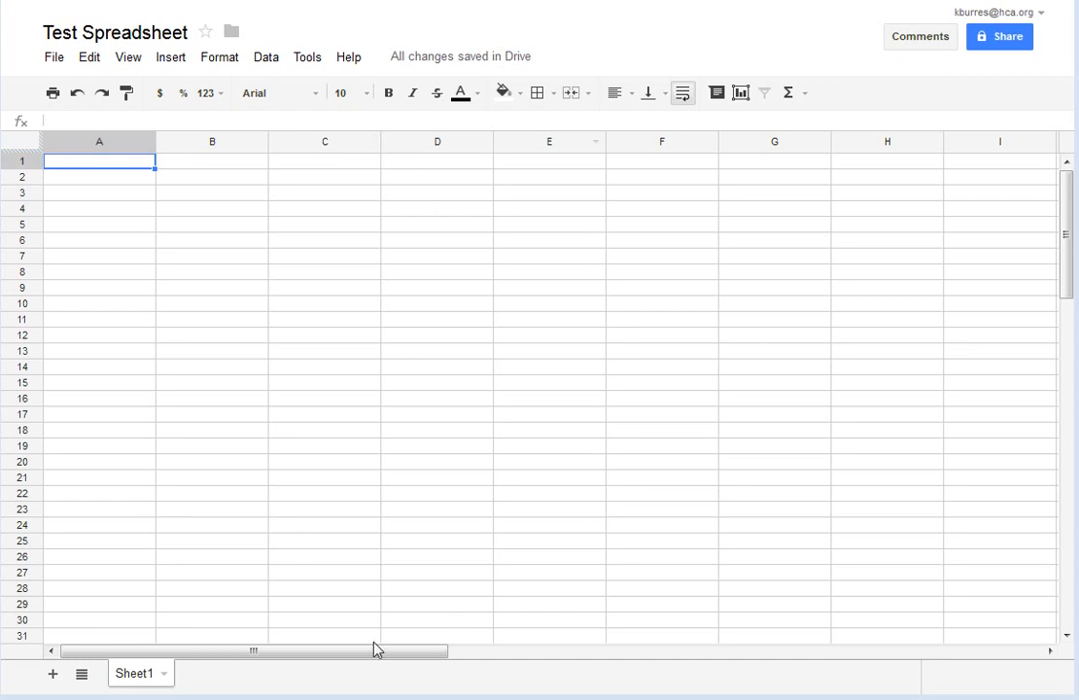
Step: Enter 'Day' in B3 and 'Earn' in C3, then move to B4 for the weekdays
scroll("right", 3)
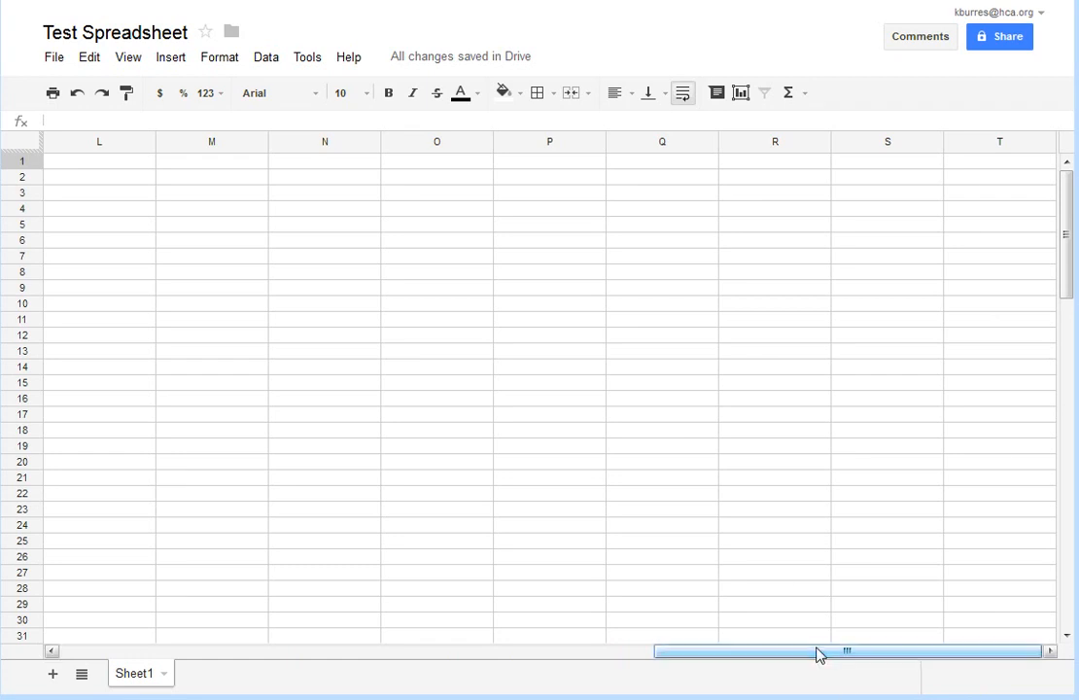
left_click_drag(846, 649, 253, 649)
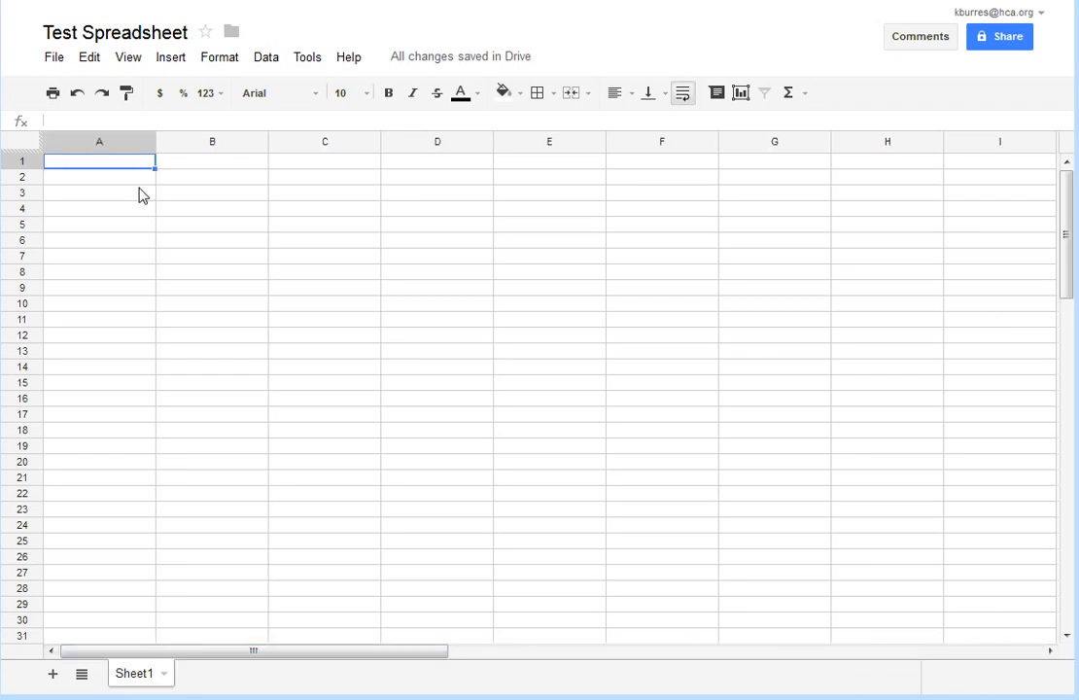
mouse_move(31, 229)
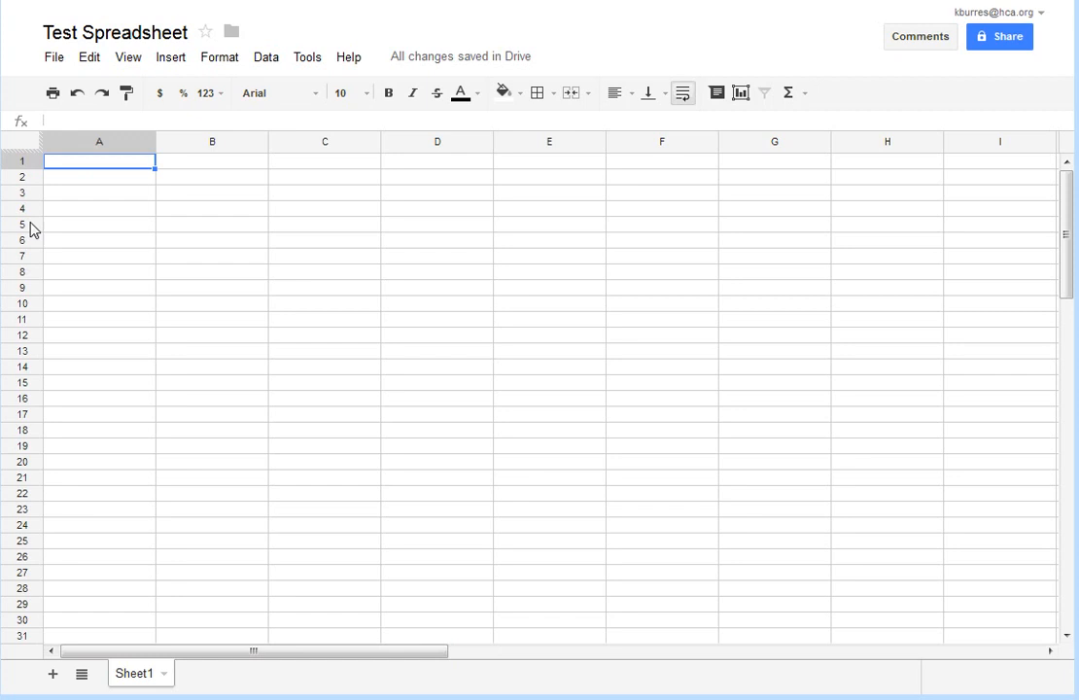
mouse_move(54, 315)
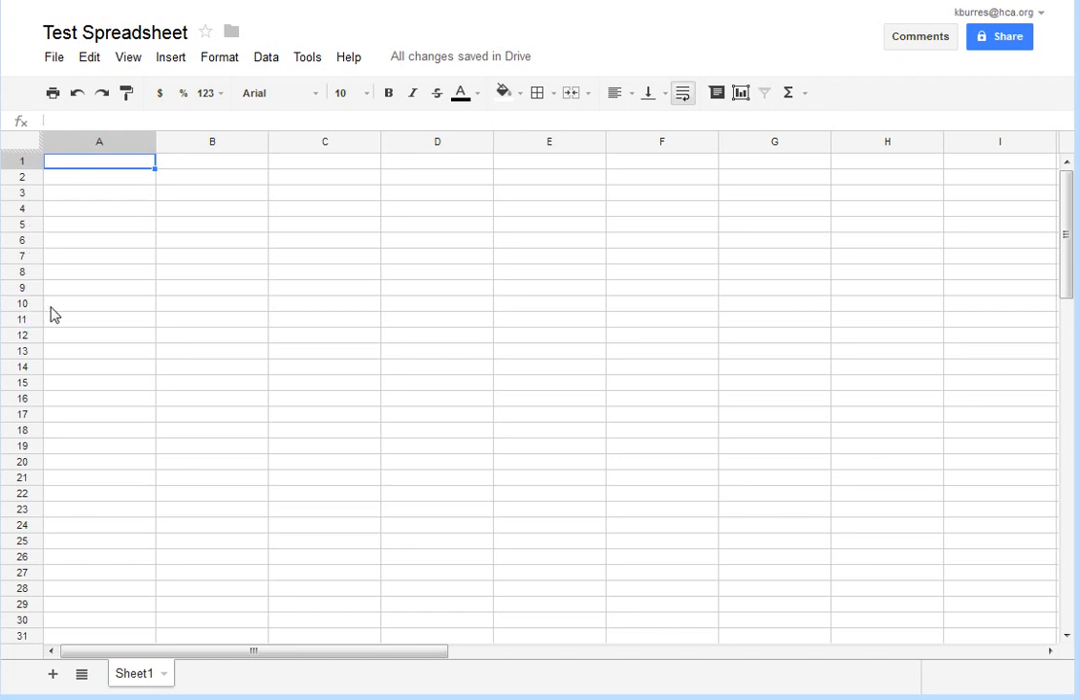
mouse_move(229, 186)
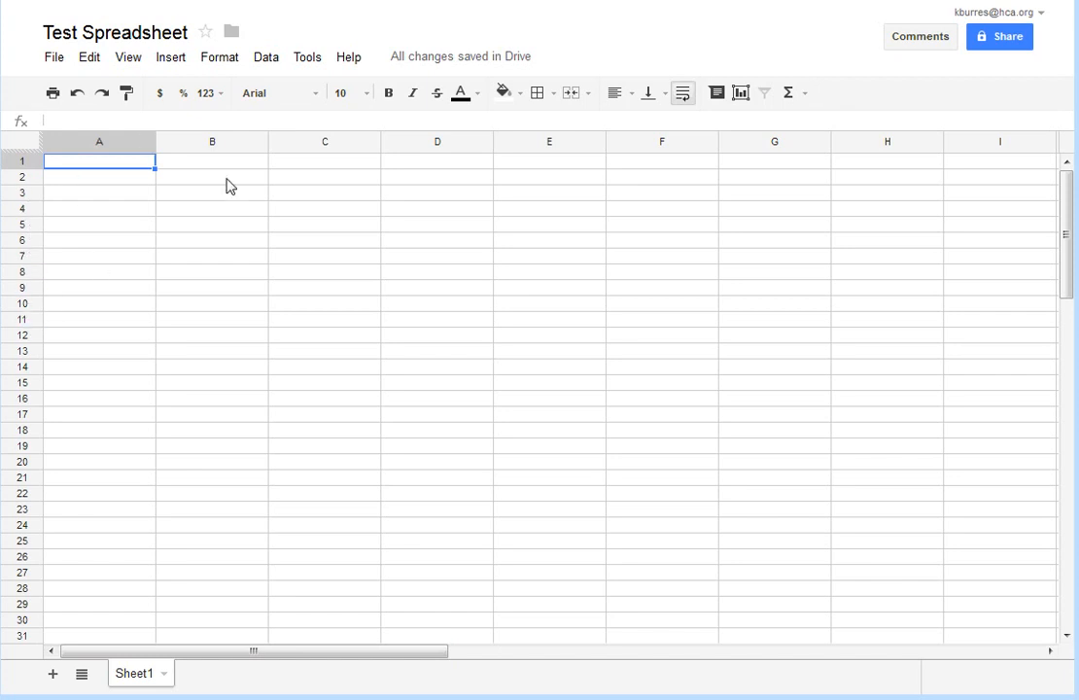
mouse_move(202, 286)
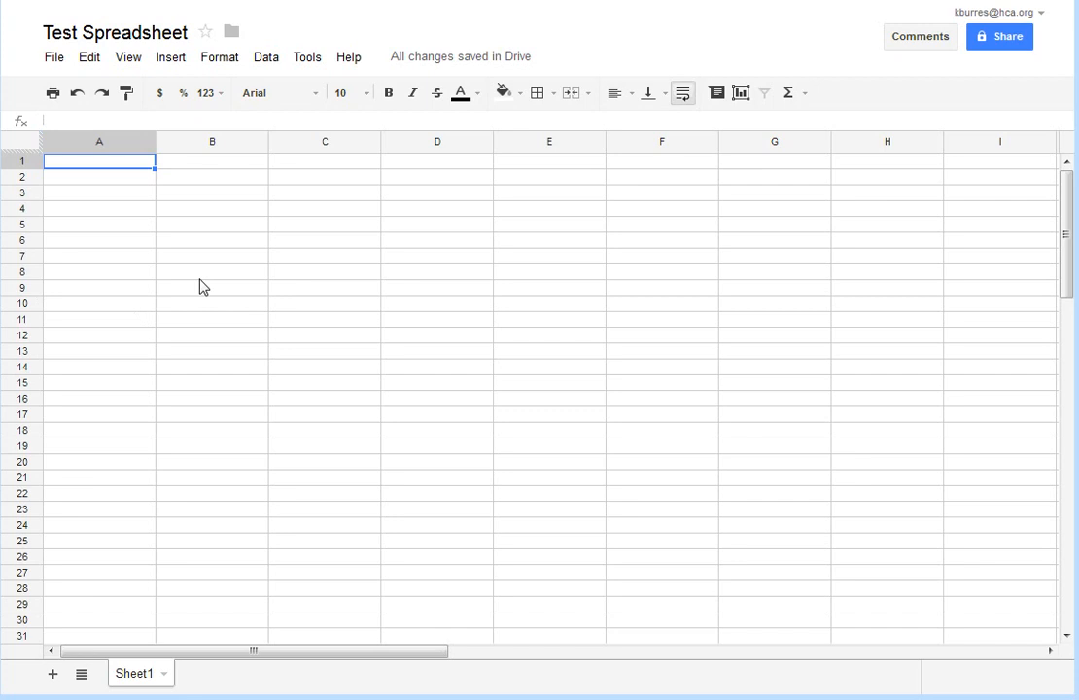
mouse_move(203, 300)
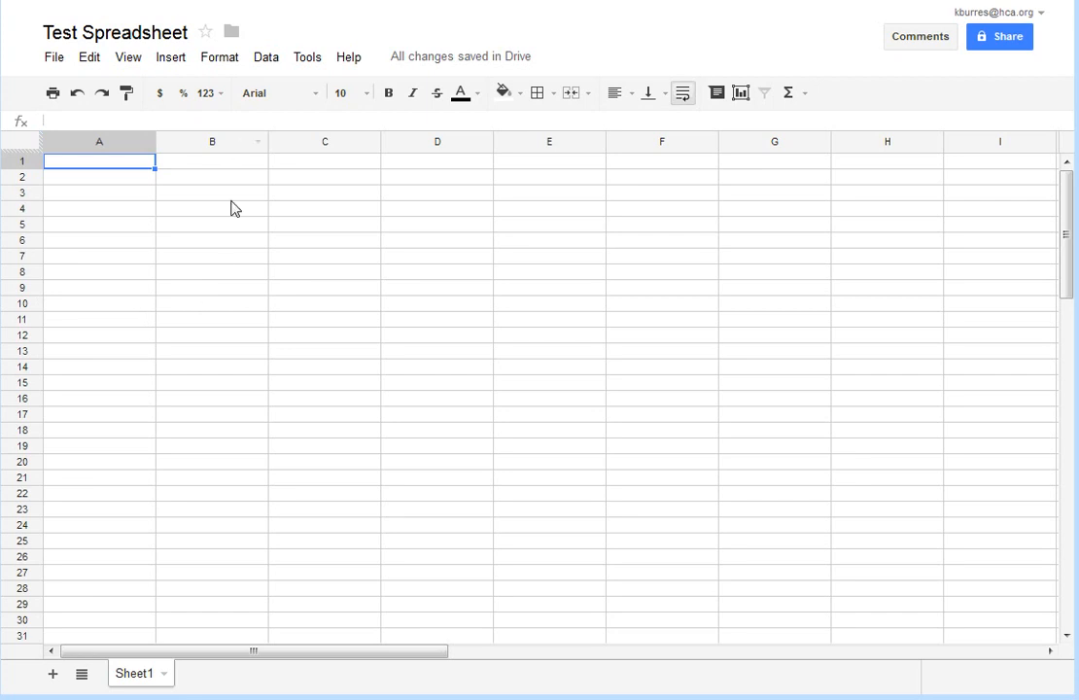
mouse_move(230, 284)
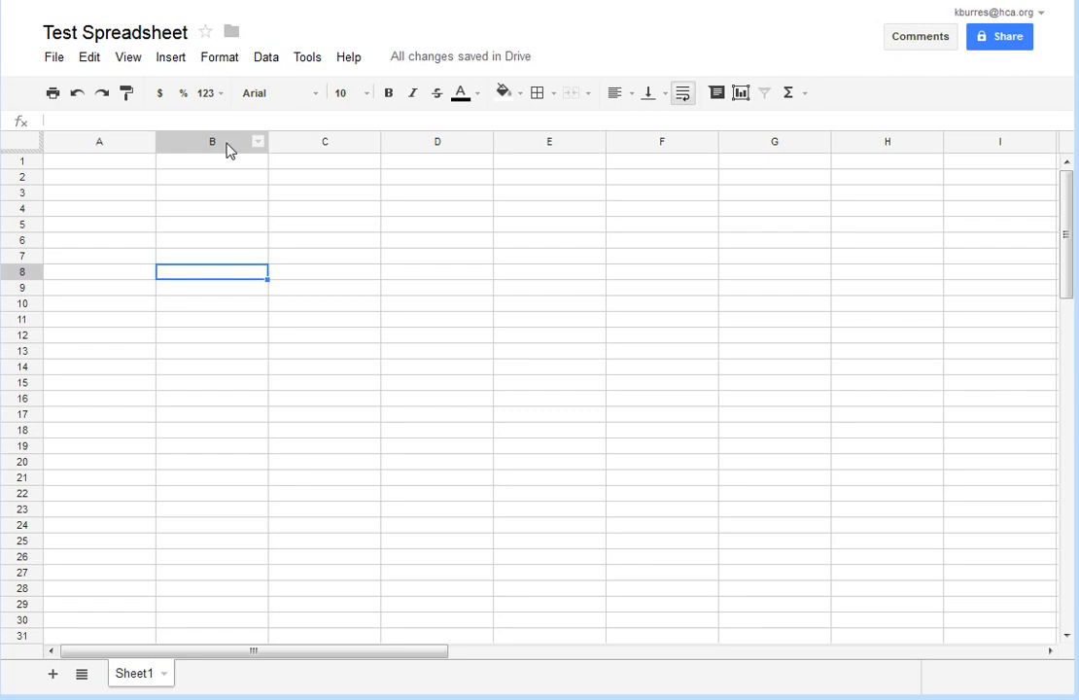
mouse_move(175, 282)
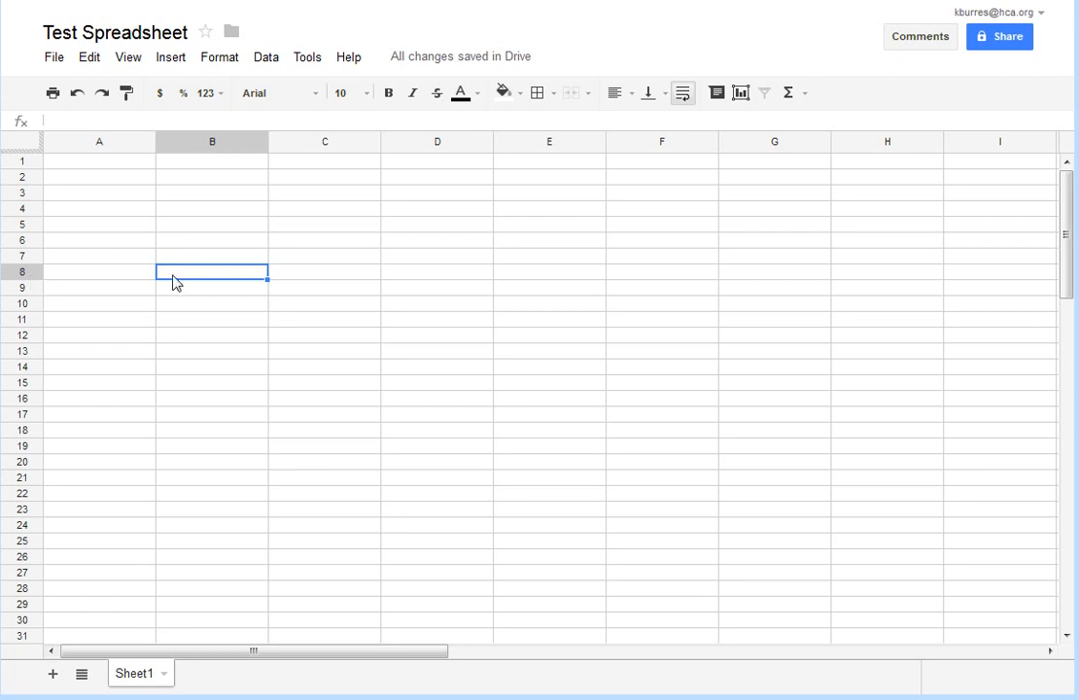
mouse_move(204, 282)
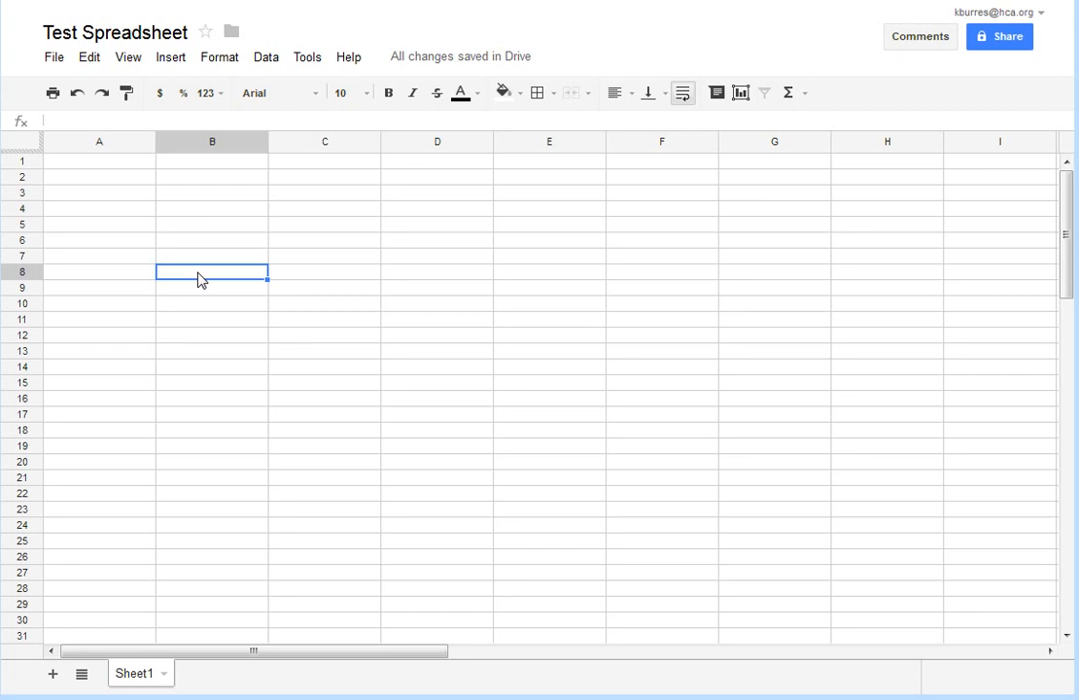
mouse_move(202, 251)
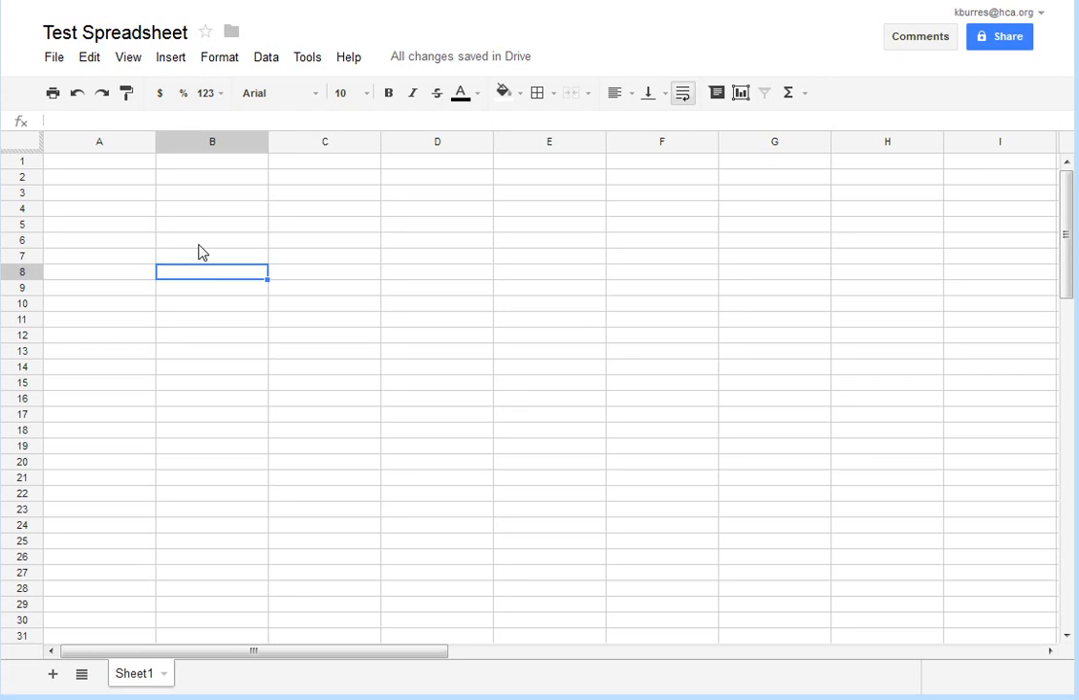
mouse_move(214, 204)
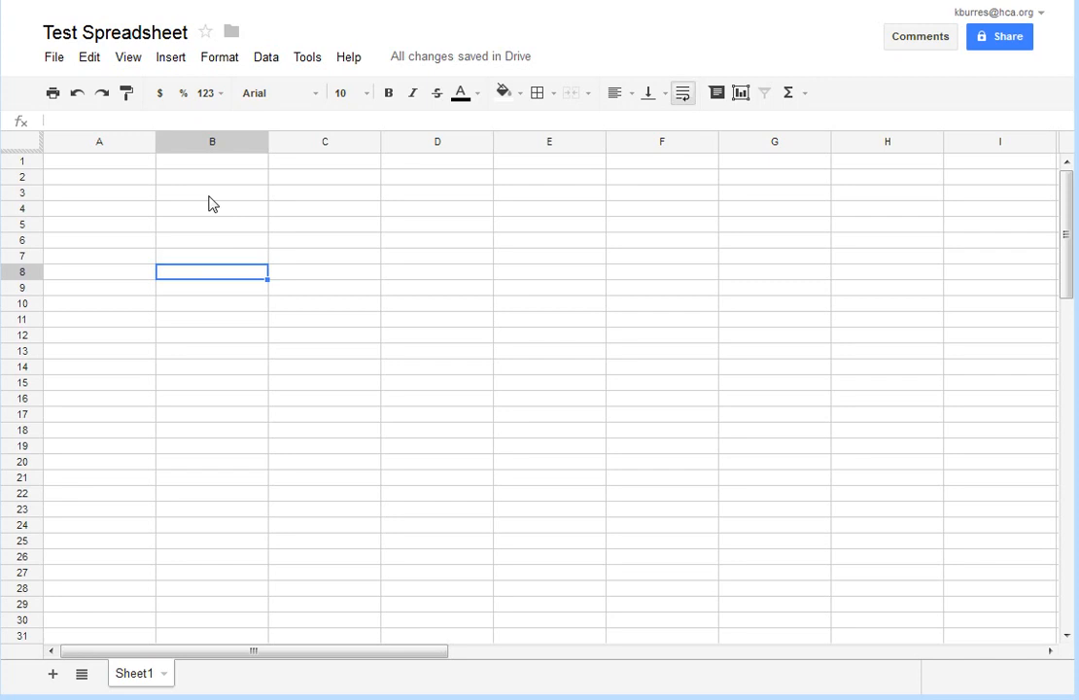
mouse_move(218, 283)
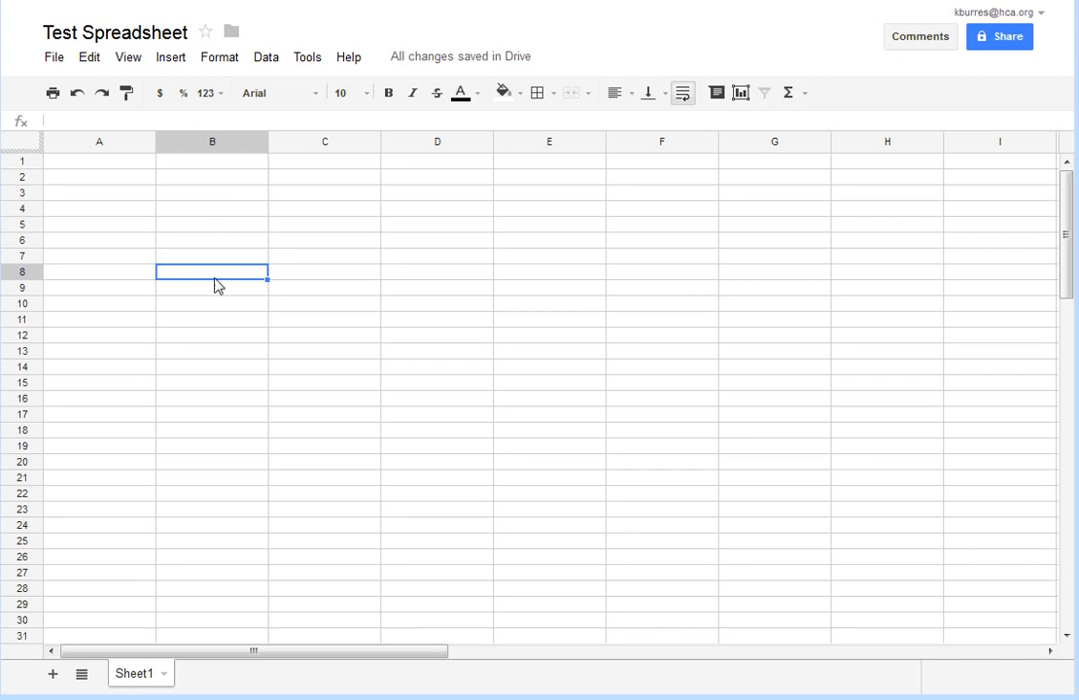
mouse_move(218, 280)
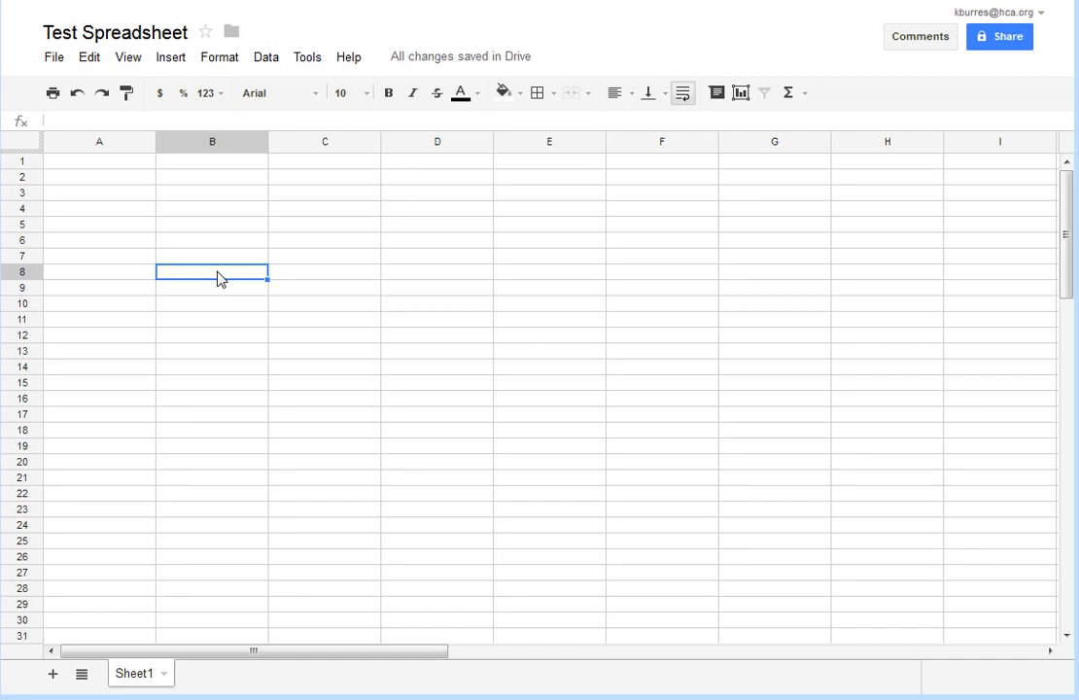
mouse_move(202, 268)
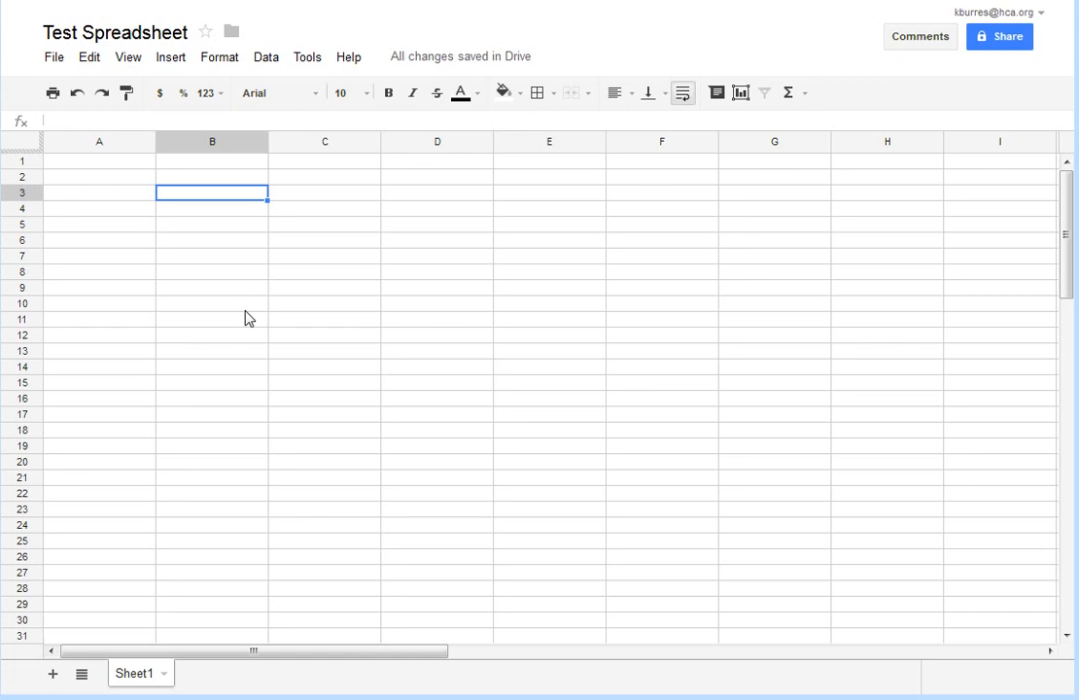
mouse_move(164, 213)
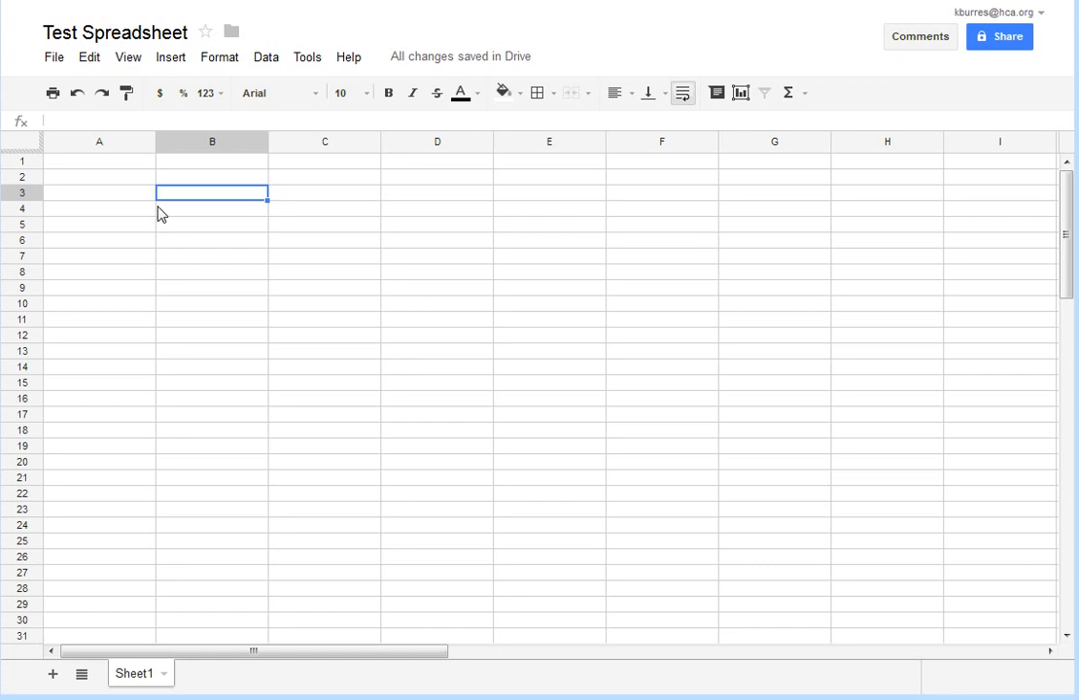
mouse_move(187, 217)
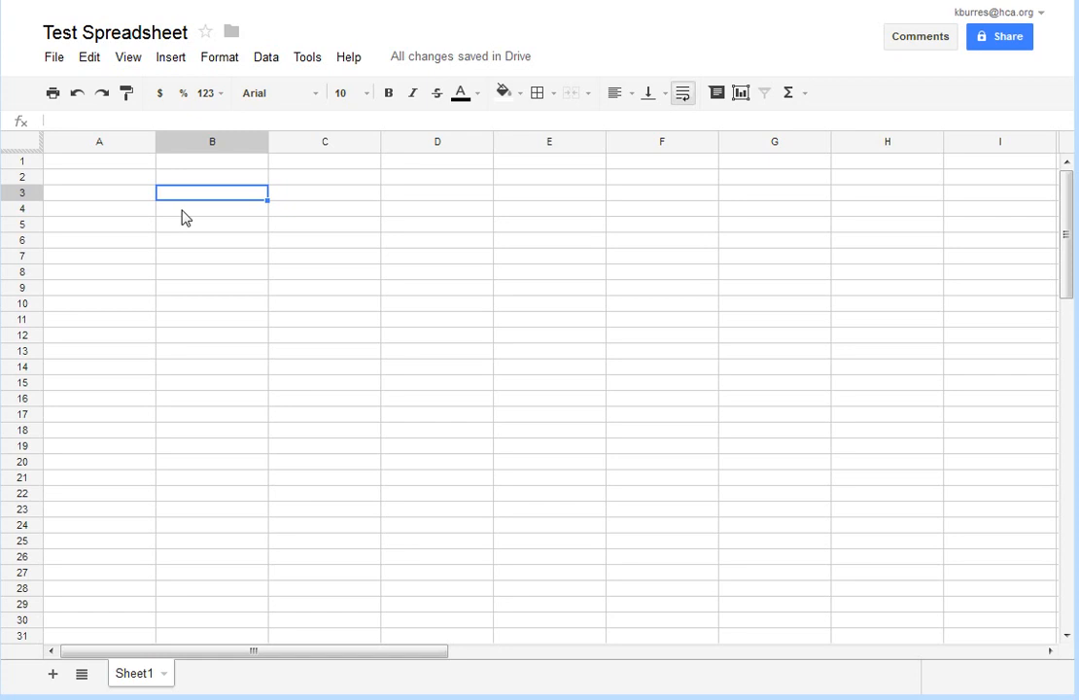
mouse_move(239, 241)
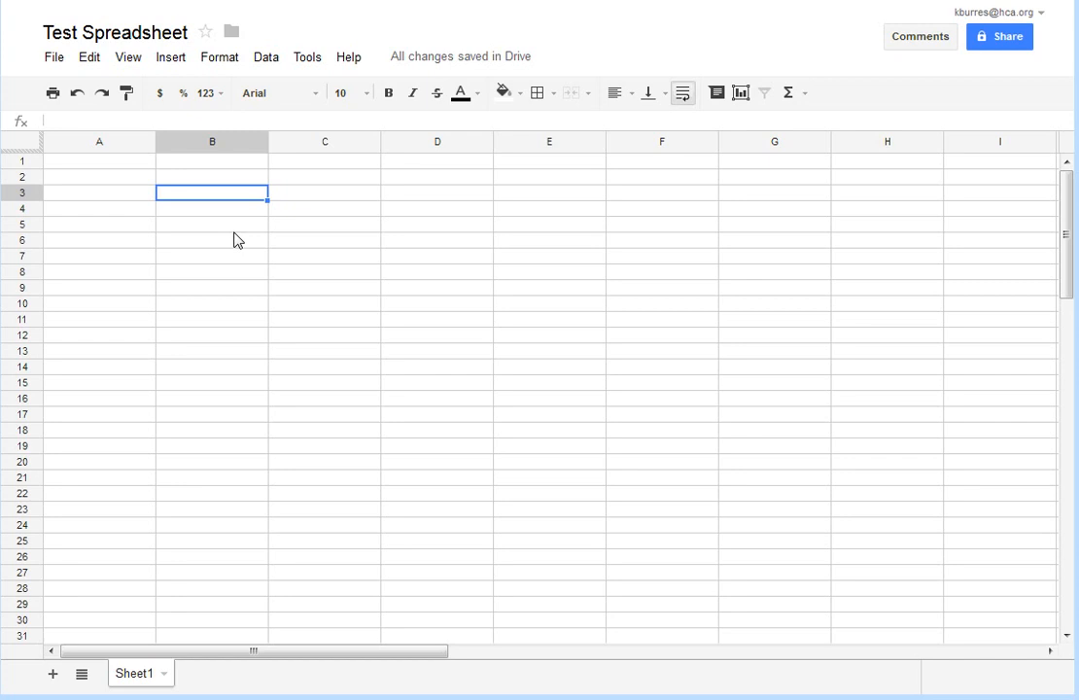
type("D")
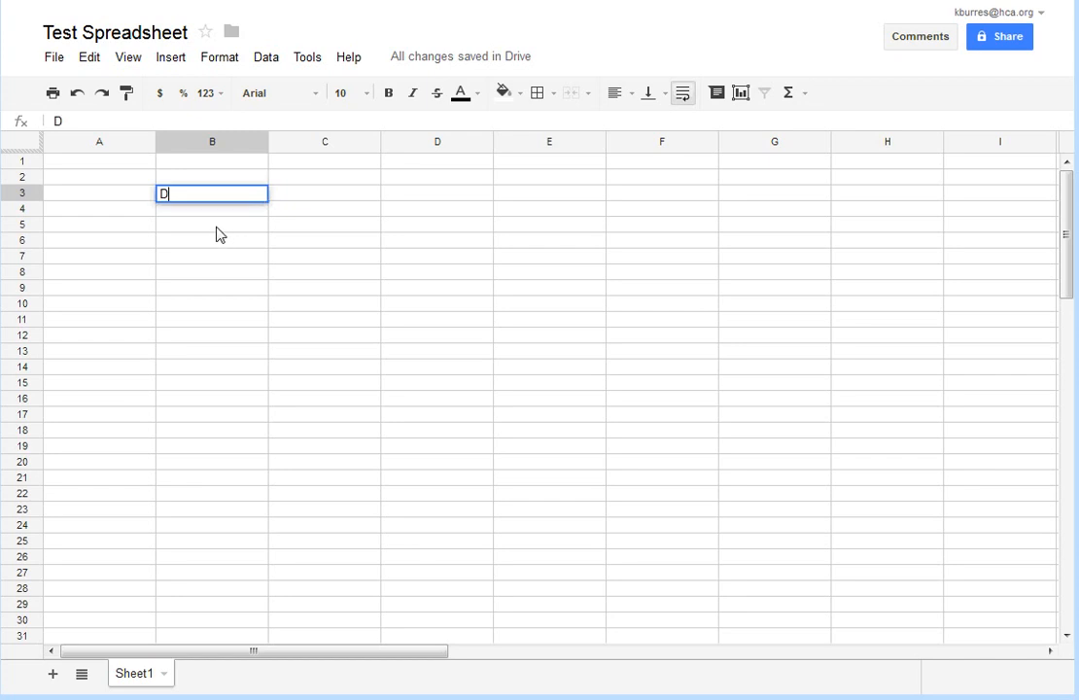
type("a")
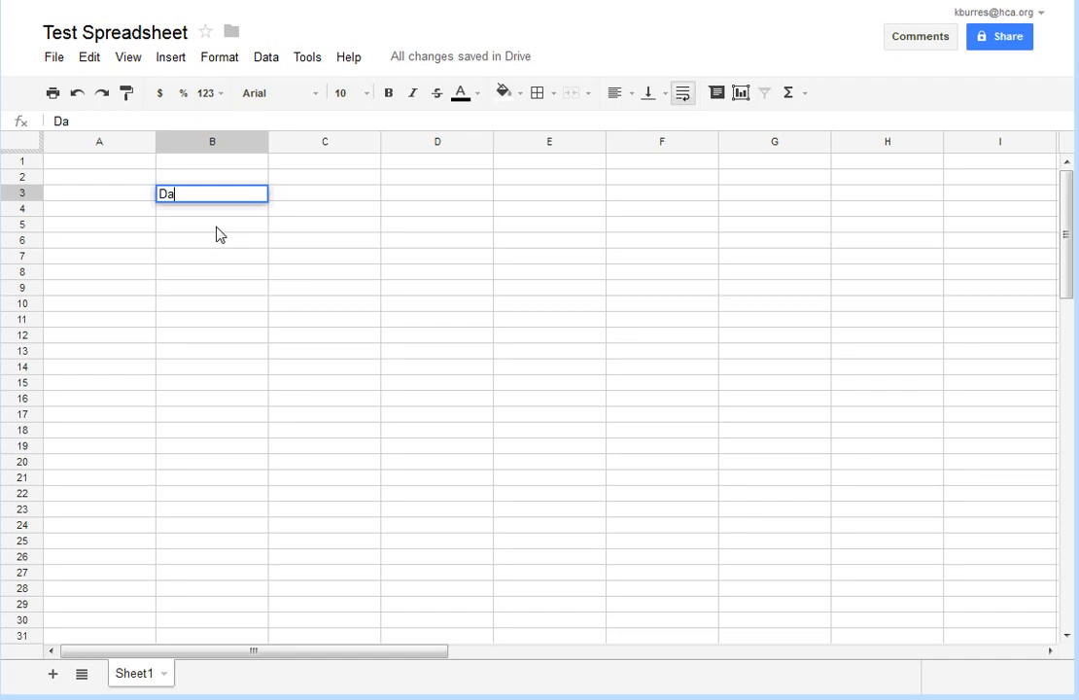
type("y")
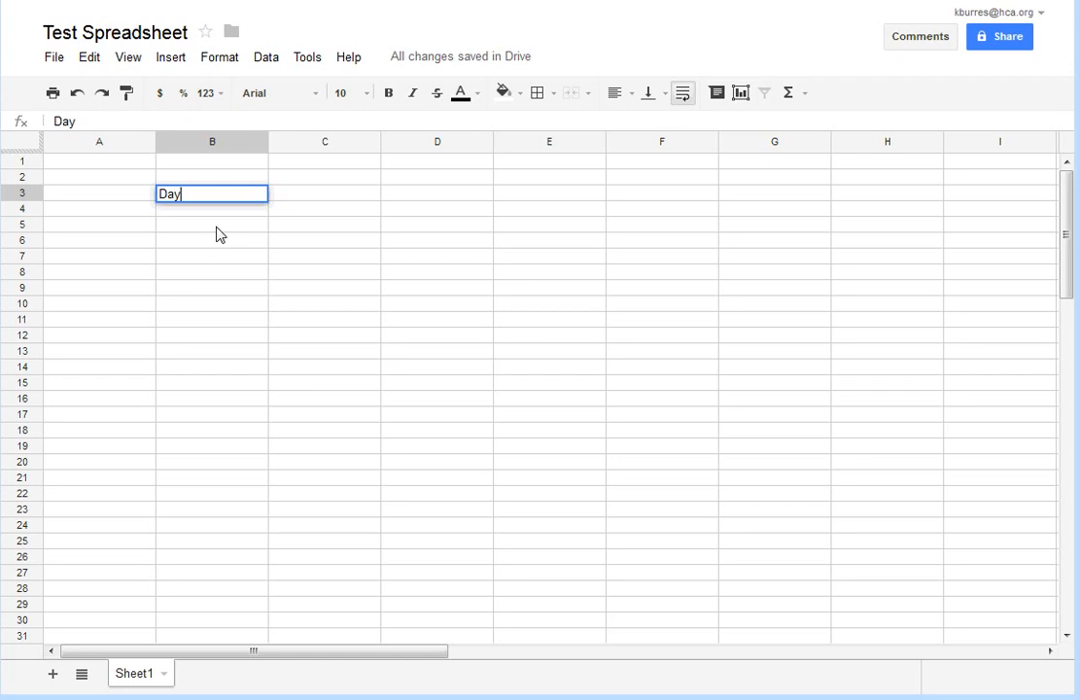
type("E")
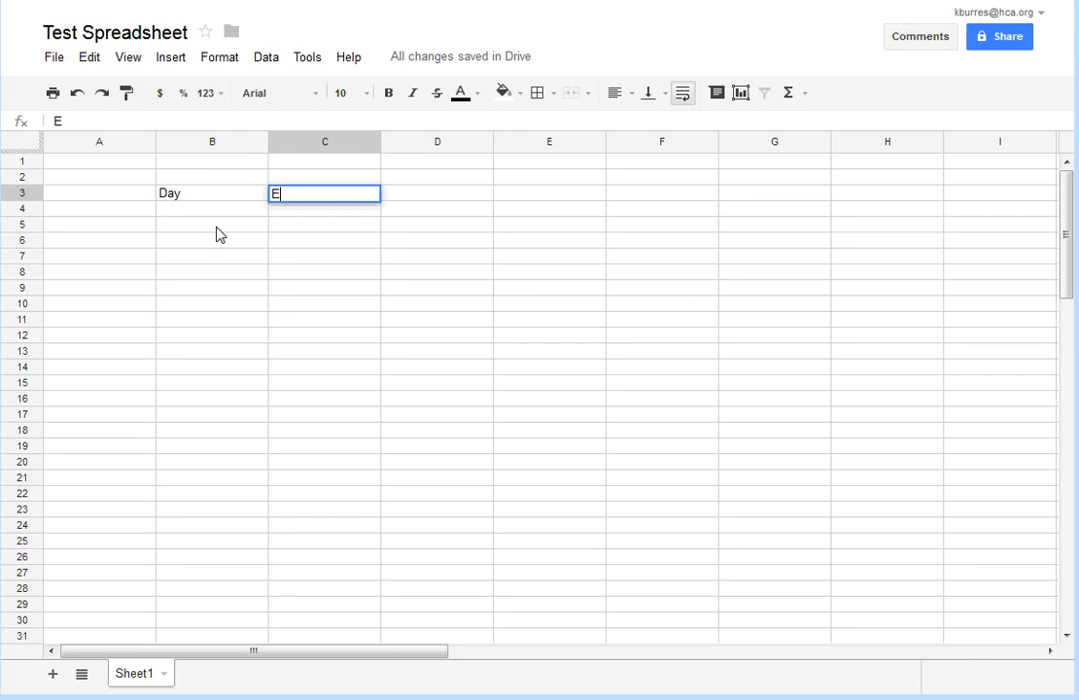
type("arn")
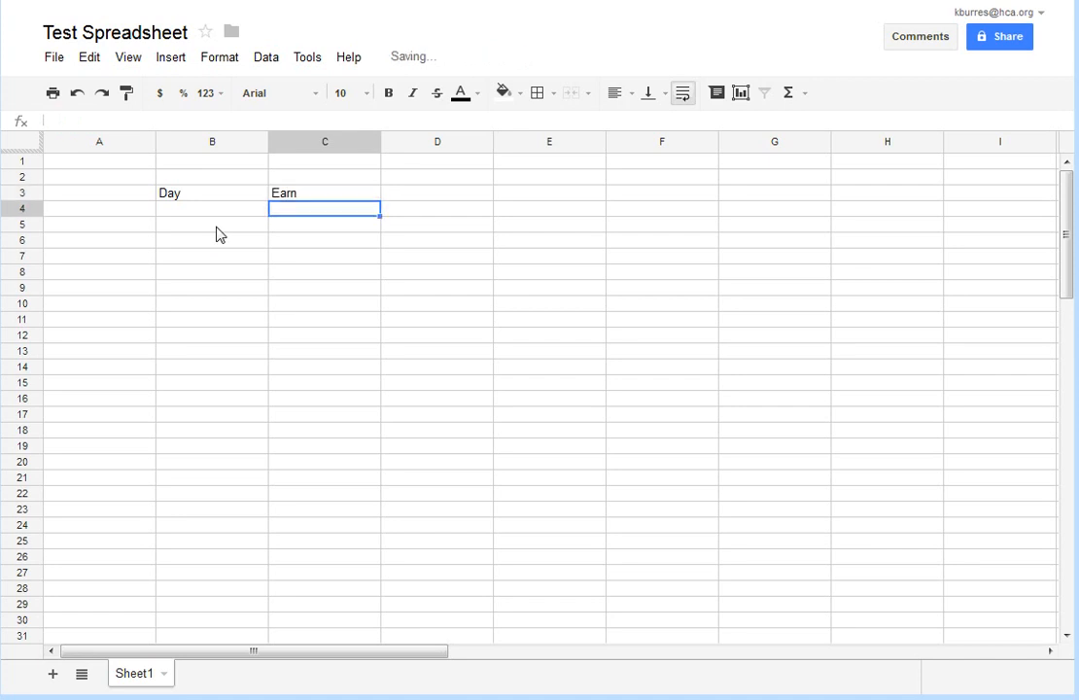
left_click(212, 193)
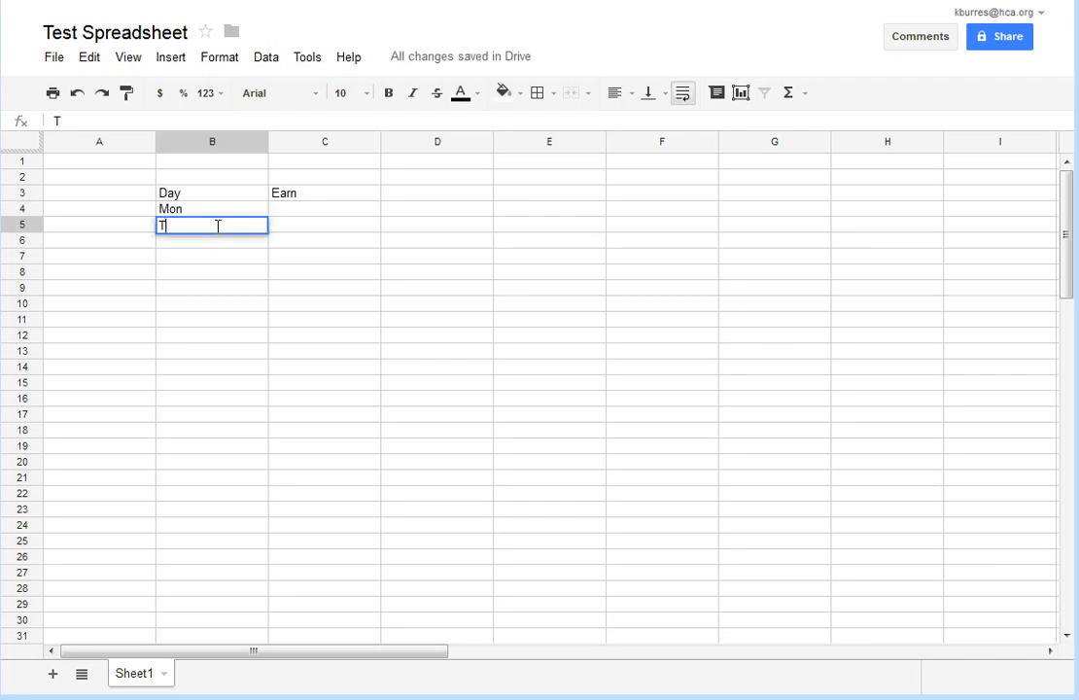
Step: List Tues, Thur and Fri under Day and review the Mon–Fri entries in B4:B8
type("Tues")
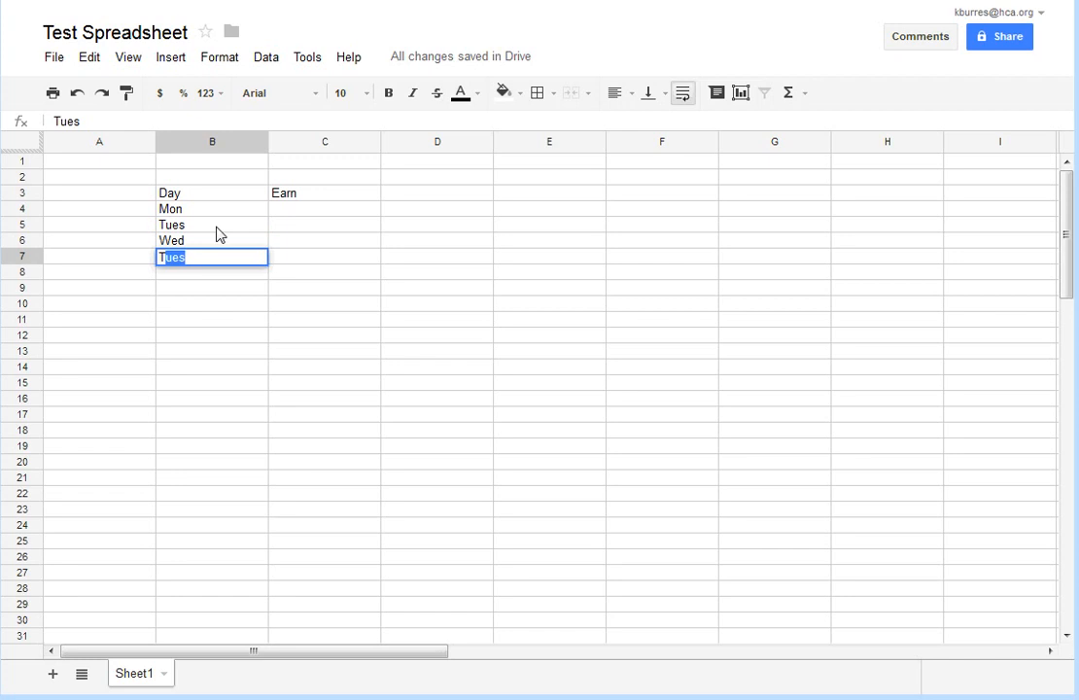
type("Thur")
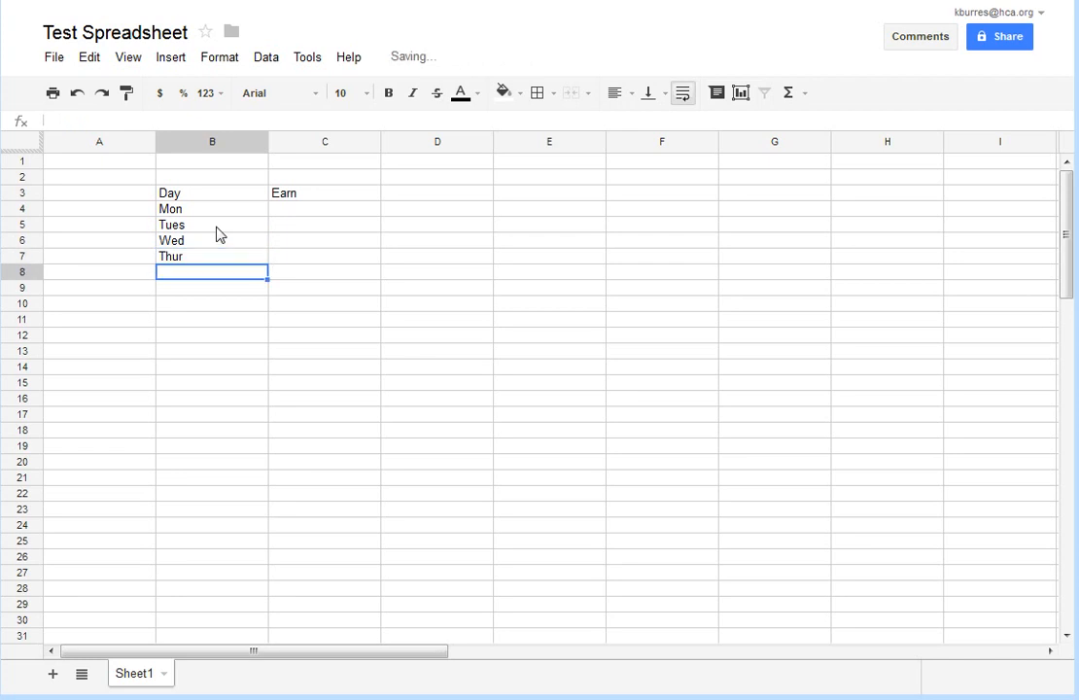
type("Fri")
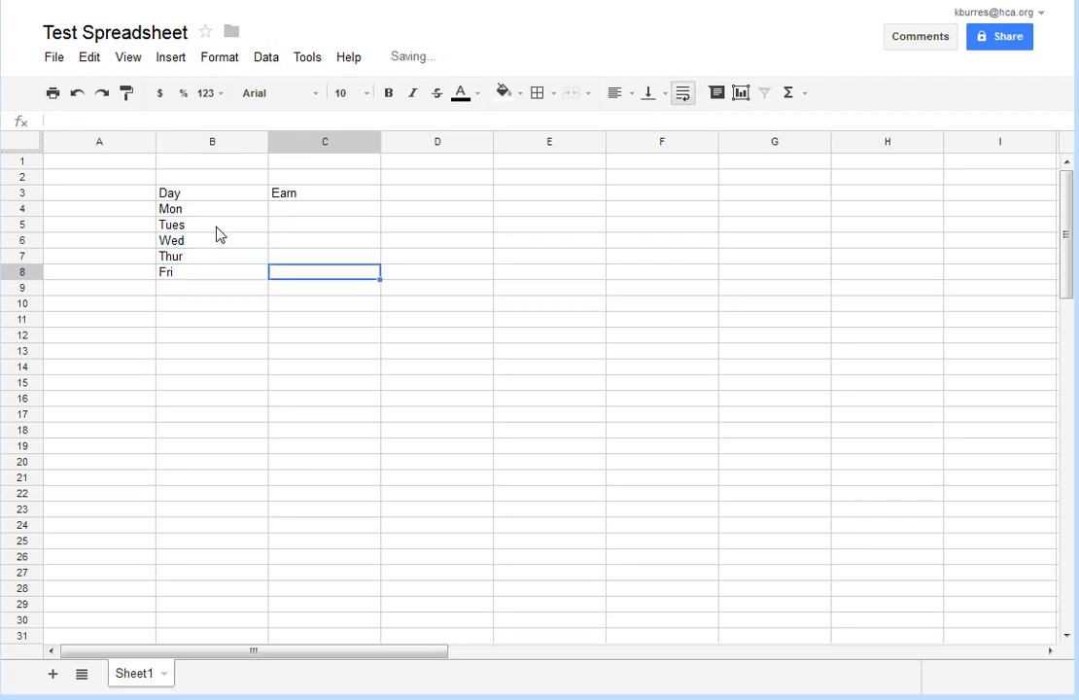
left_click(212, 208)
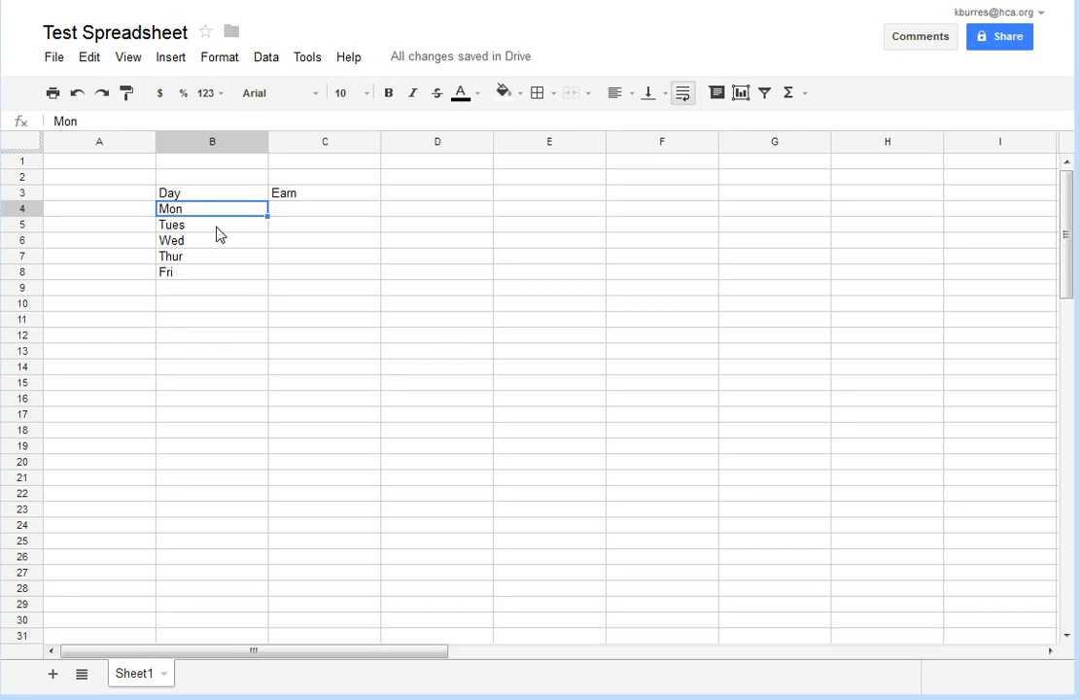
left_click(212, 225)
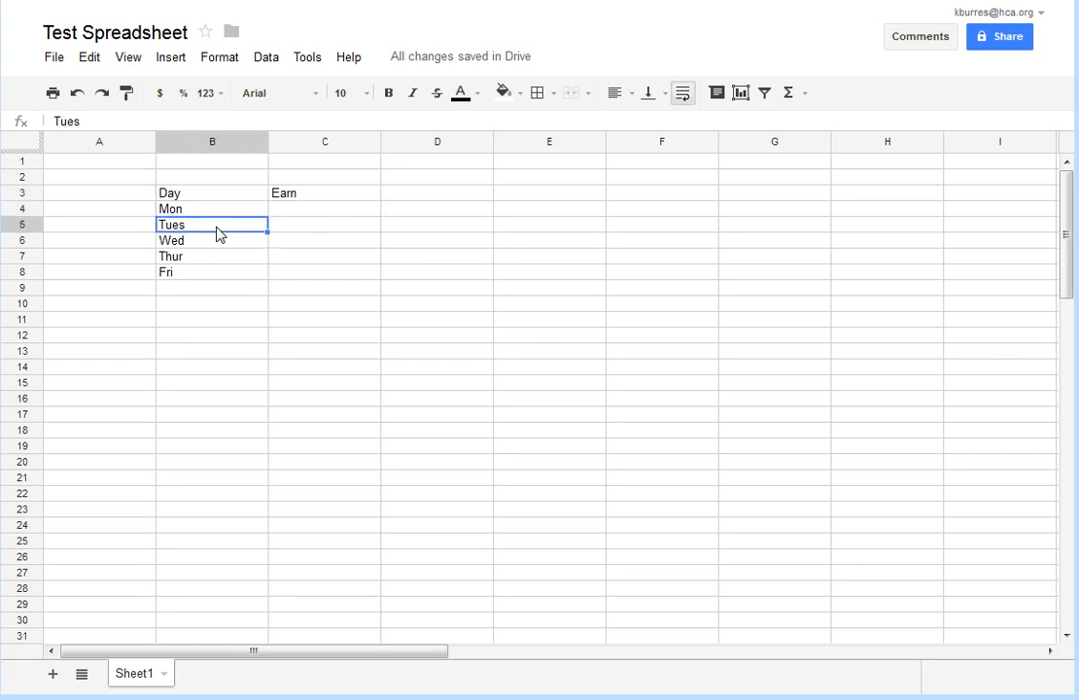
left_click(212, 208)
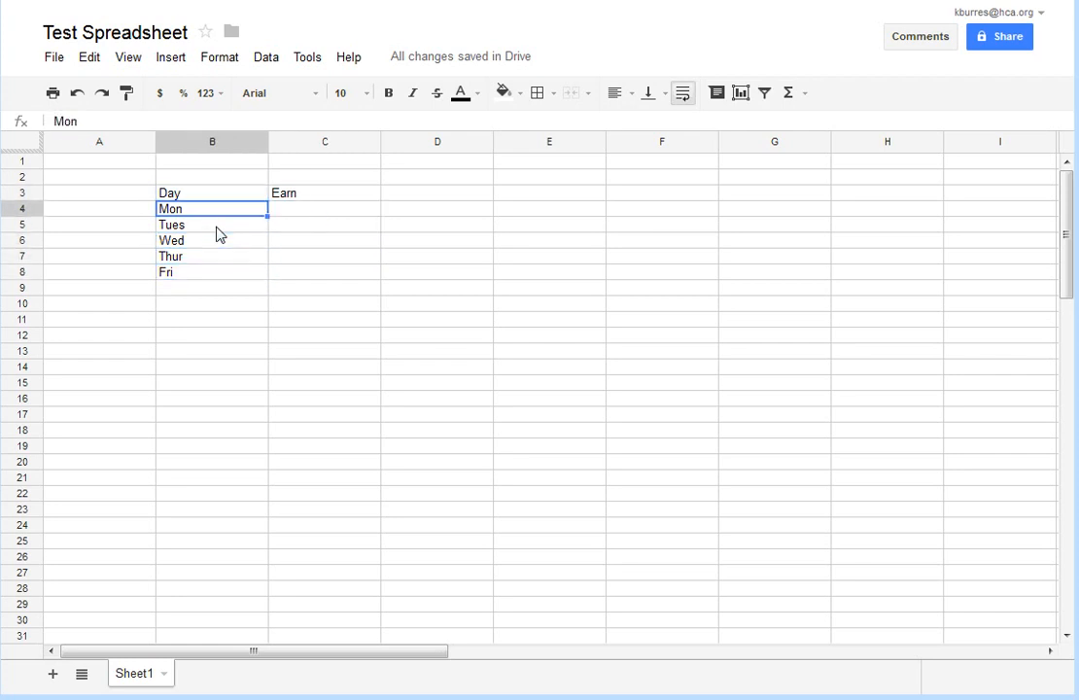
left_click(212, 272)
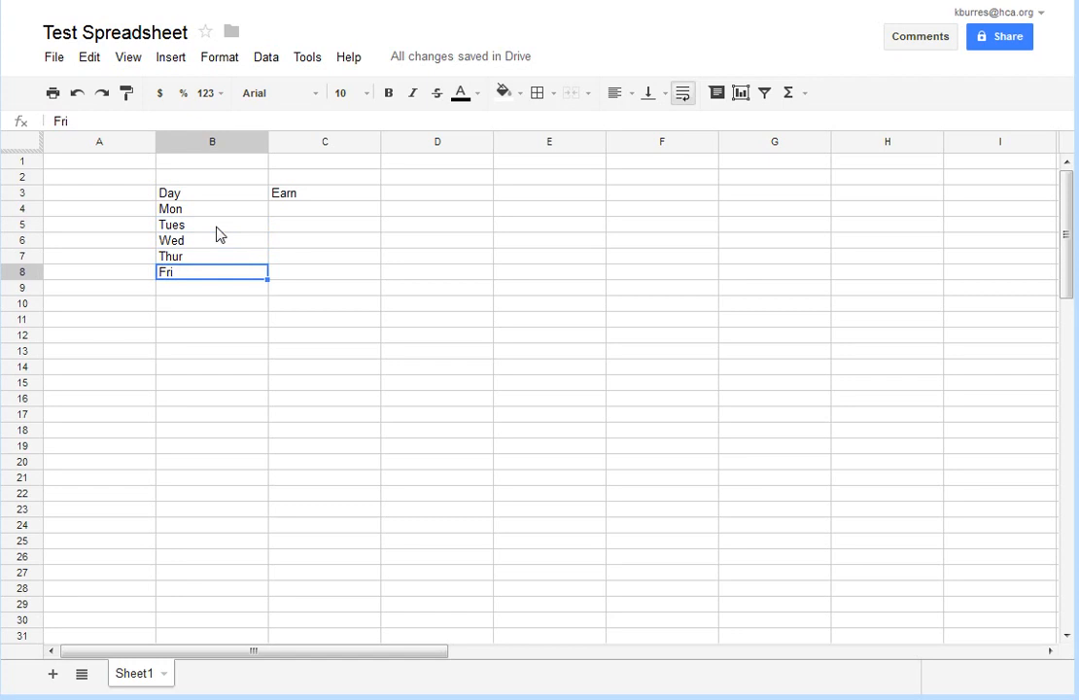
mouse_move(225, 229)
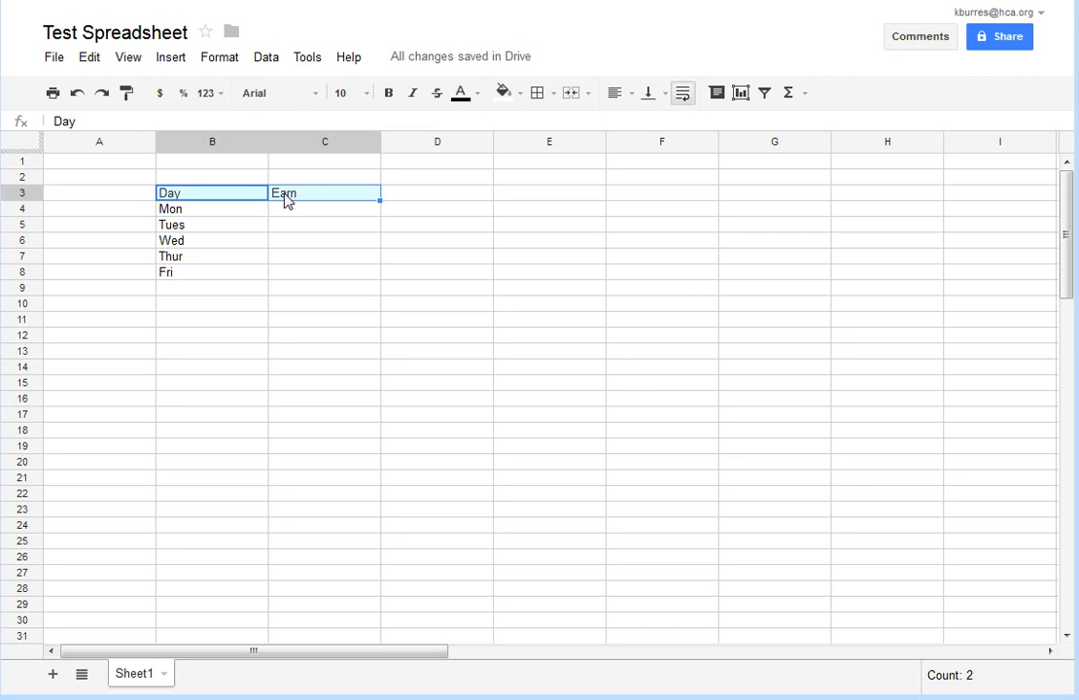
mouse_move(486, 47)
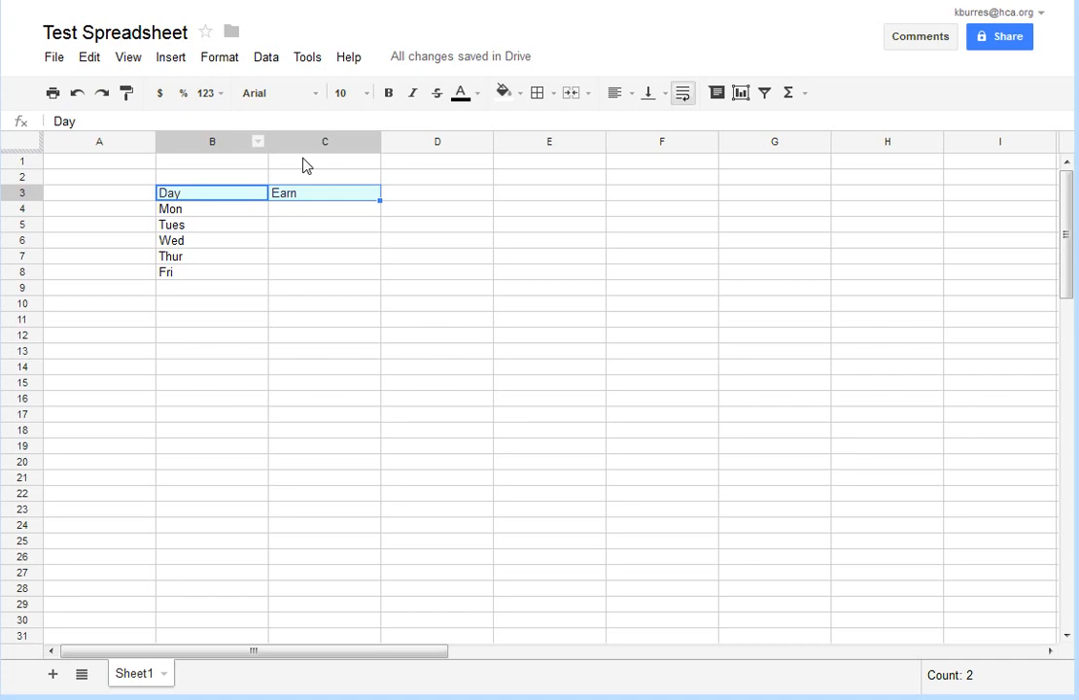
Step: Make the Day and Earn headers bold with a black fill
left_click(389, 94)
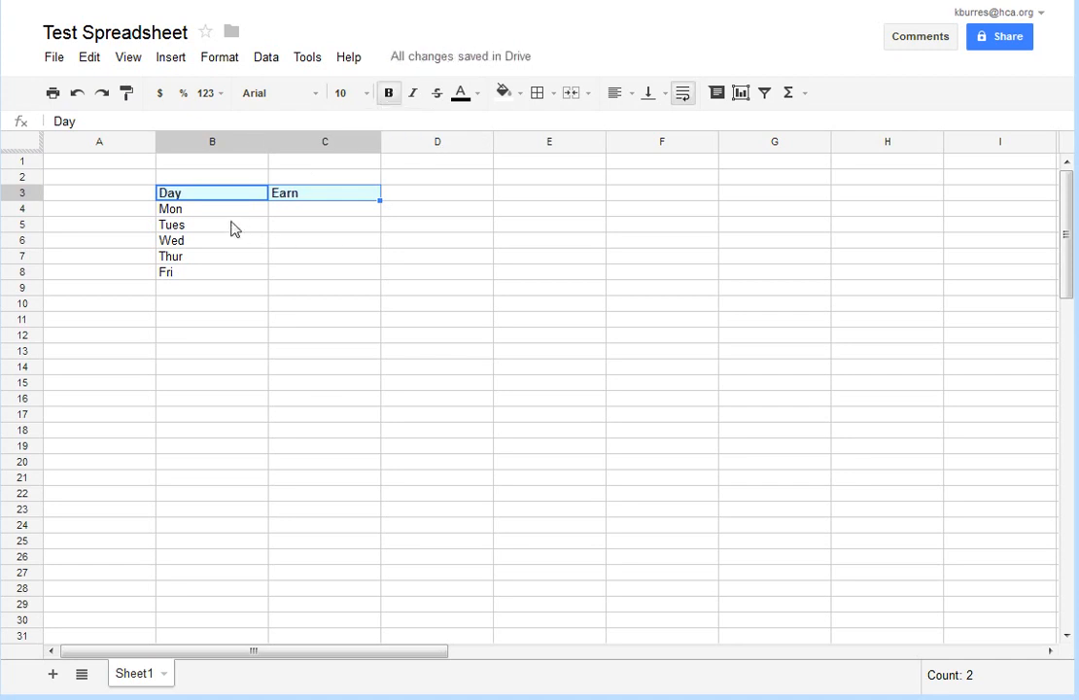
mouse_move(504, 94)
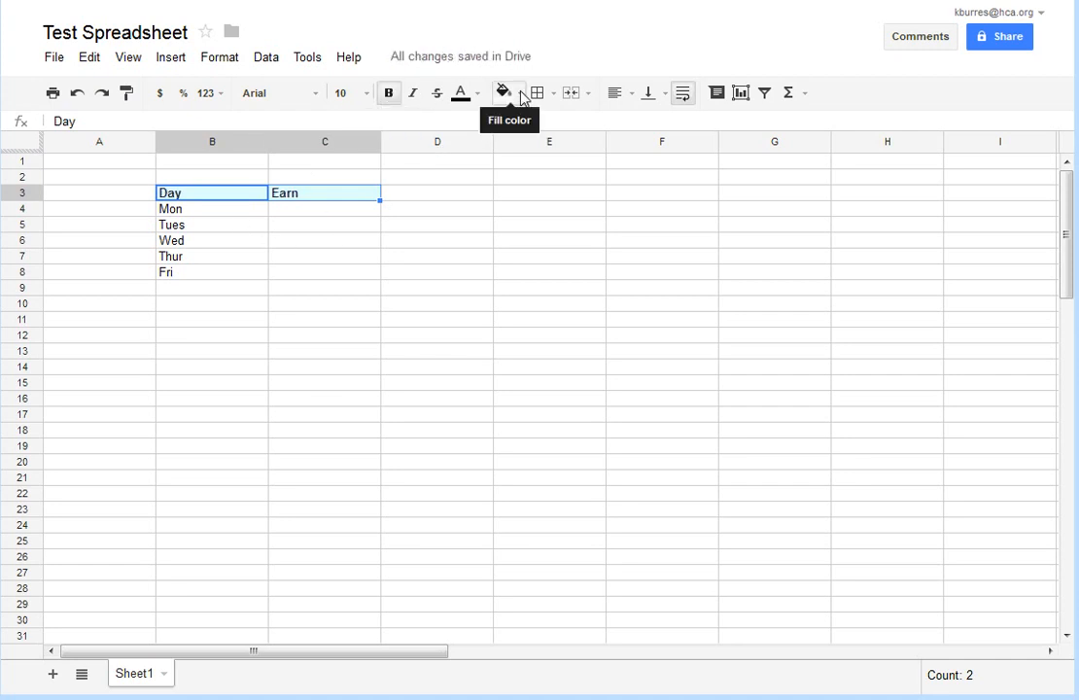
left_click(502, 93)
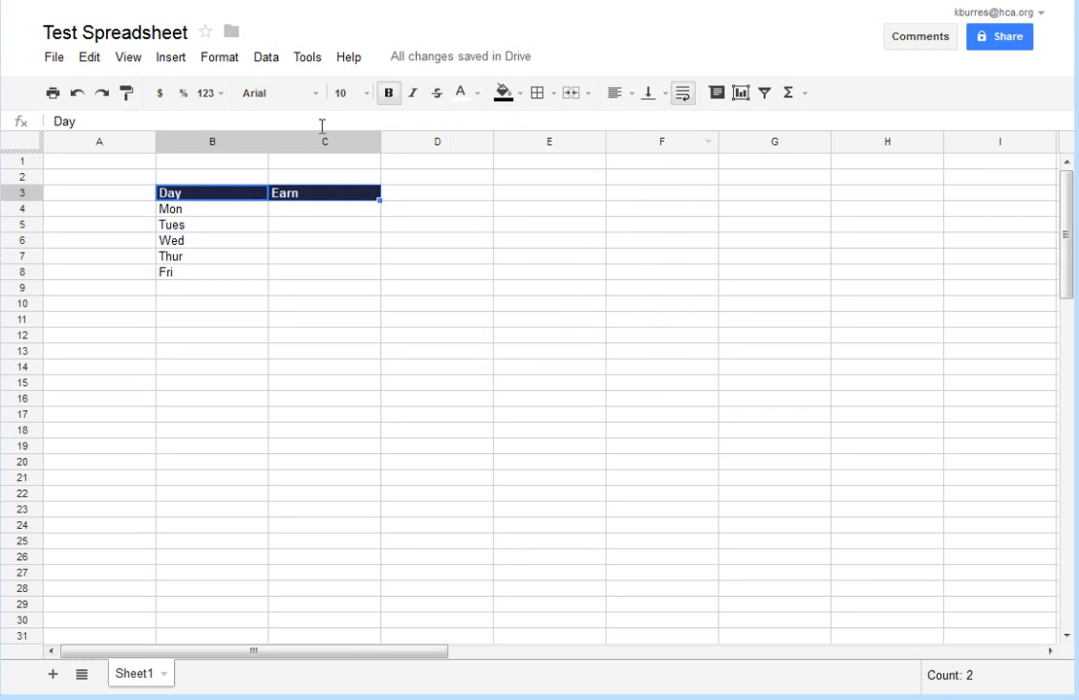
mouse_move(506, 80)
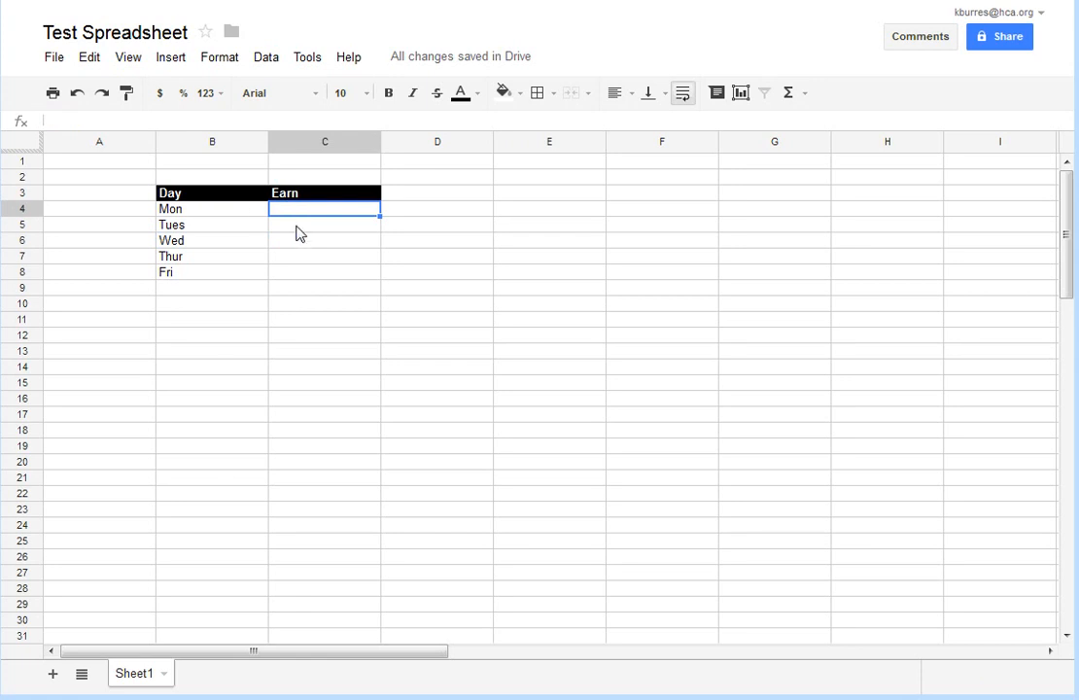
mouse_move(307, 213)
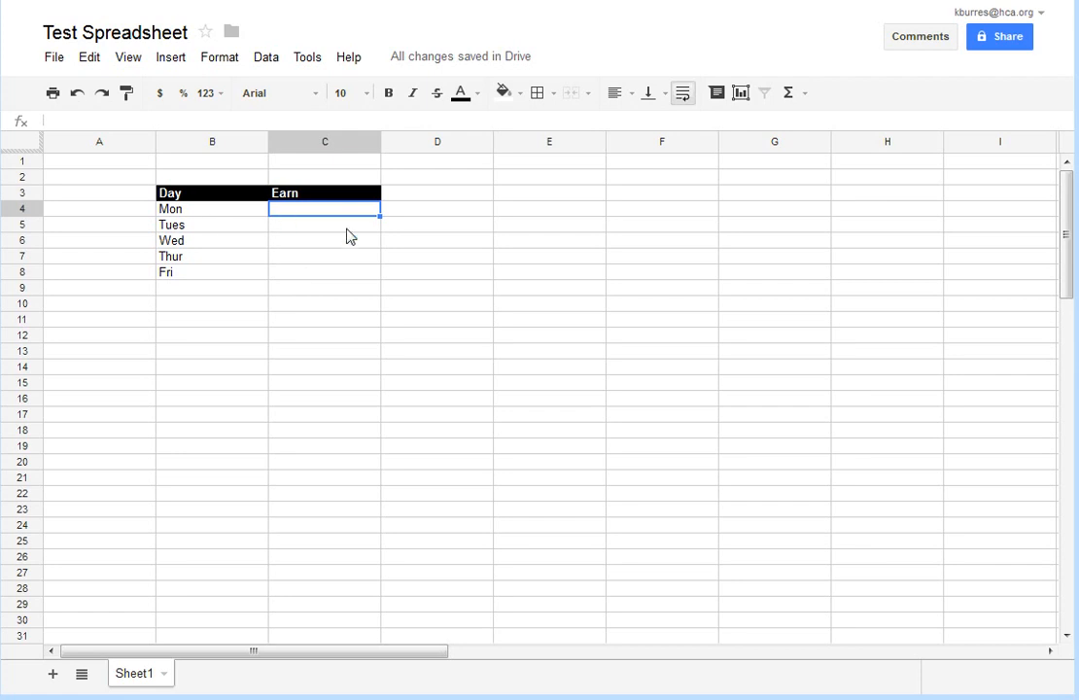
Step: Enter Monday's earnings of $15 in C4
type("$15")
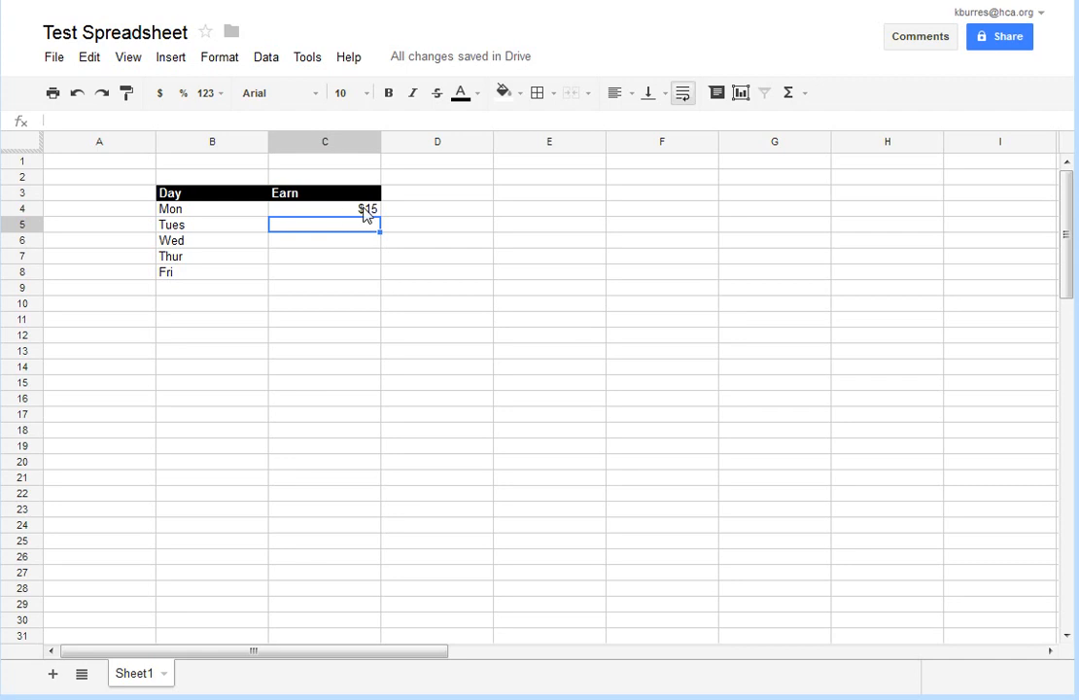
mouse_move(327, 218)
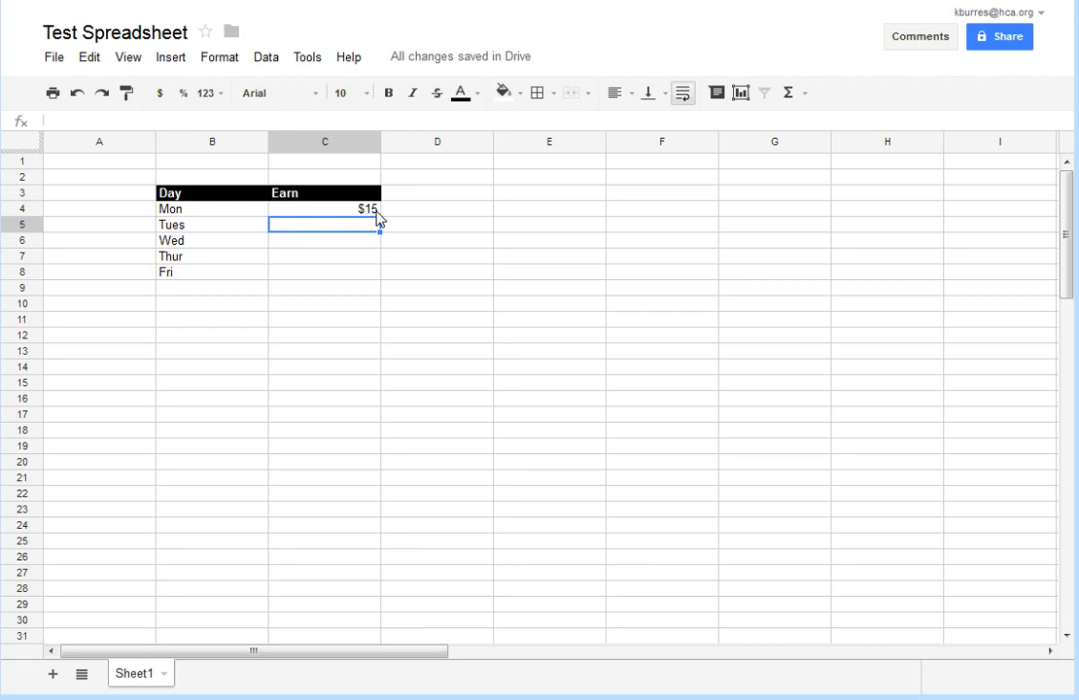
mouse_move(183, 255)
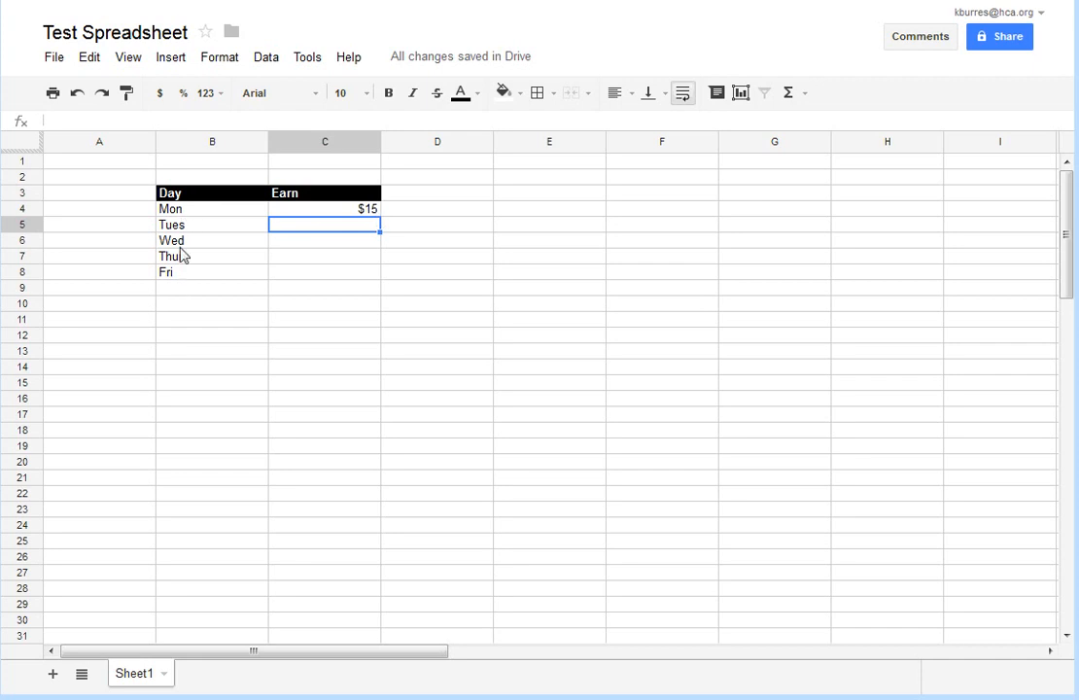
mouse_move(183, 267)
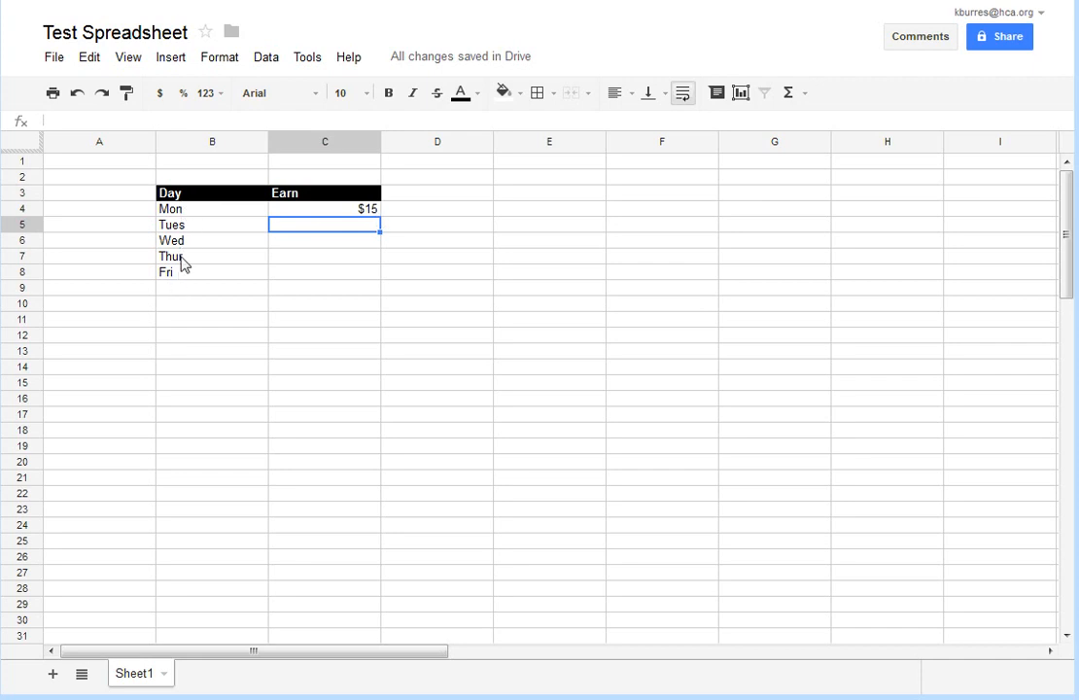
mouse_move(199, 282)
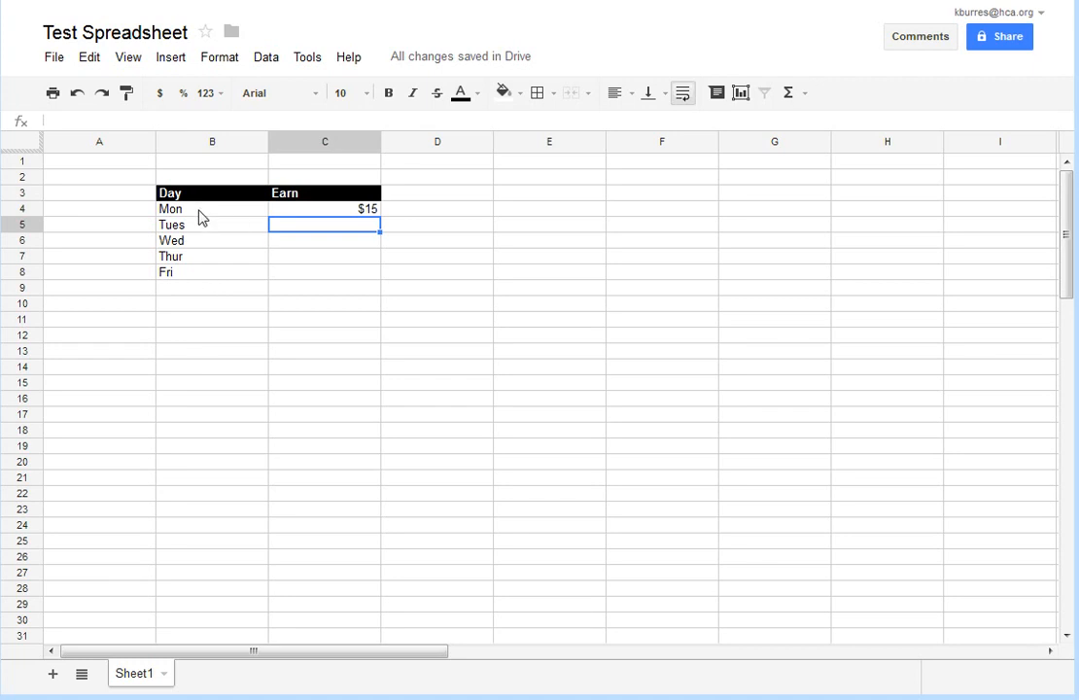
mouse_move(265, 222)
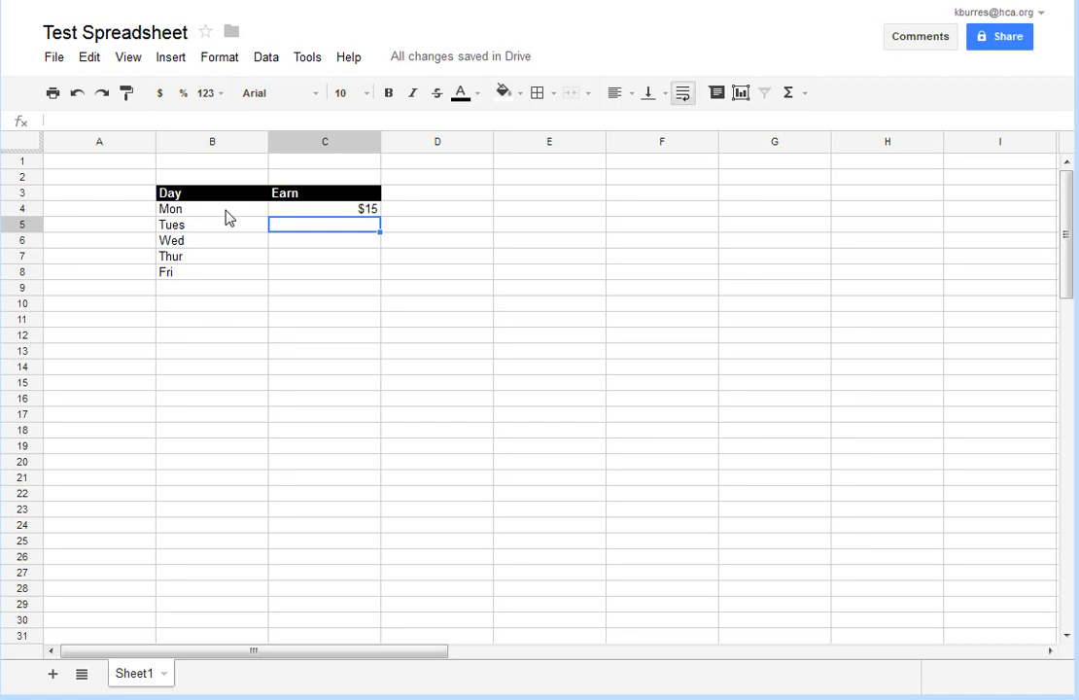
Step: Enter $20, $15.75, $30.25 and $40.5 for Tues–Fri in C5:C8
type("$")
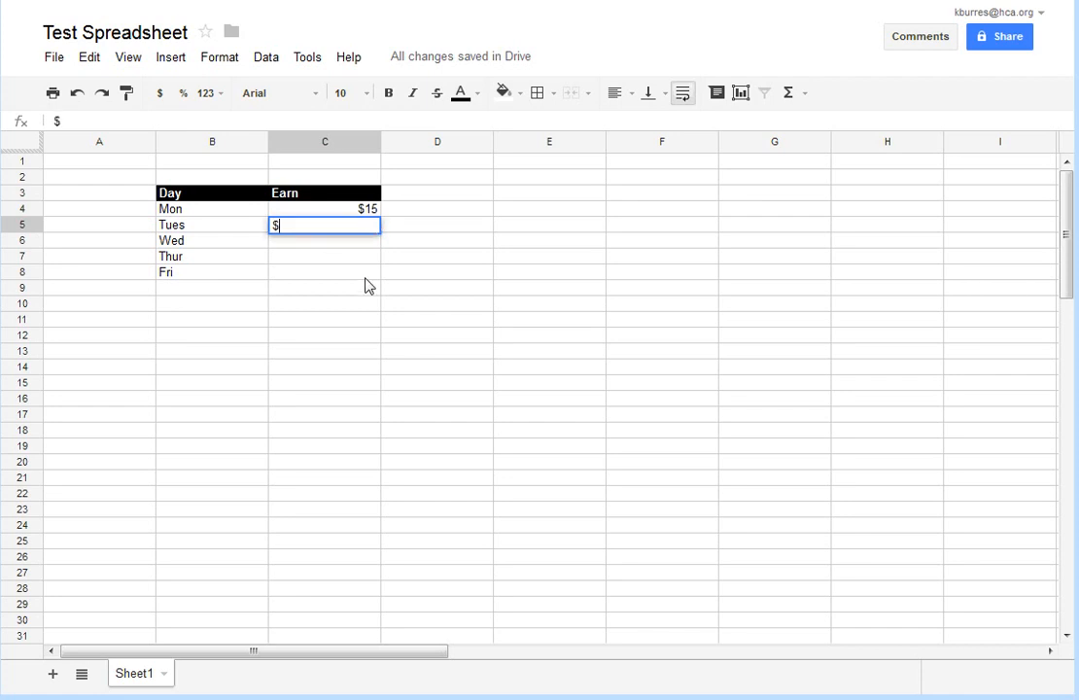
type("20")
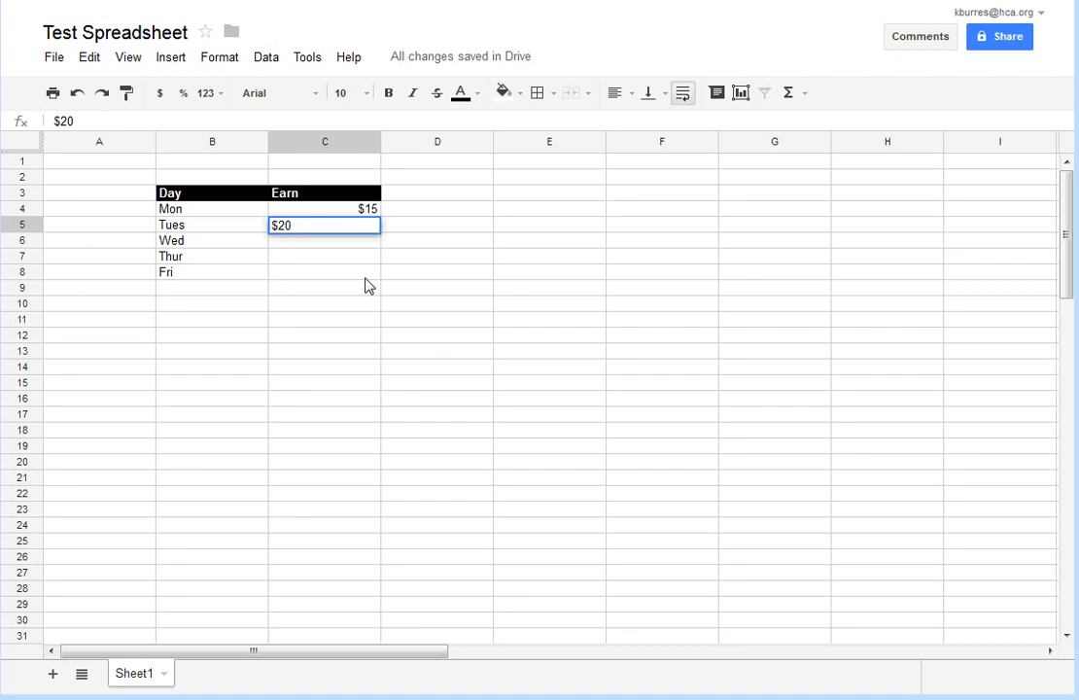
key("Enter")
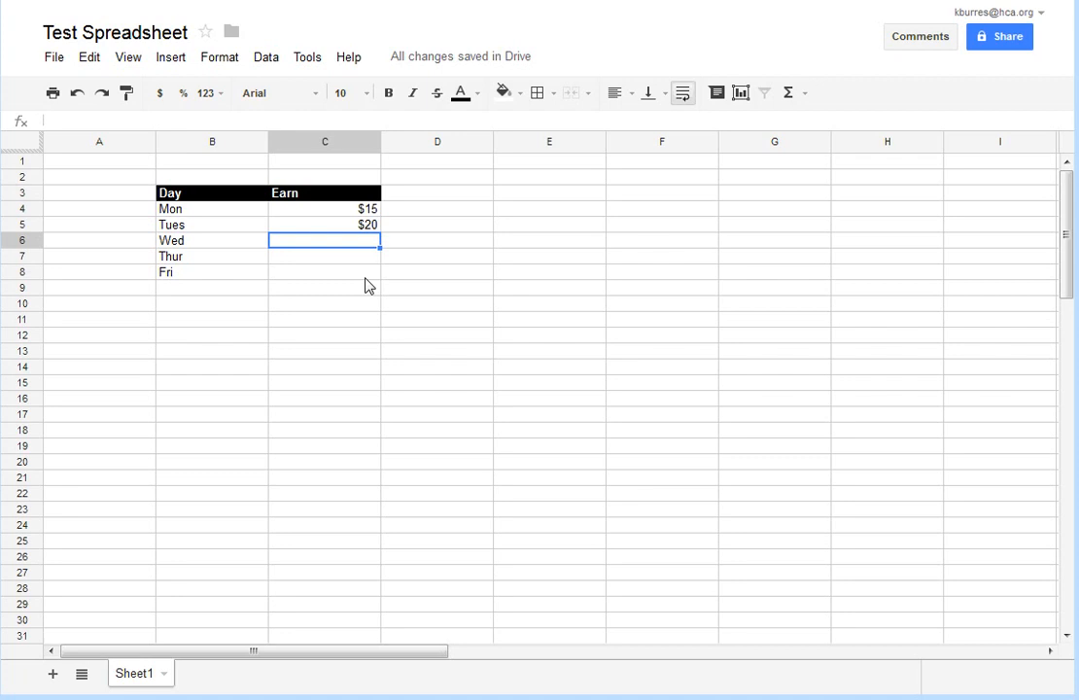
type("$15.75")
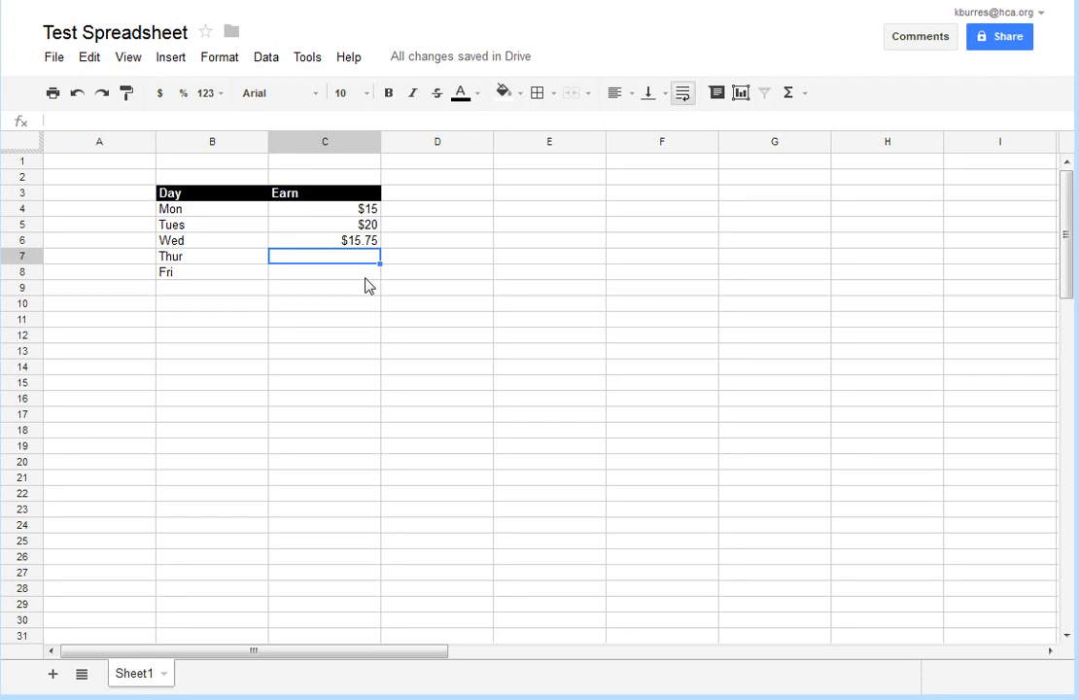
type("$")
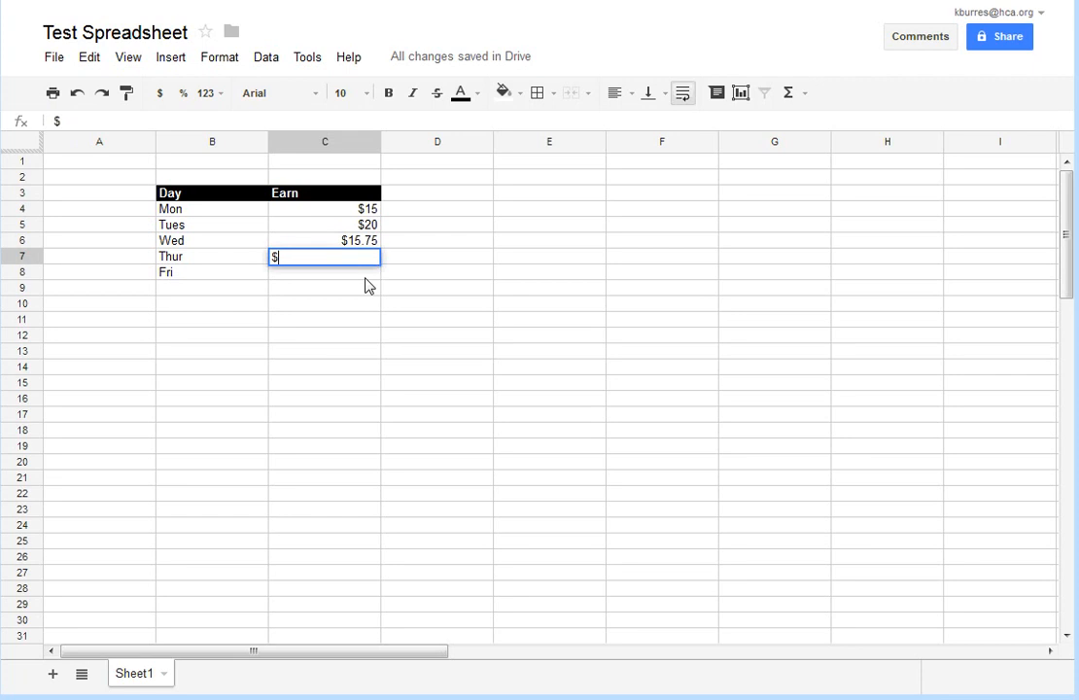
type("30.25")
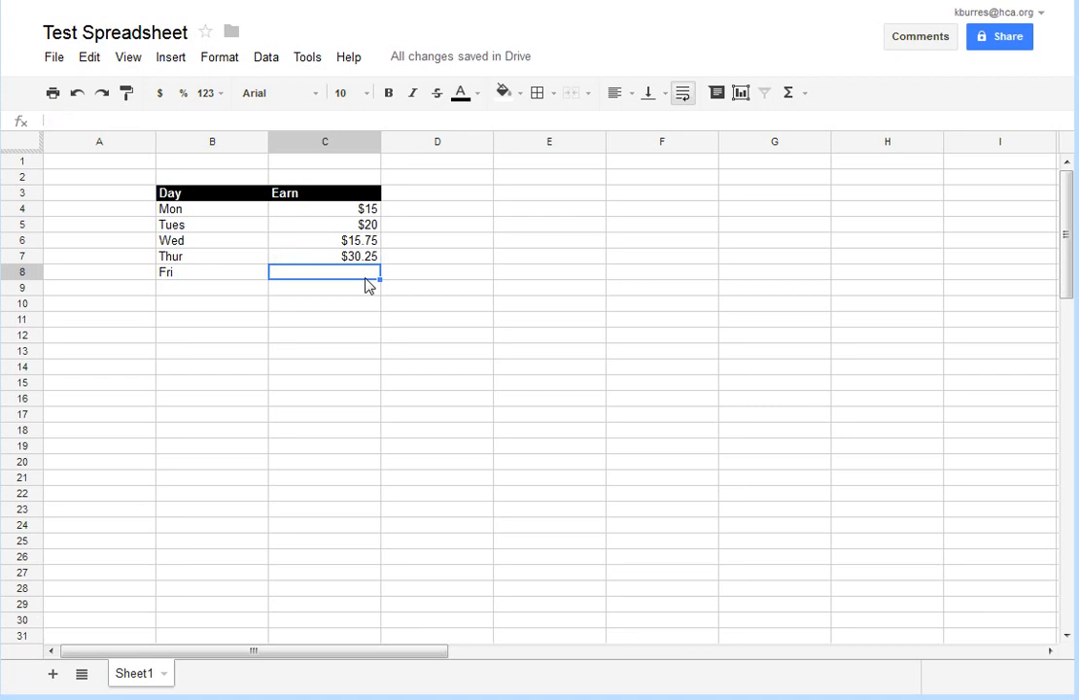
type("$40.5")
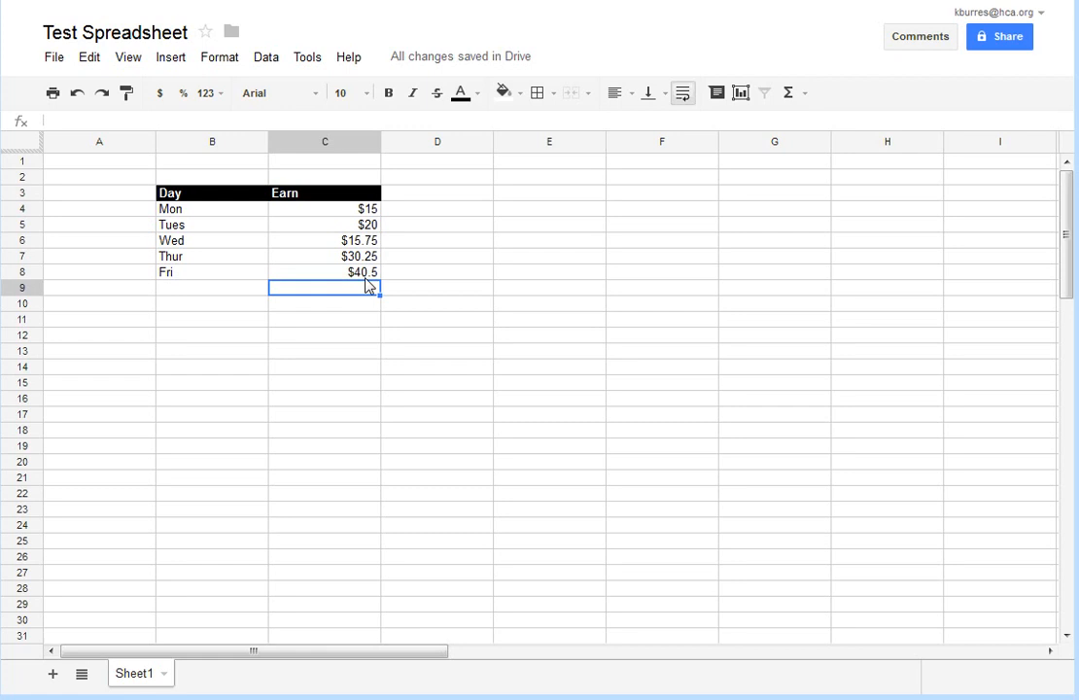
mouse_move(358, 249)
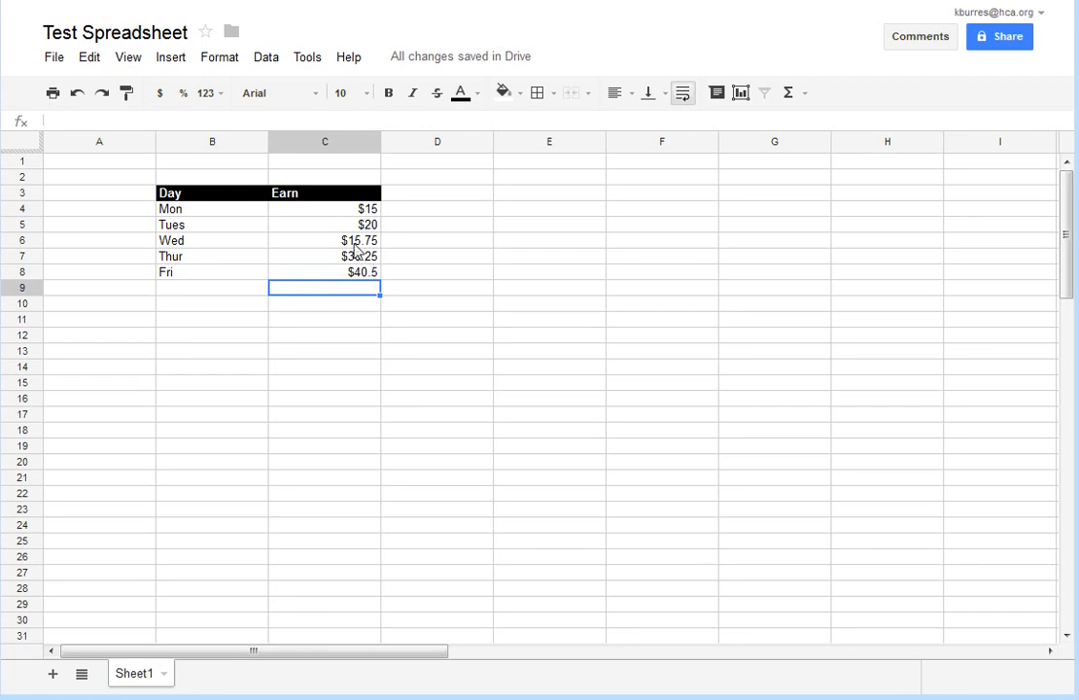
mouse_move(393, 222)
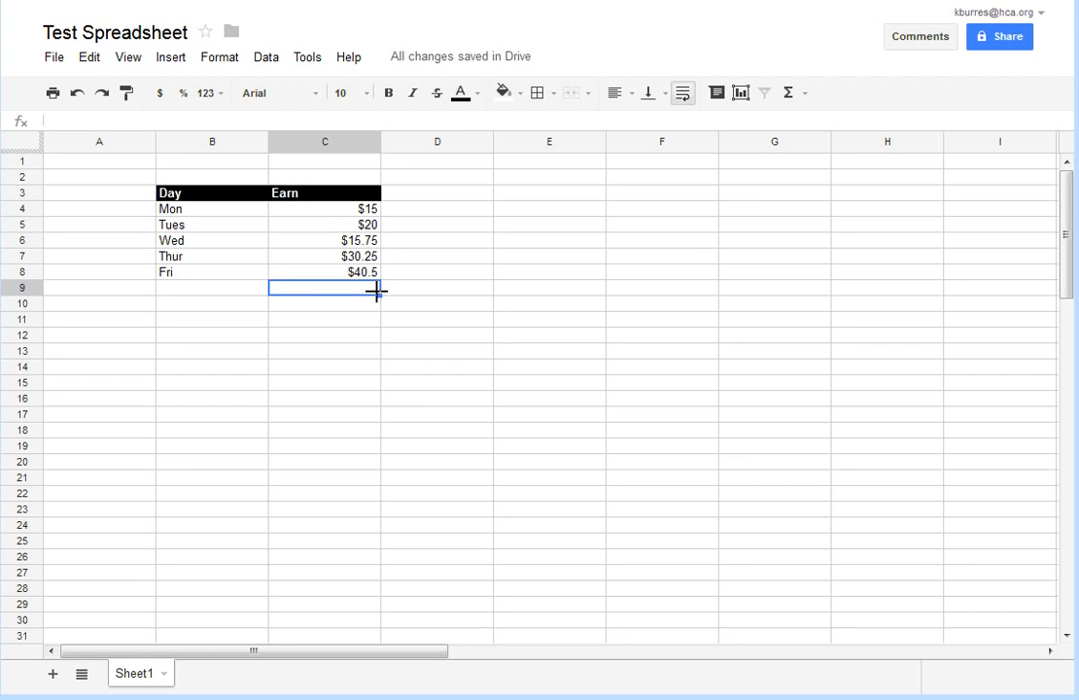
mouse_move(381, 311)
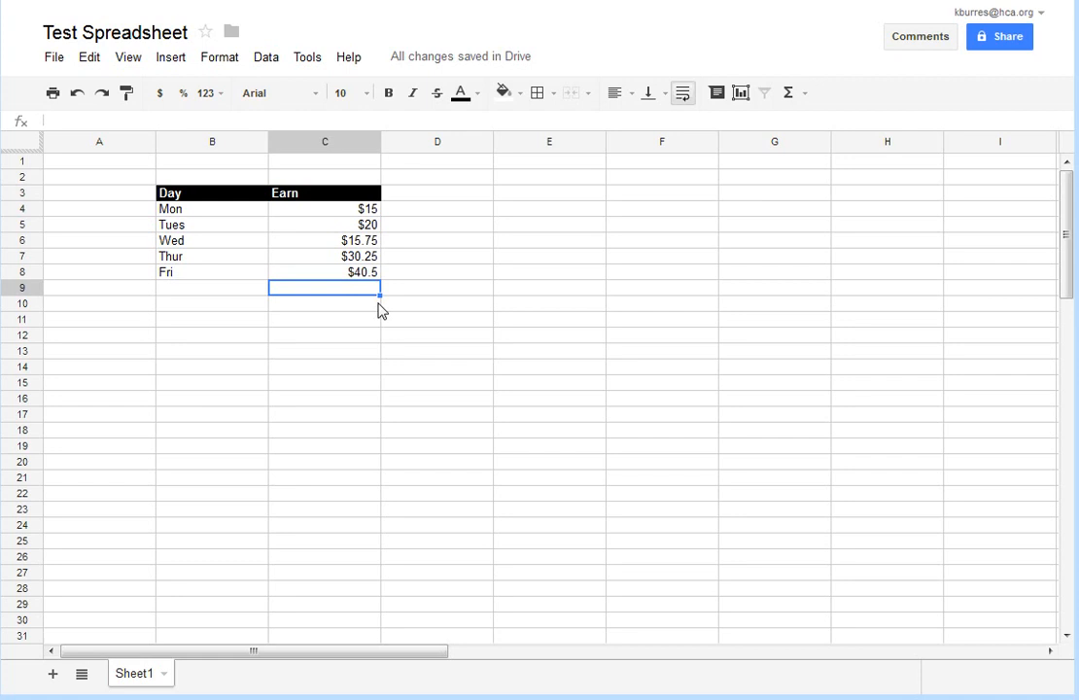
mouse_move(341, 327)
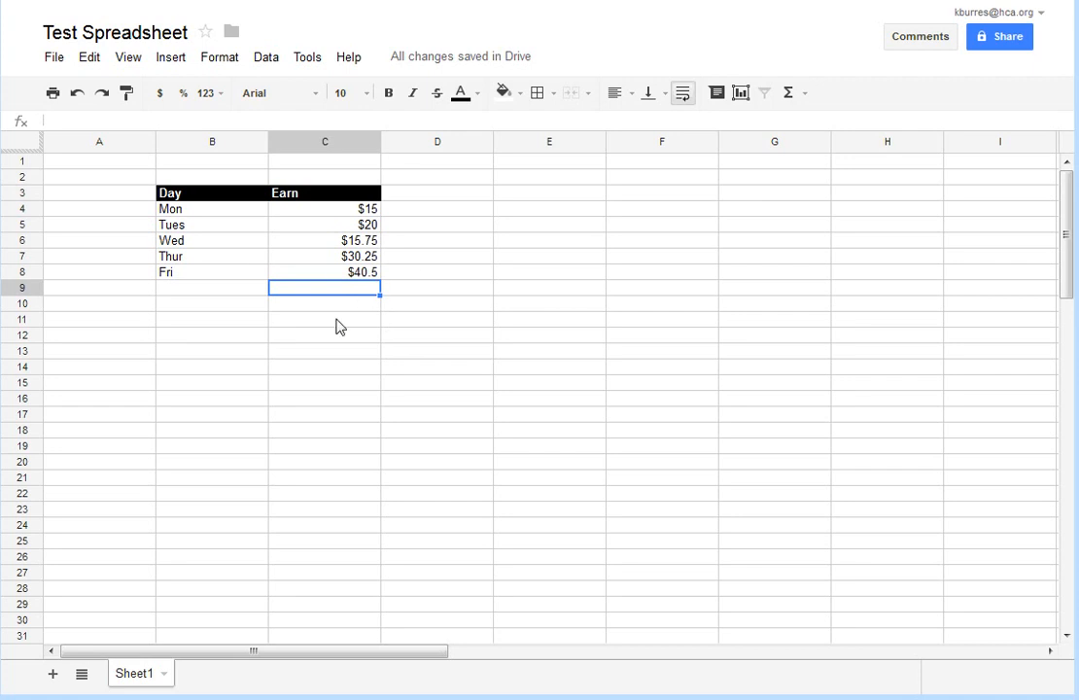
mouse_move(346, 311)
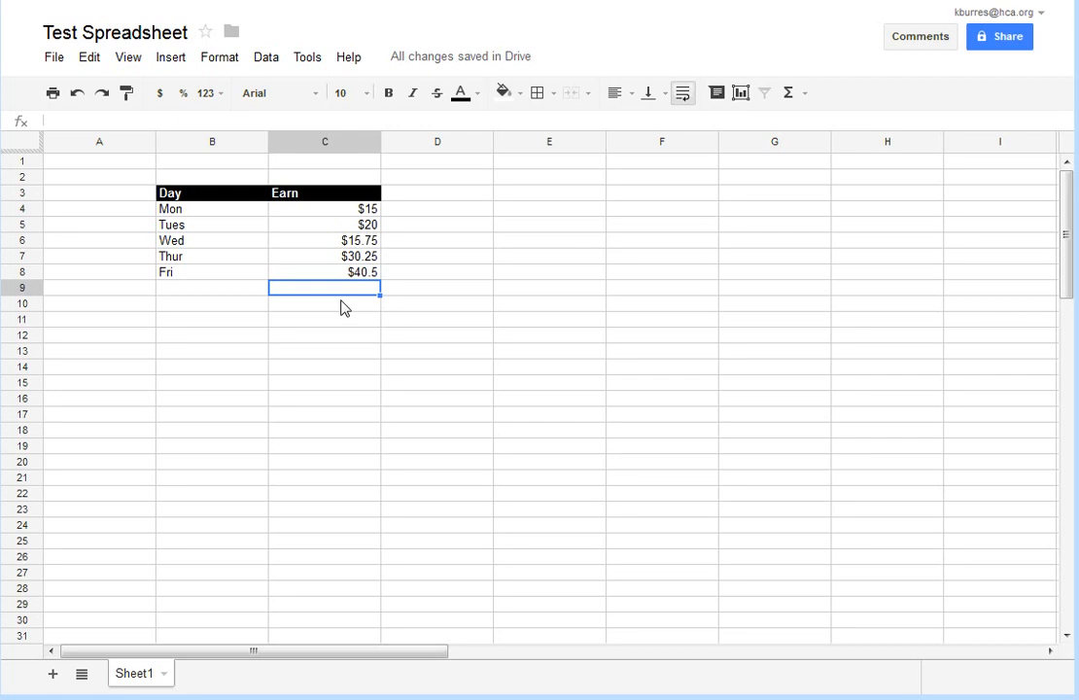
mouse_move(360, 261)
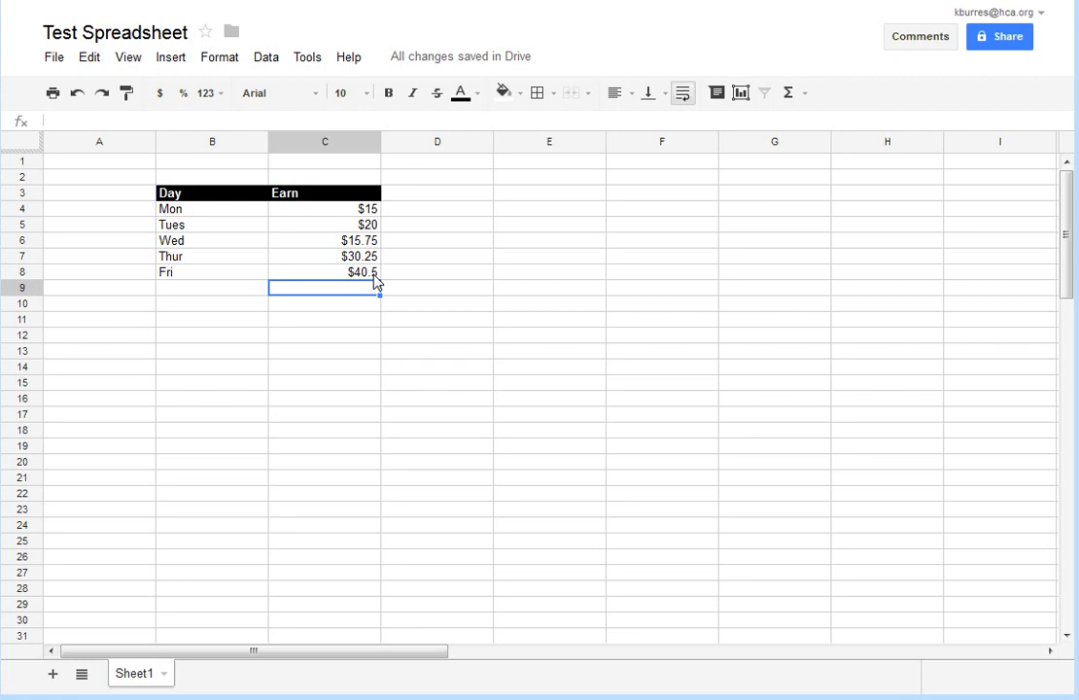
mouse_move(346, 280)
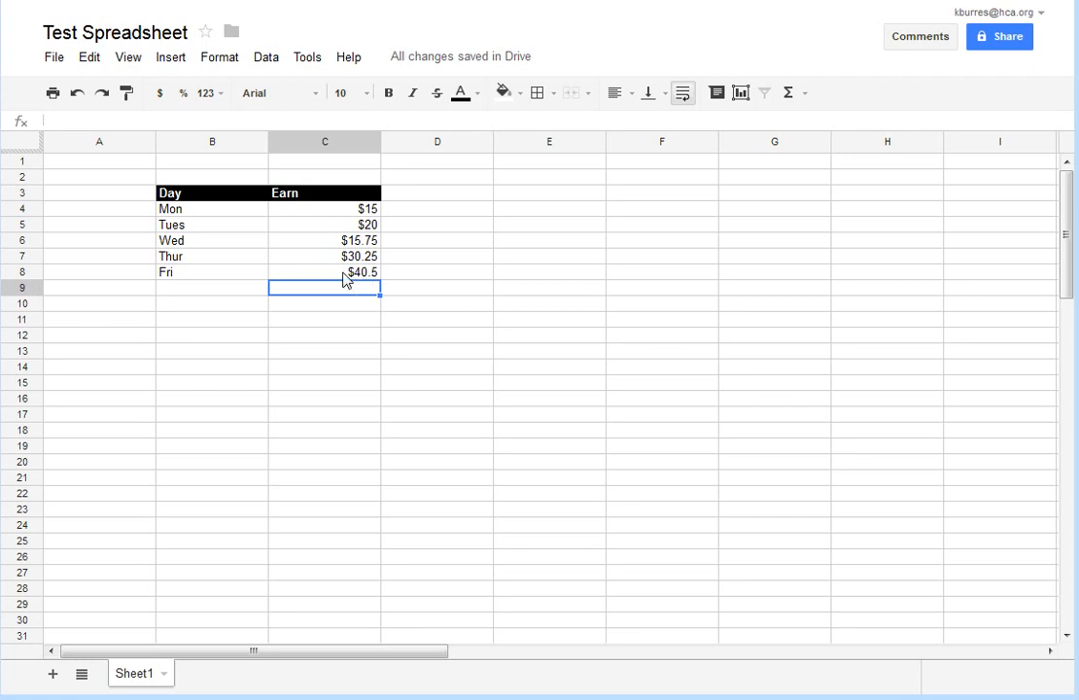
mouse_move(353, 282)
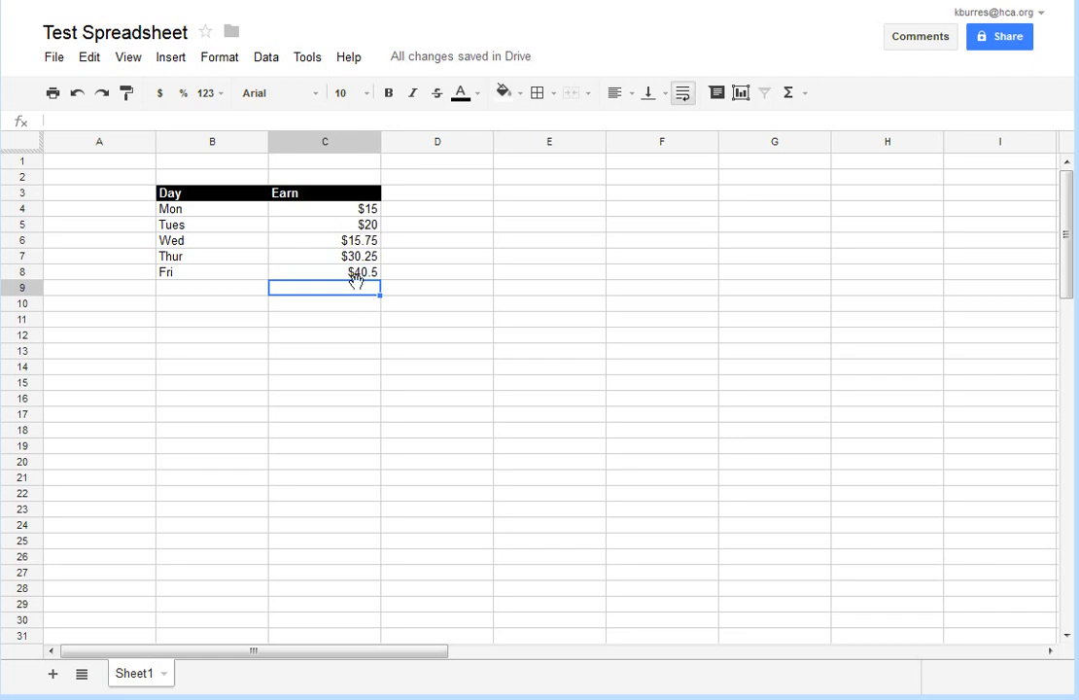
mouse_move(346, 206)
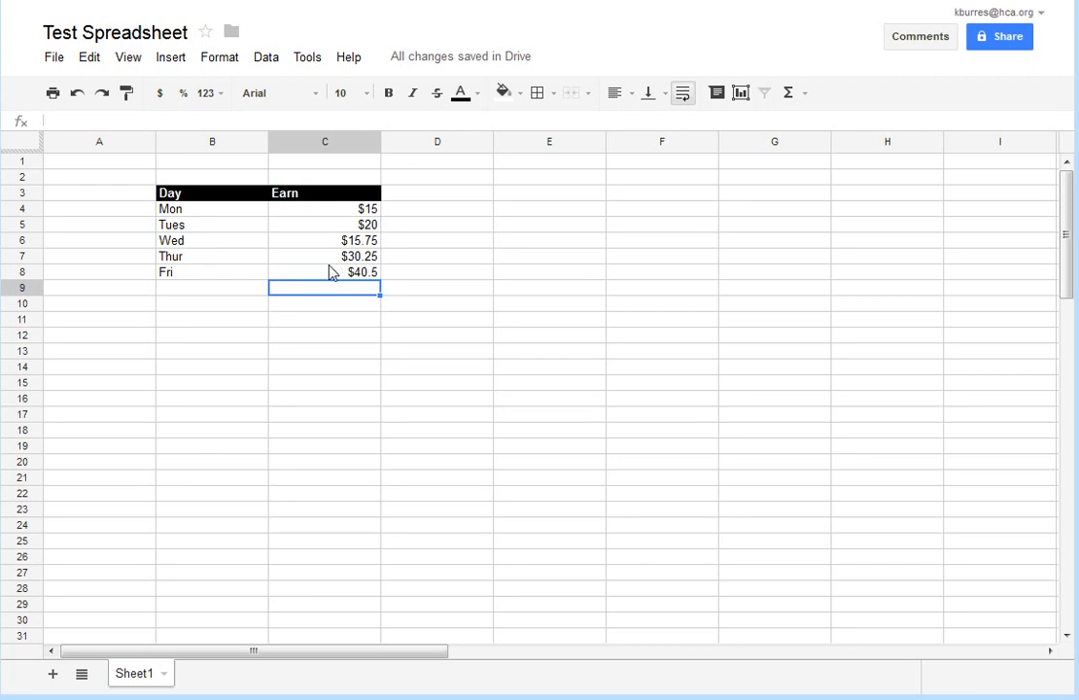
mouse_move(179, 187)
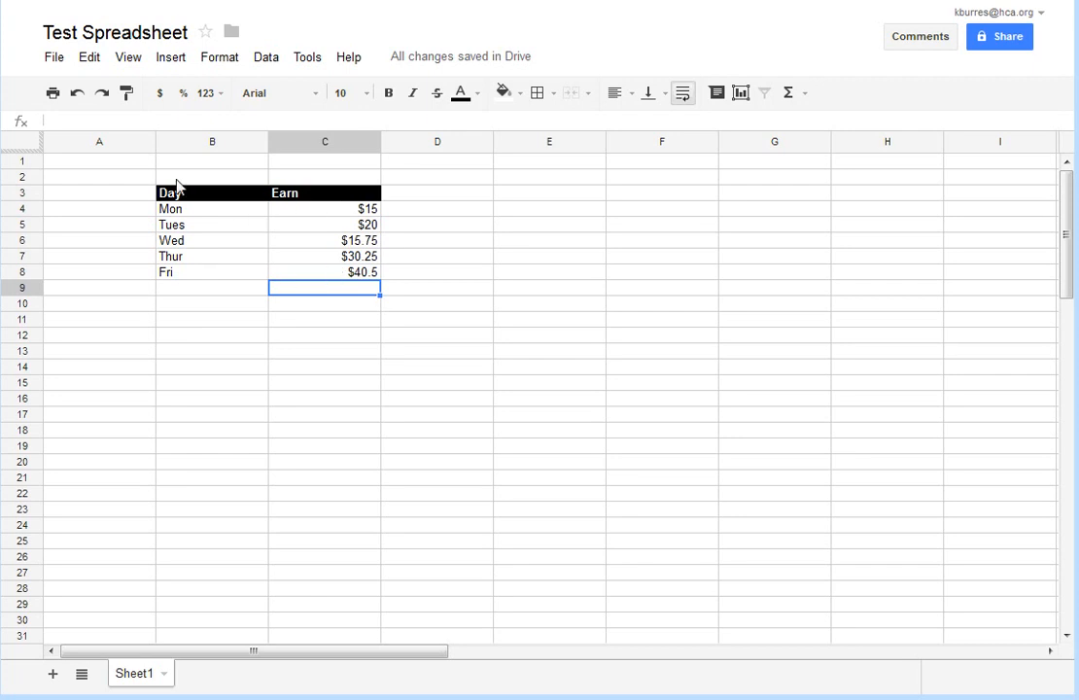
mouse_move(321, 281)
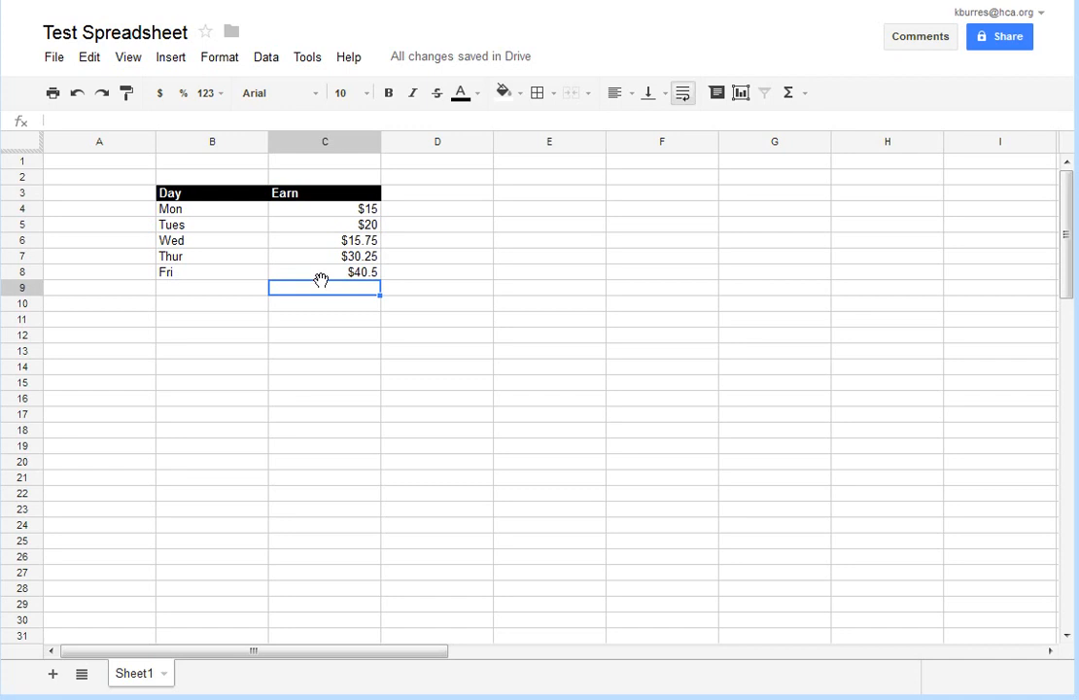
mouse_move(347, 280)
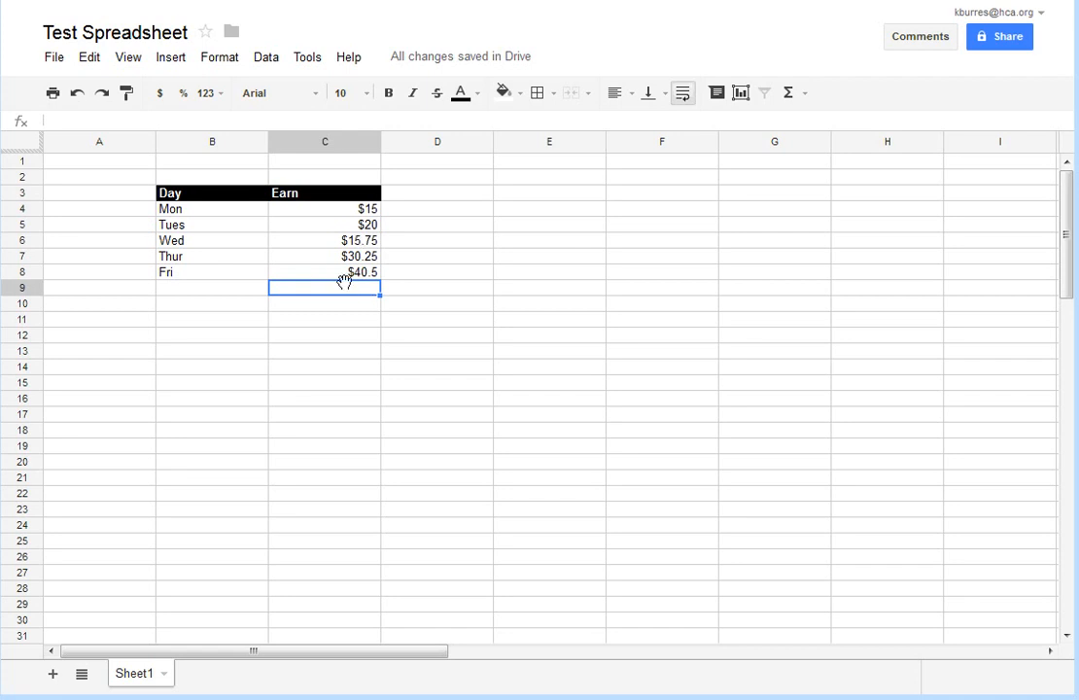
mouse_move(354, 307)
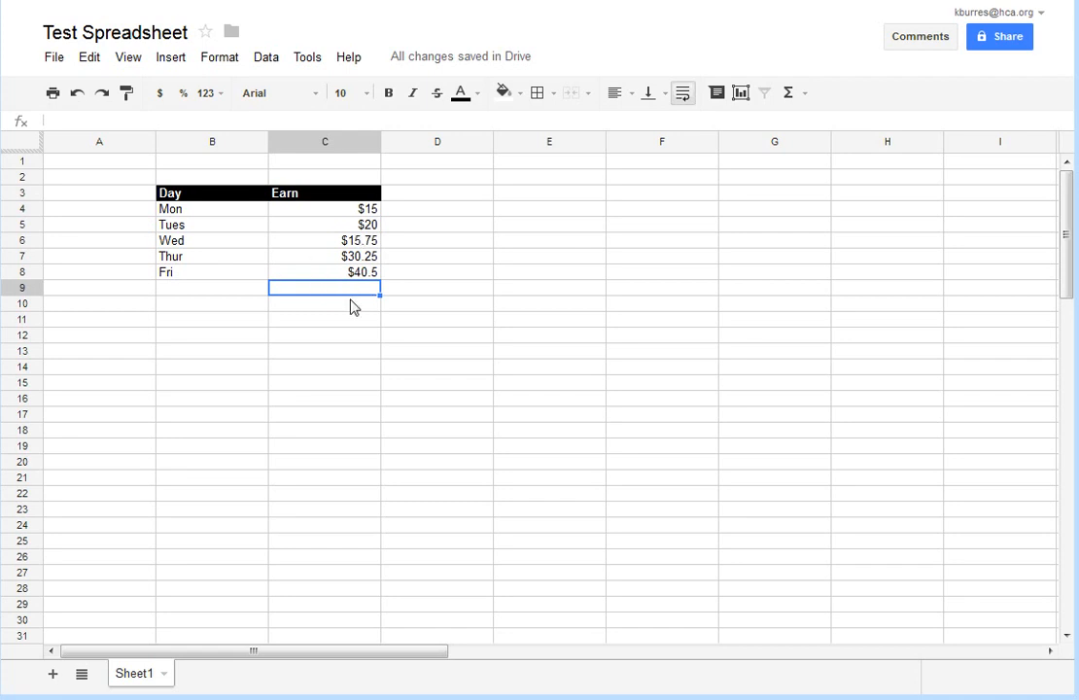
mouse_move(346, 319)
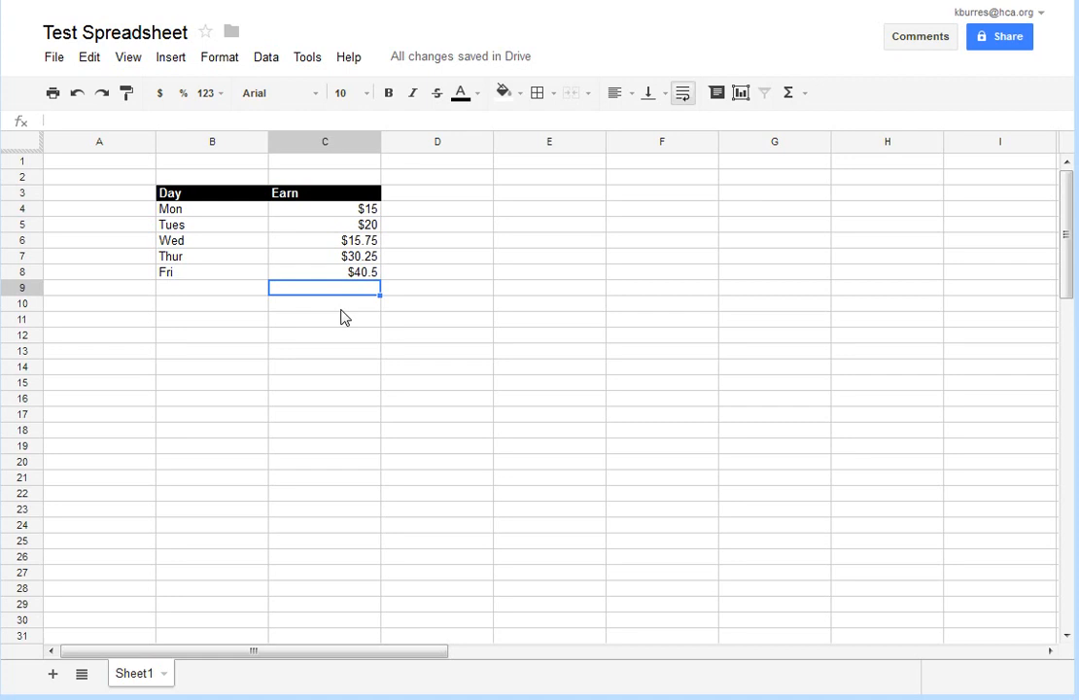
mouse_move(233, 292)
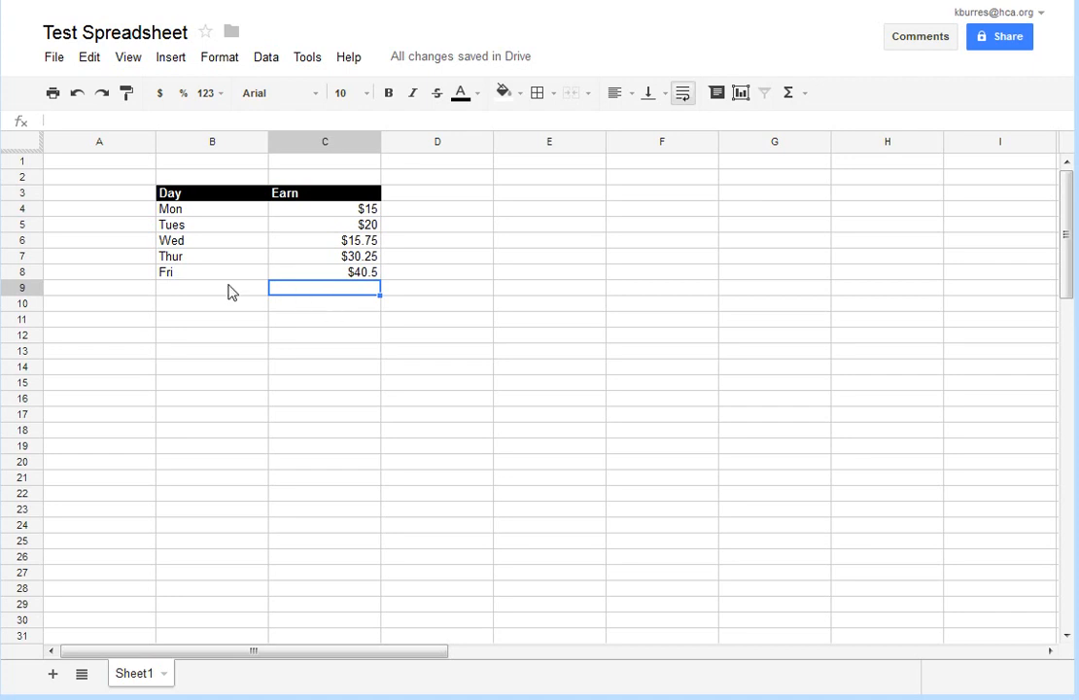
mouse_move(336, 307)
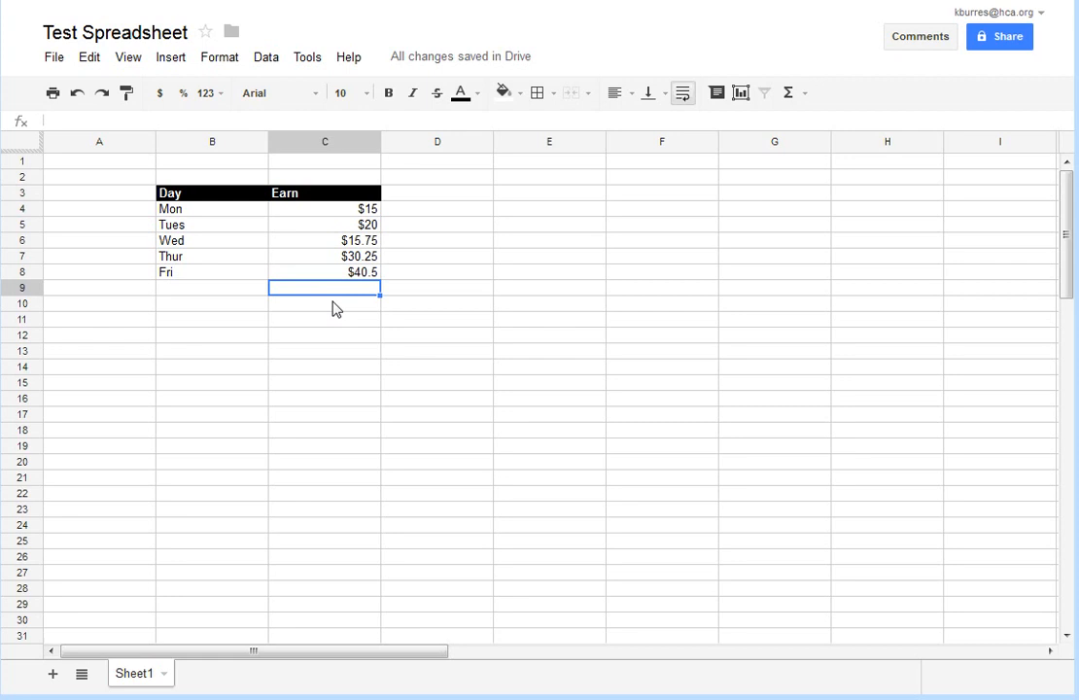
Step: Enter =C4+C5+C6+C7+C8 in C9 to total the five earnings as $121.5
type("=C4")
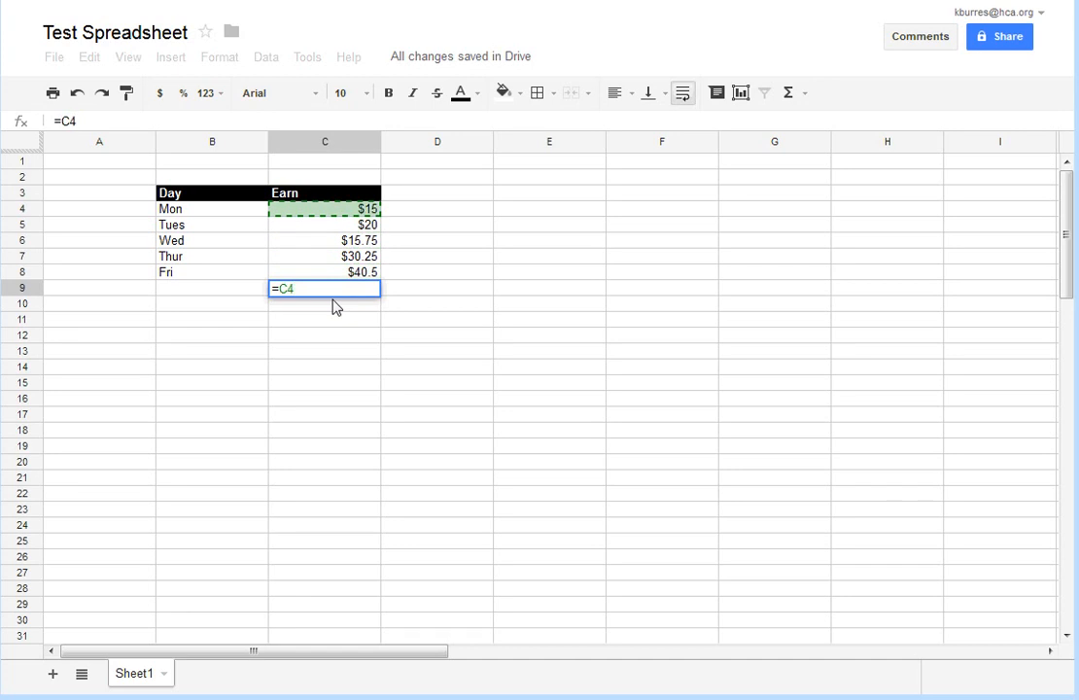
type("+C4")
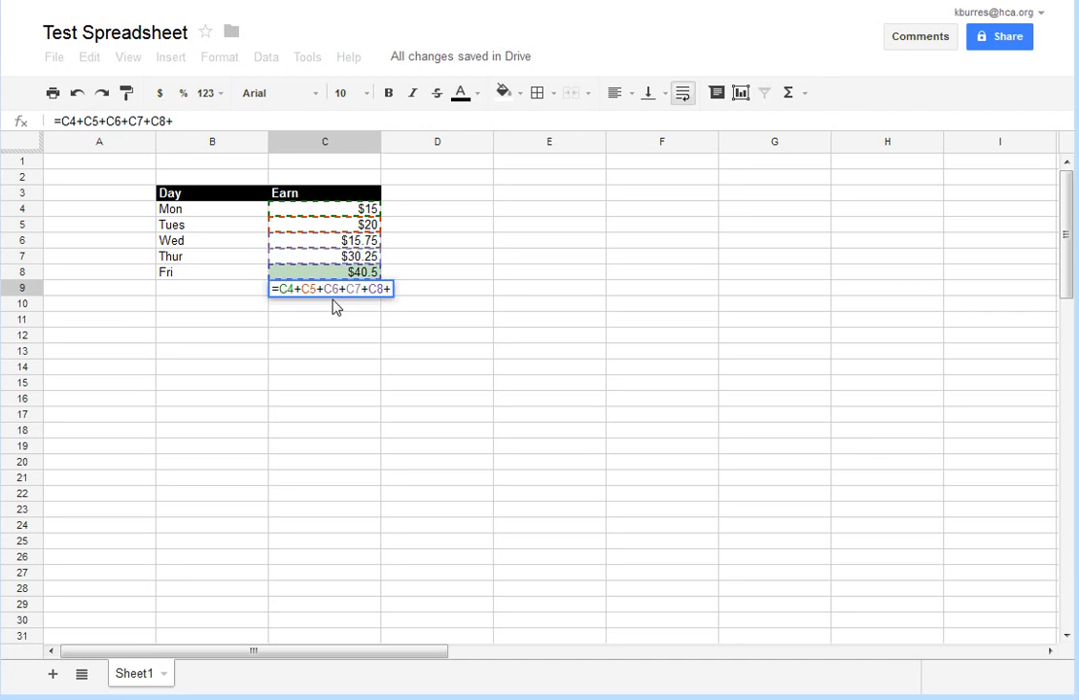
key("Backspace")
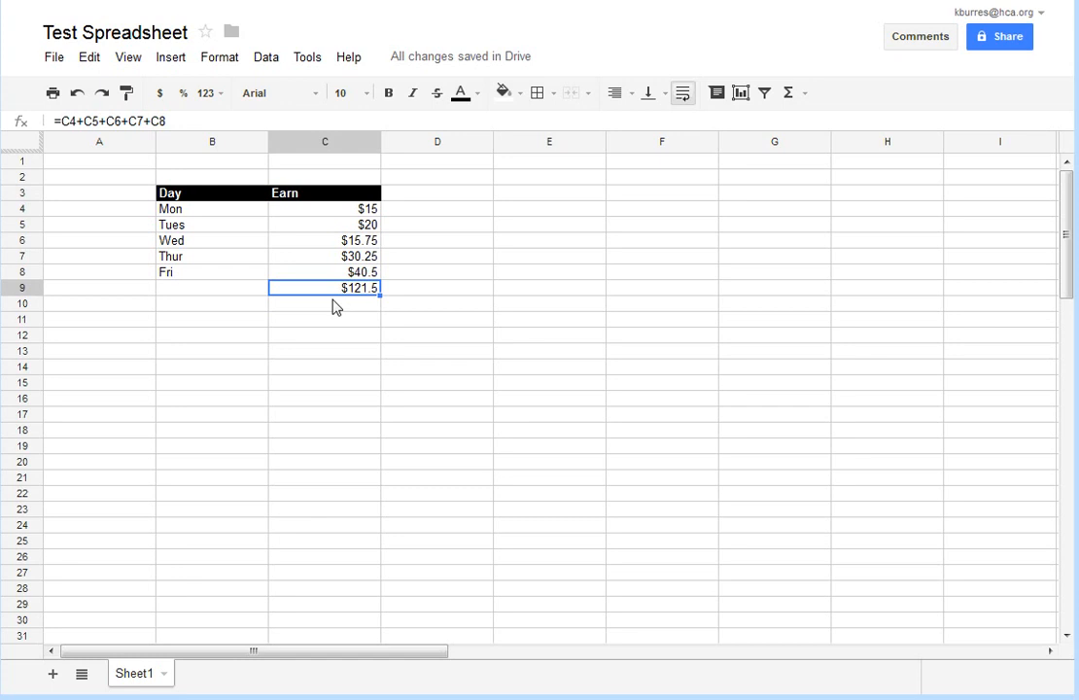
mouse_move(357, 304)
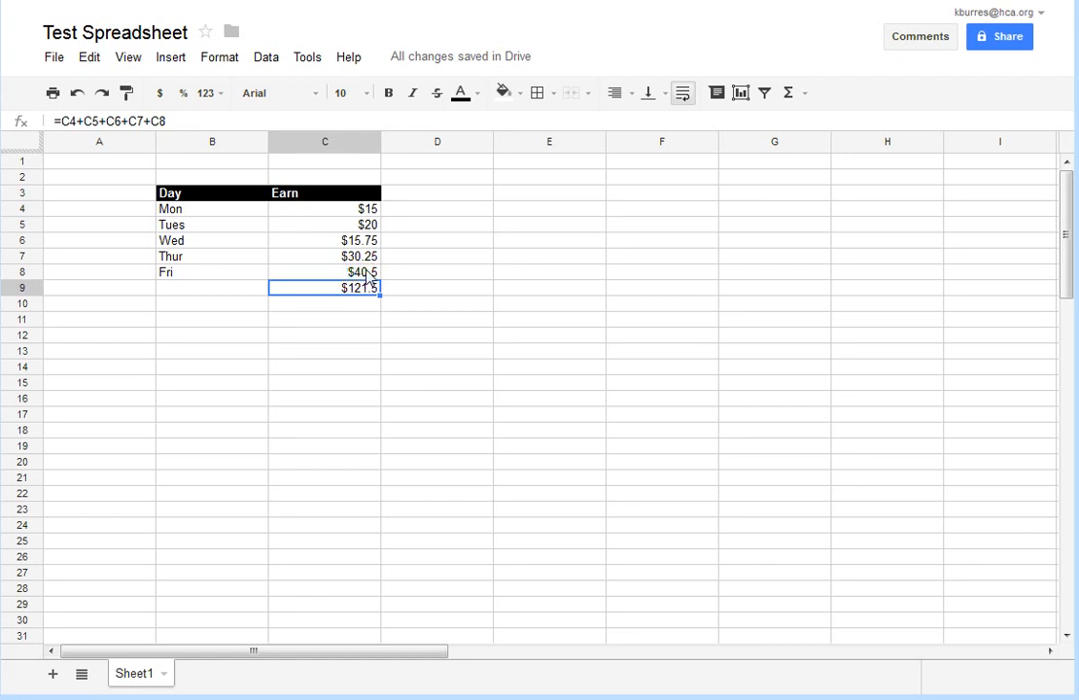
mouse_move(332, 210)
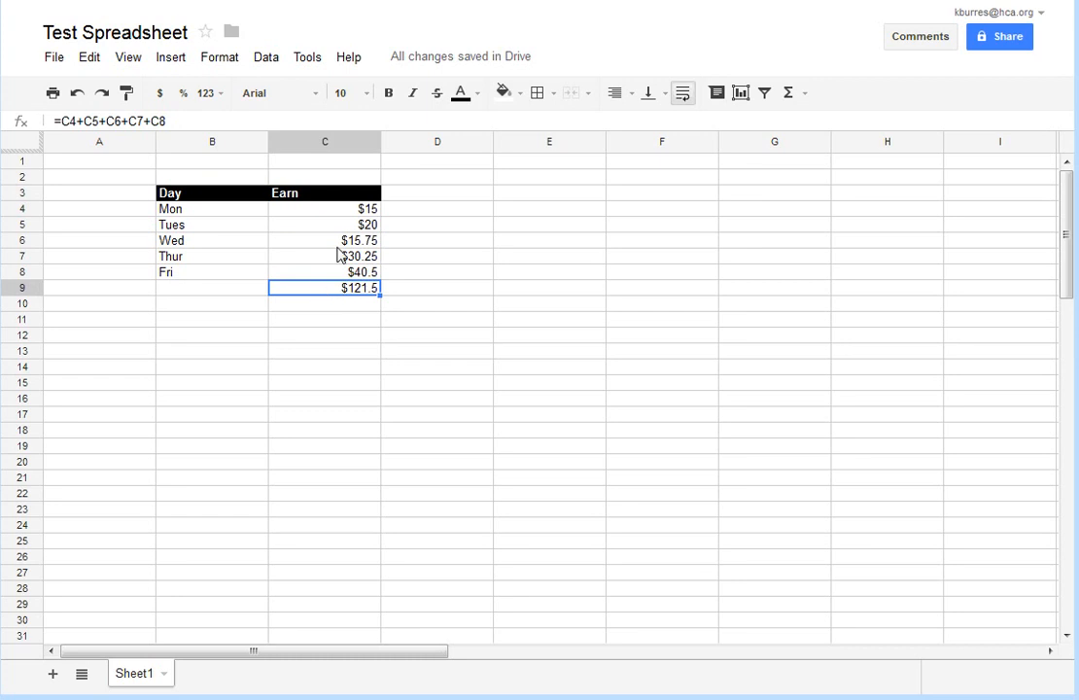
mouse_move(395, 199)
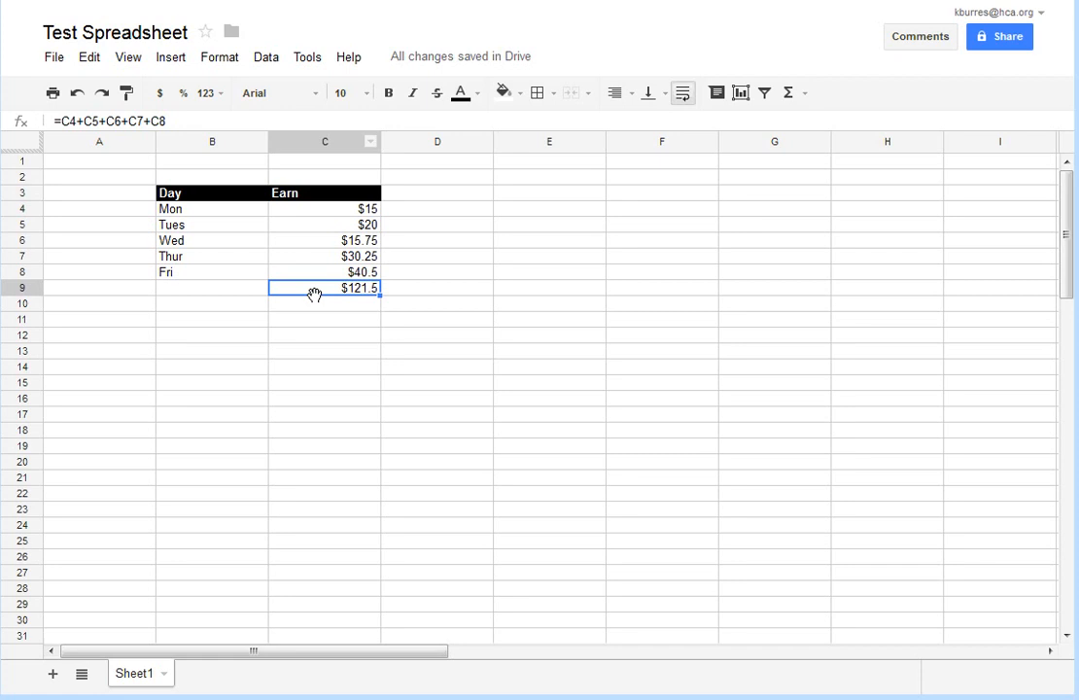
Step: Make the $121.5 total in C9 bold
left_click(389, 94)
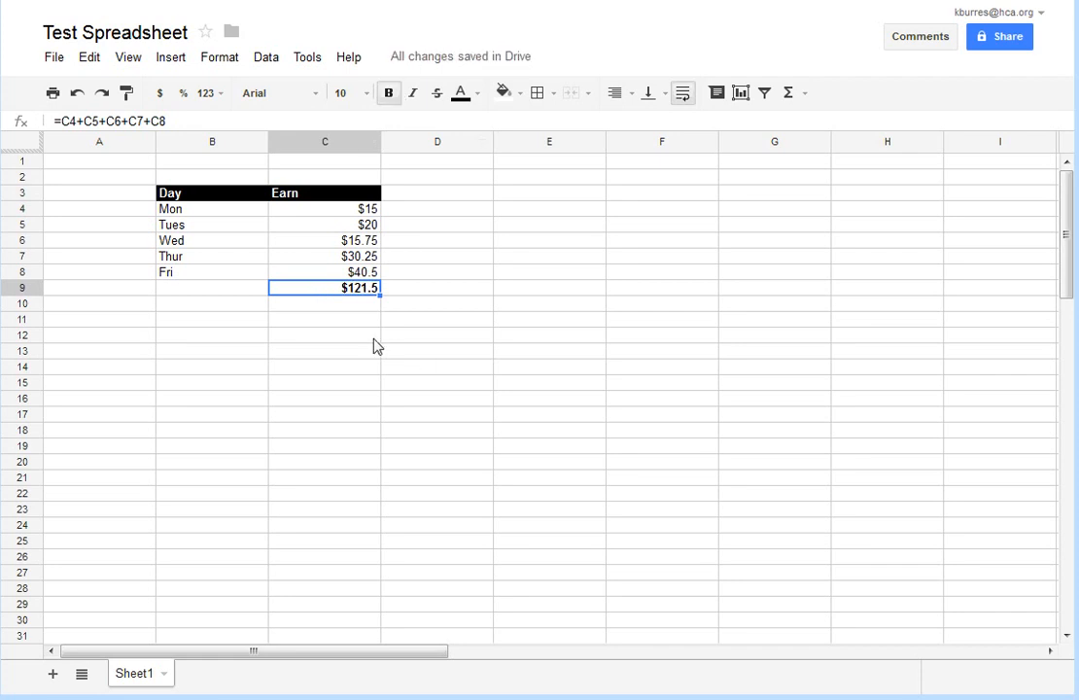
mouse_move(372, 307)
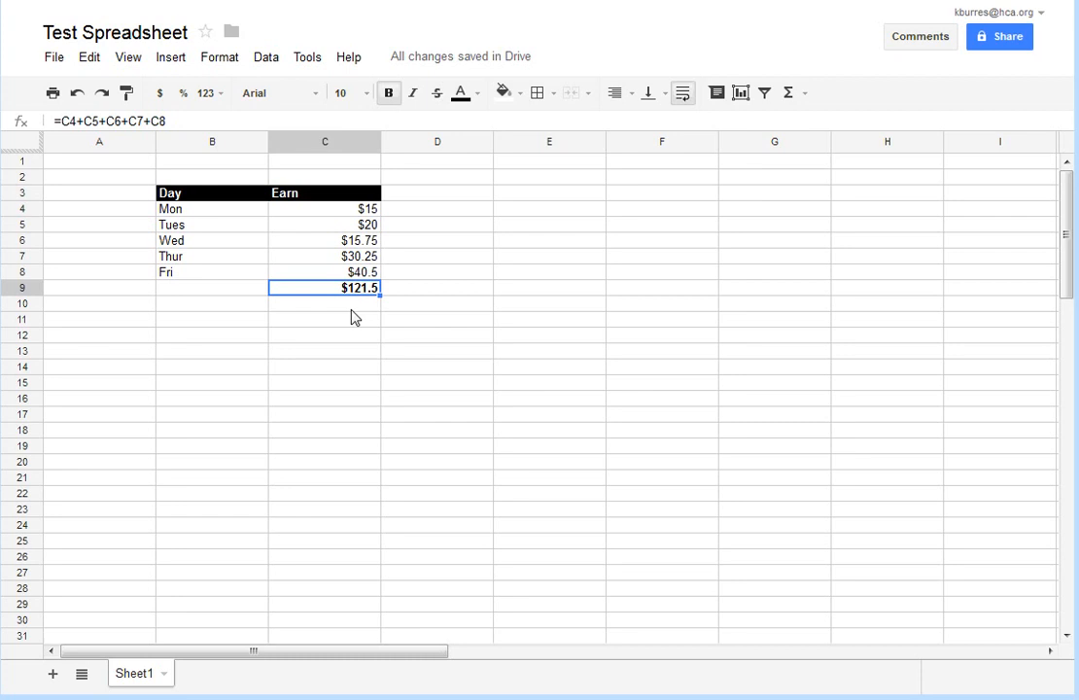
mouse_move(350, 311)
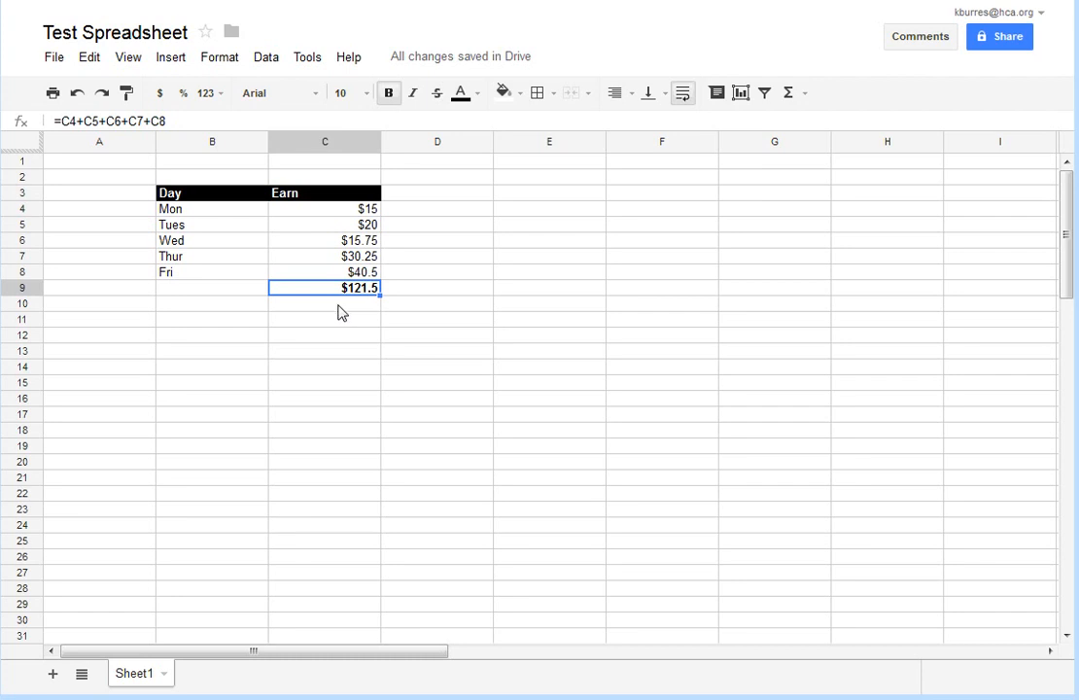
mouse_move(371, 296)
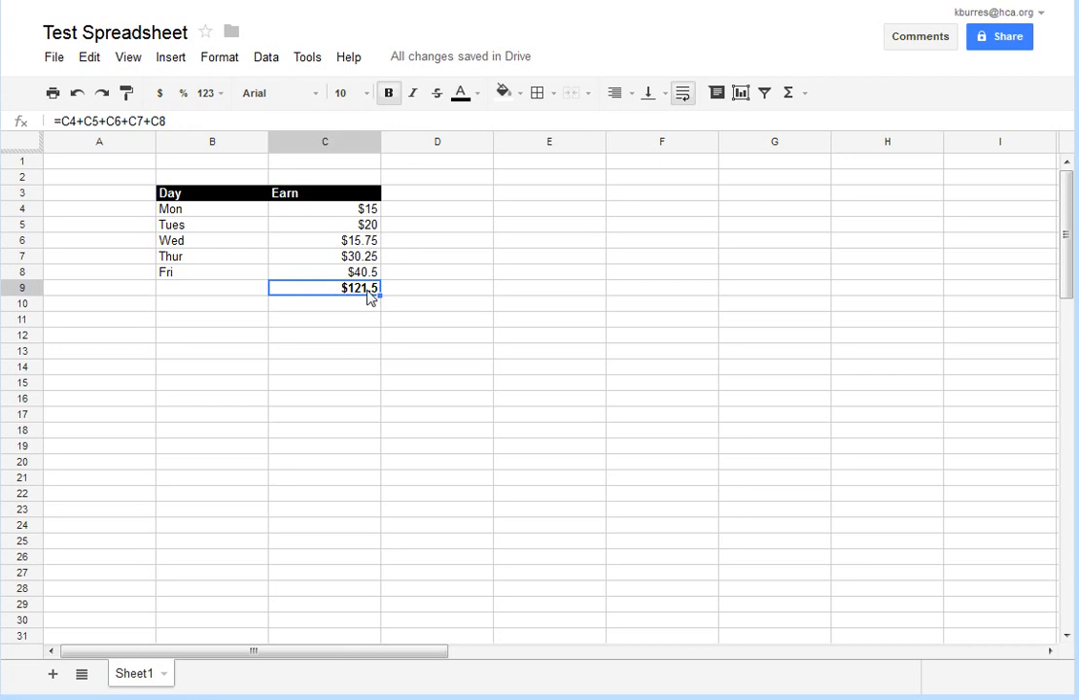
mouse_move(365, 313)
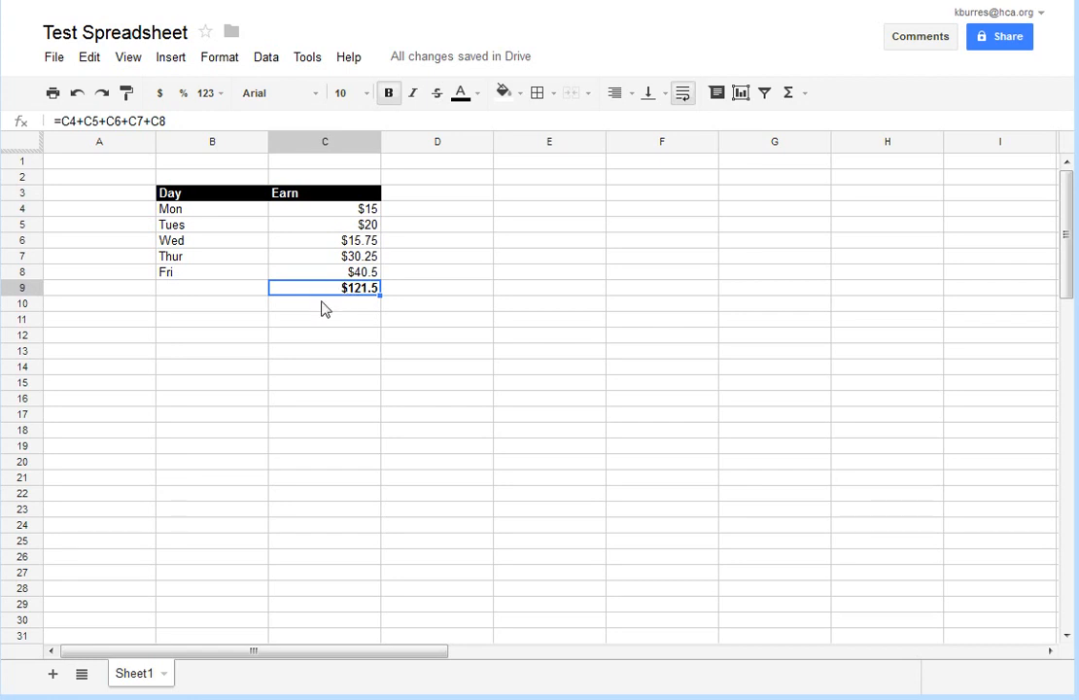
mouse_move(323, 335)
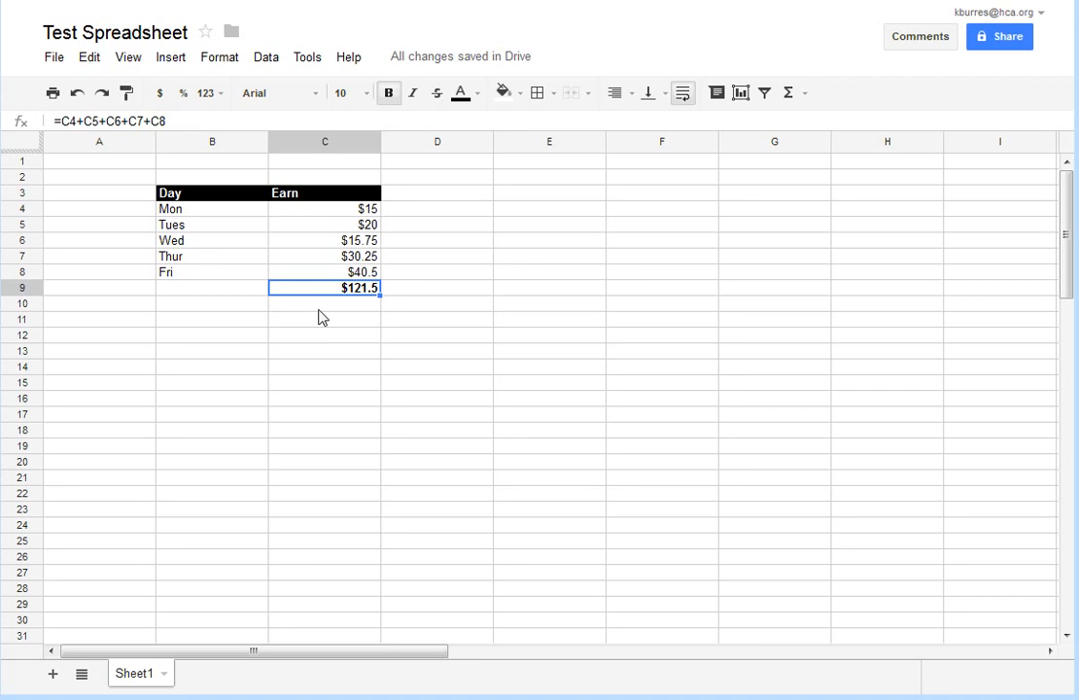
mouse_move(339, 212)
type("$")
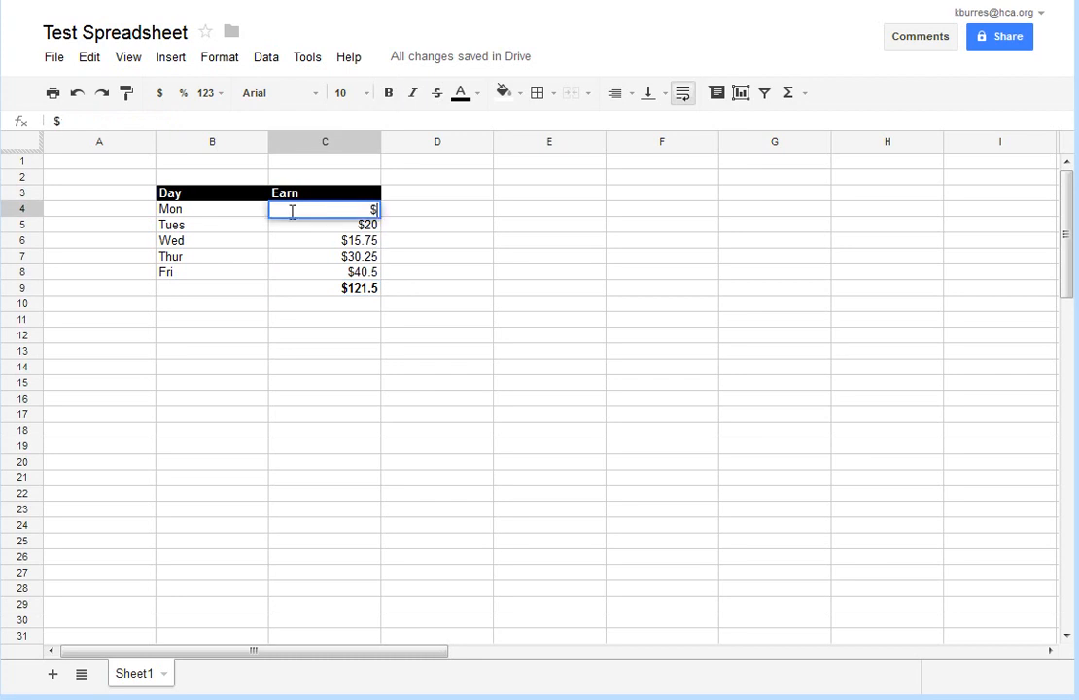
Step: Change Monday's earnings to $14 and inspect C9's formula showing the updated $120.5 total
type("14")
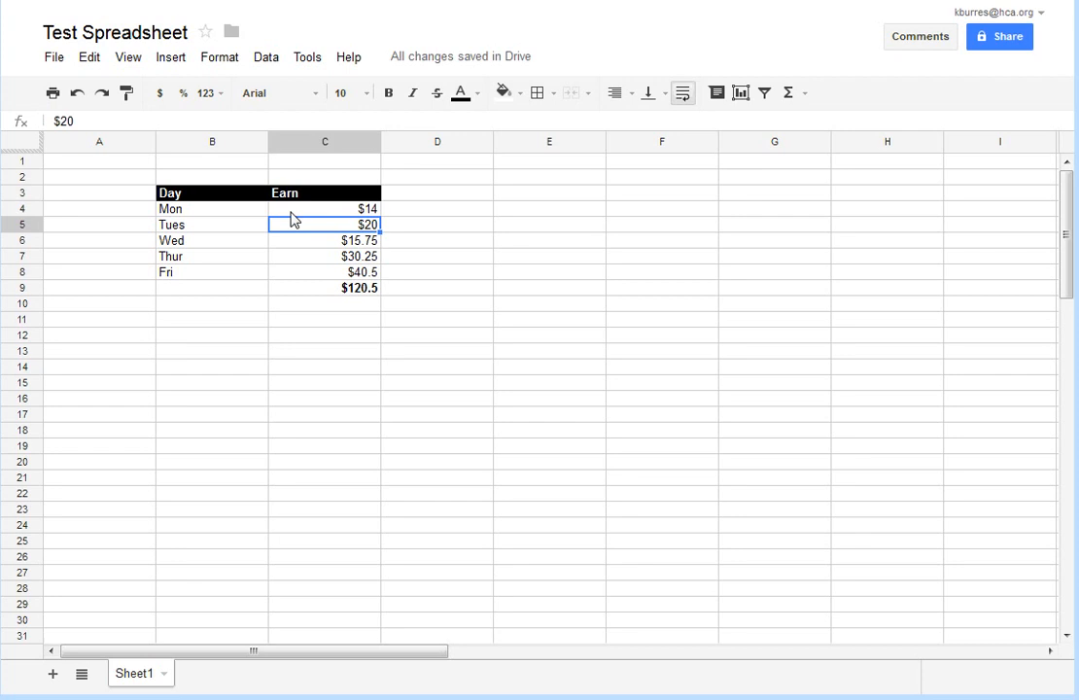
mouse_move(369, 301)
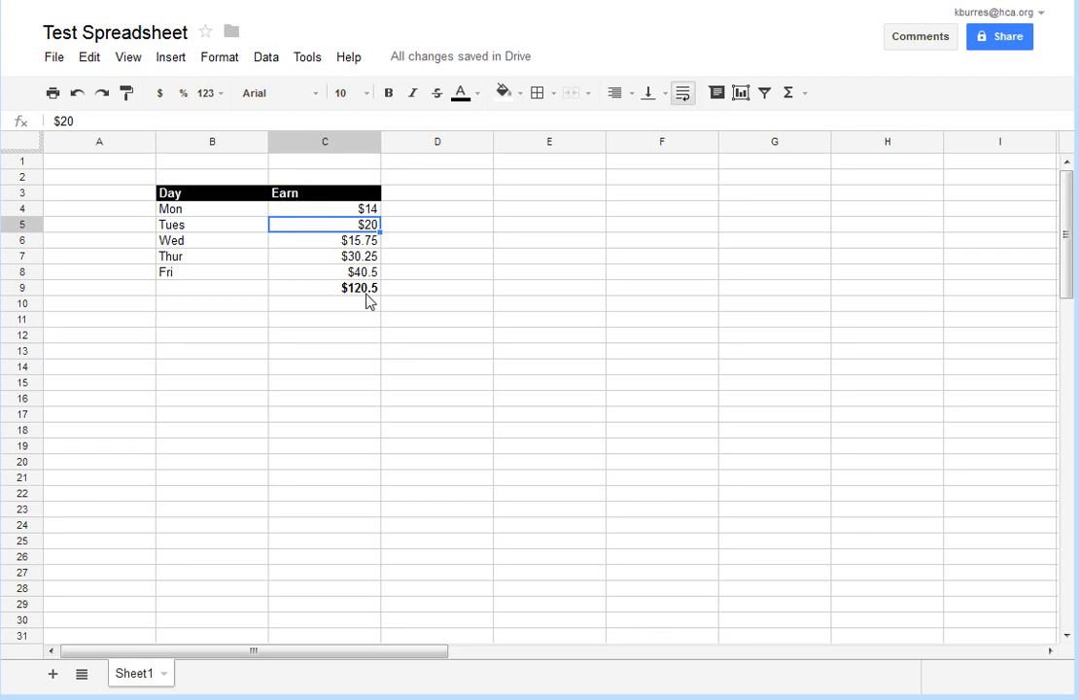
mouse_move(350, 304)
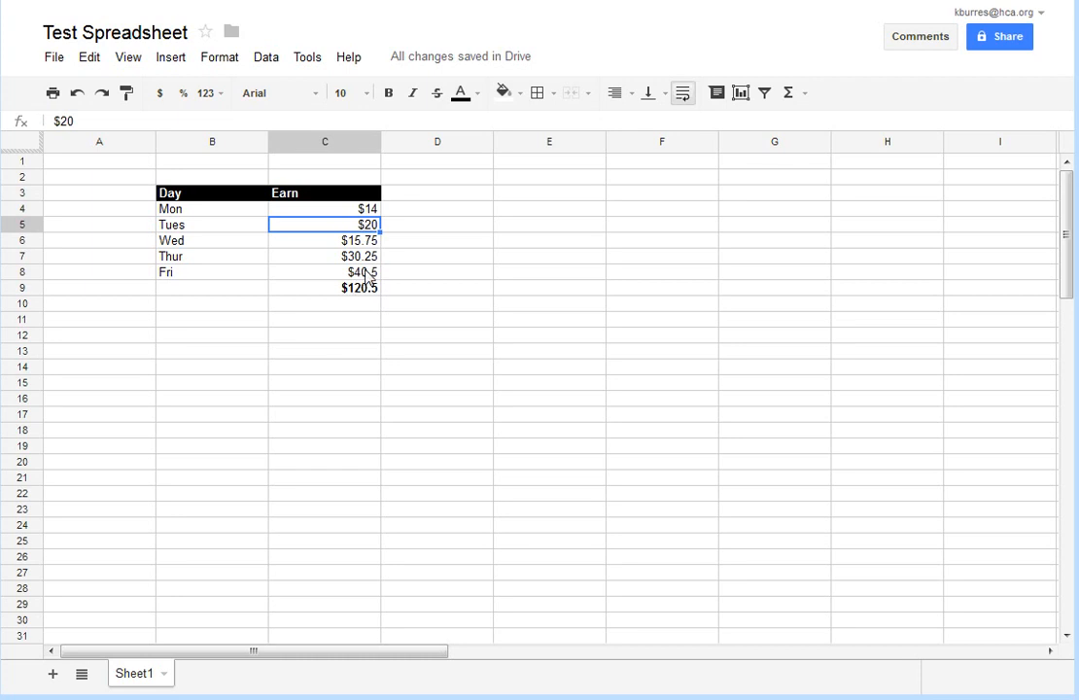
mouse_move(340, 299)
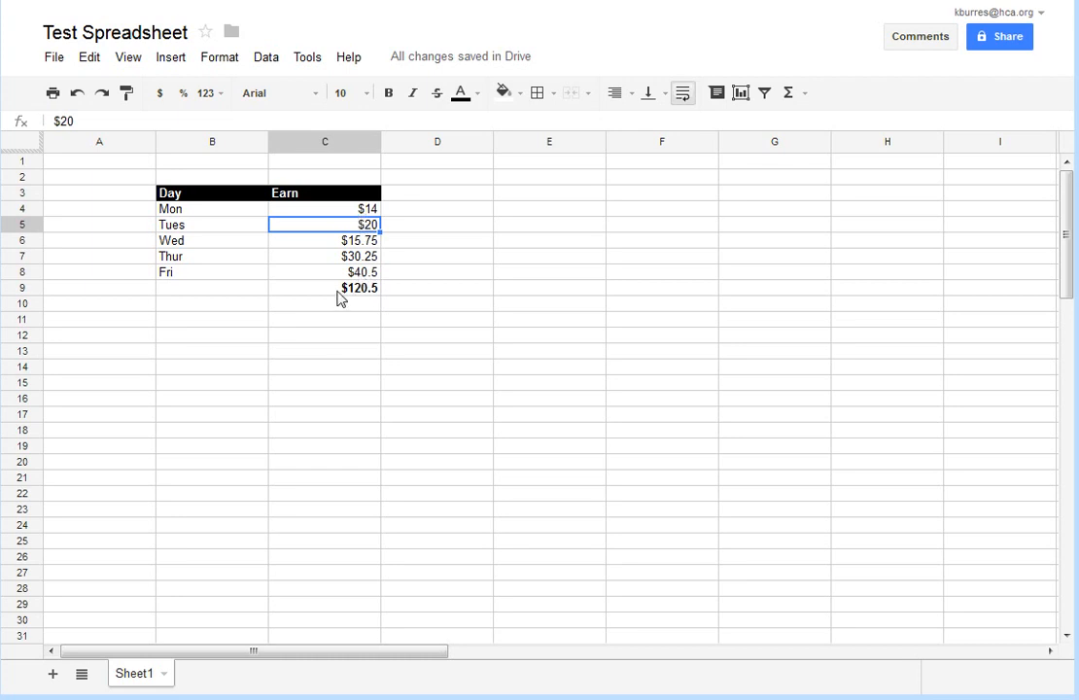
left_click(324, 287)
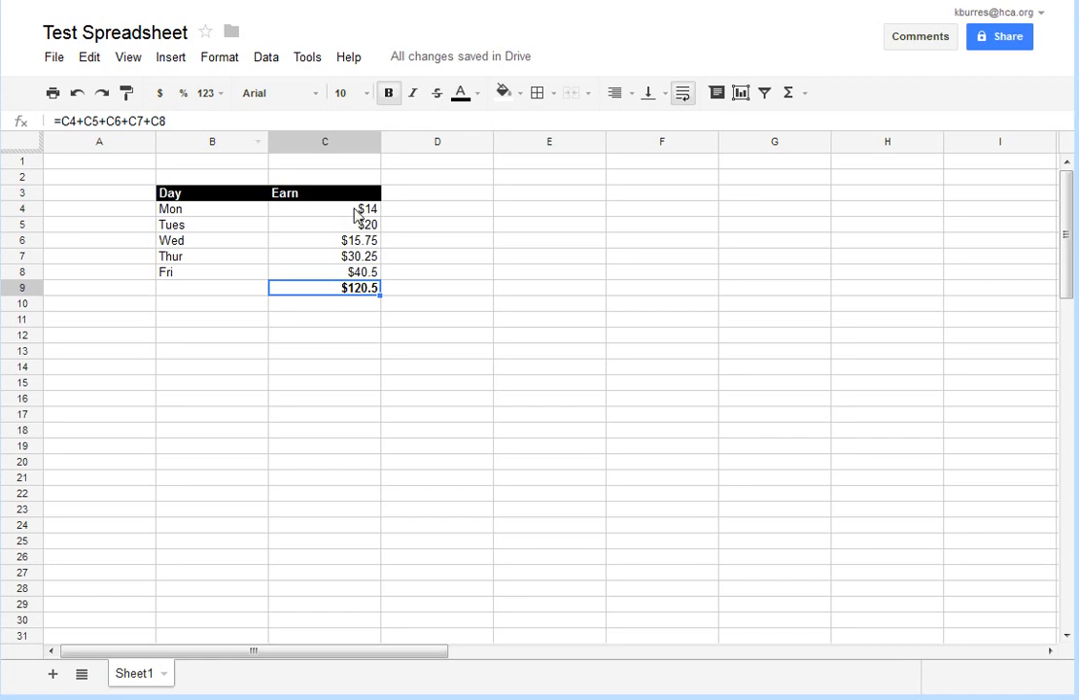
mouse_move(358, 241)
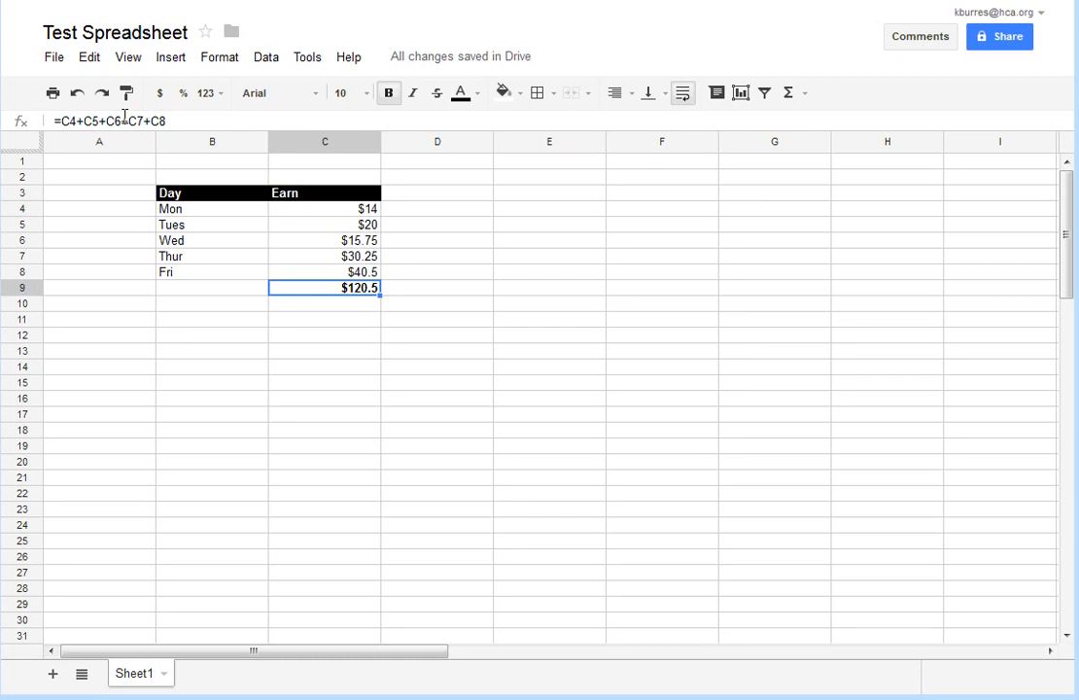
mouse_move(360, 292)
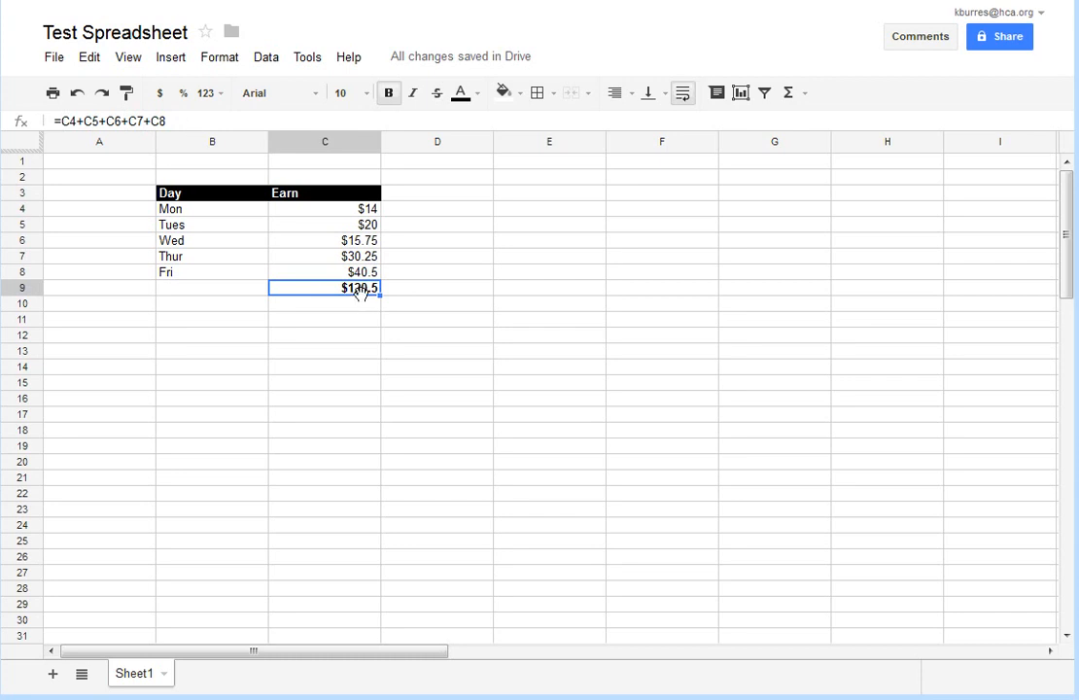
mouse_move(373, 354)
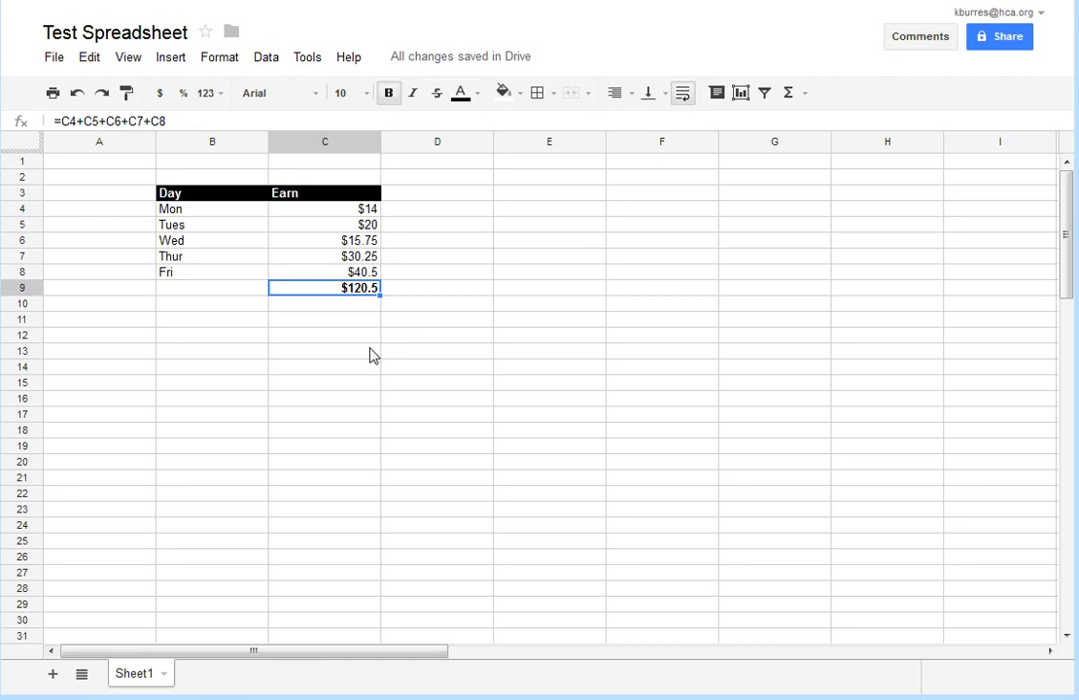
mouse_move(315, 354)
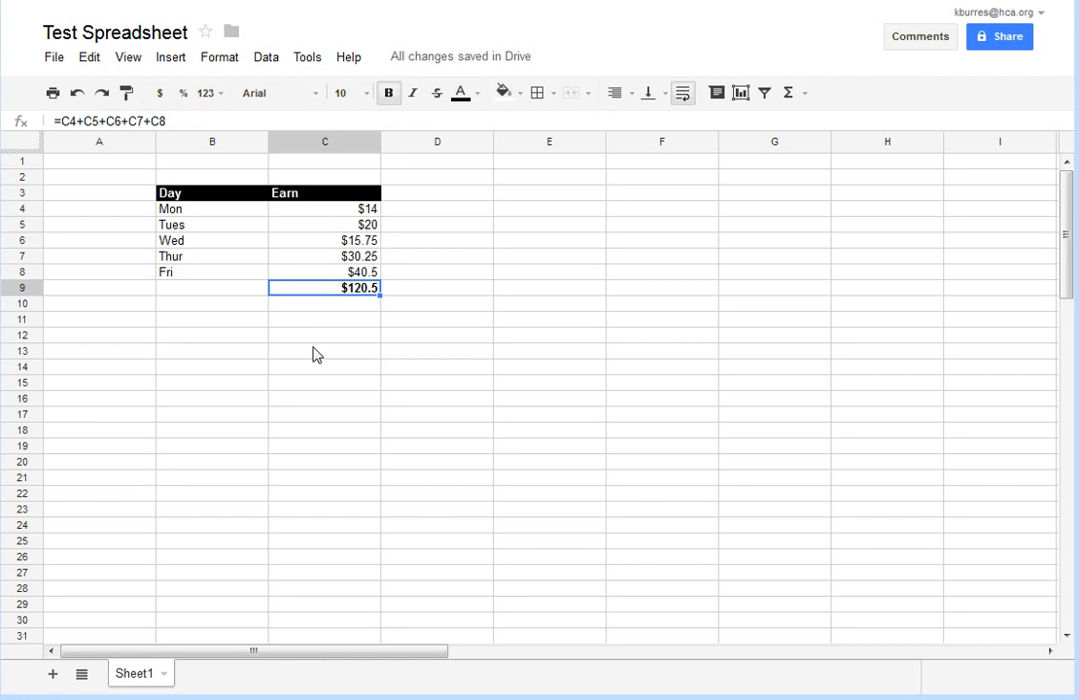
mouse_move(134, 210)
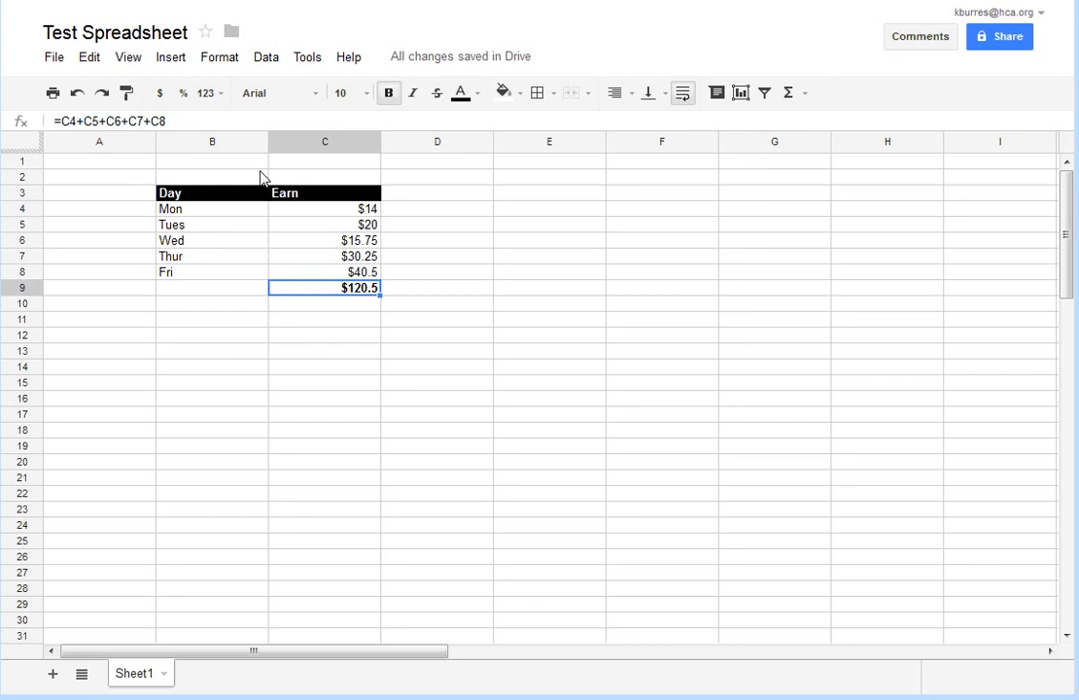
mouse_move(370, 243)
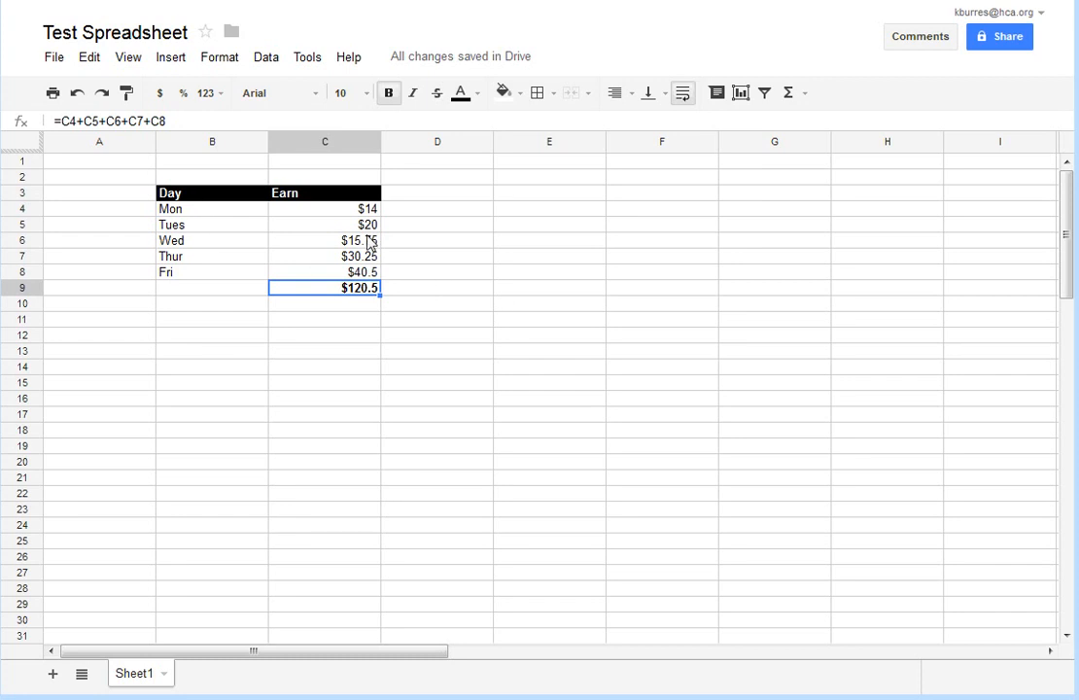
mouse_move(187, 207)
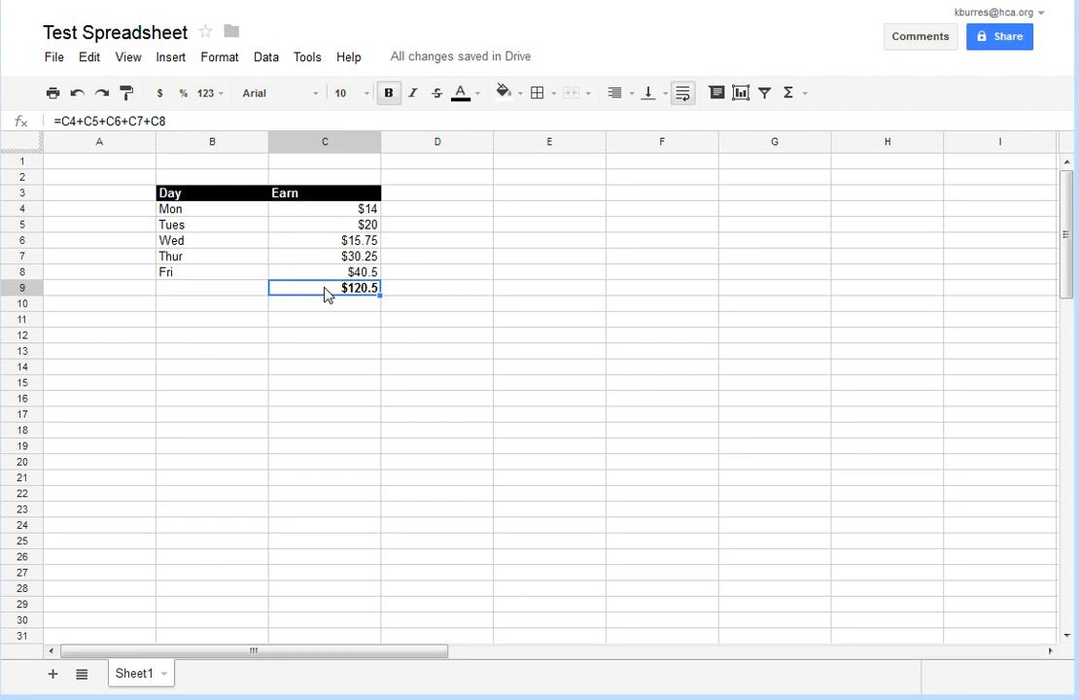
mouse_move(309, 226)
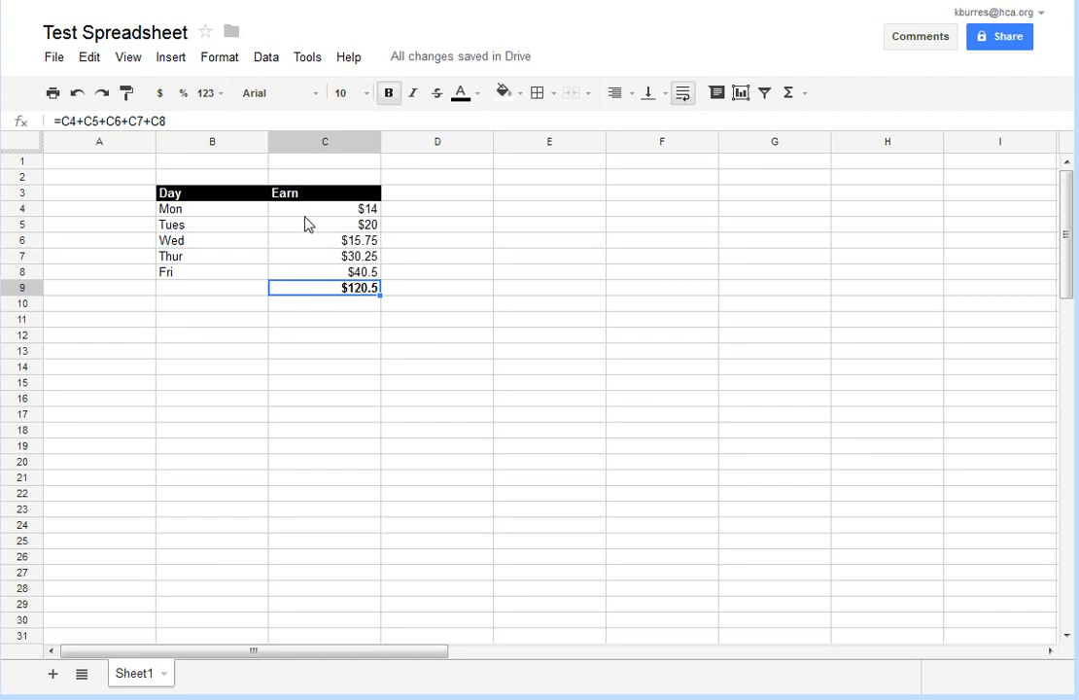
mouse_move(323, 257)
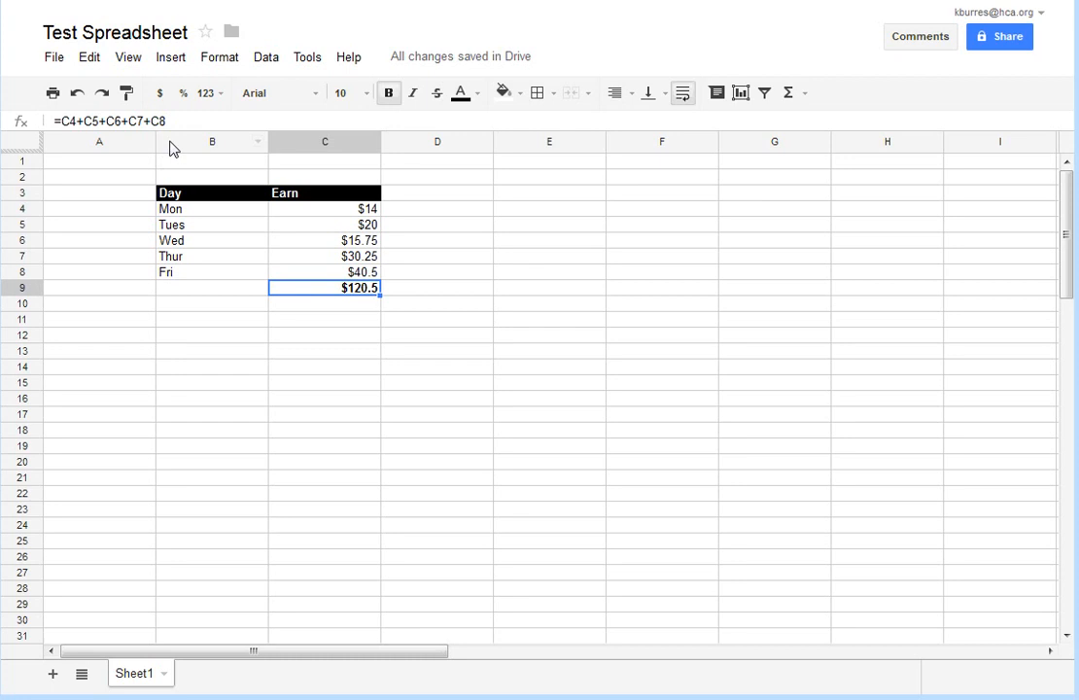
mouse_move(328, 284)
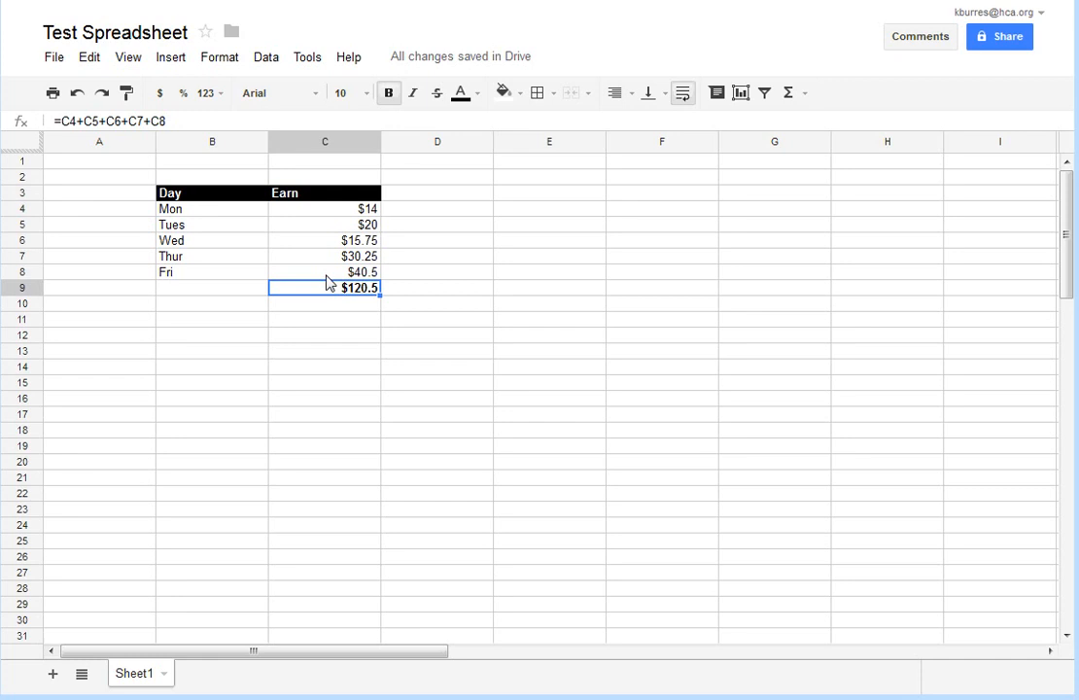
mouse_move(322, 282)
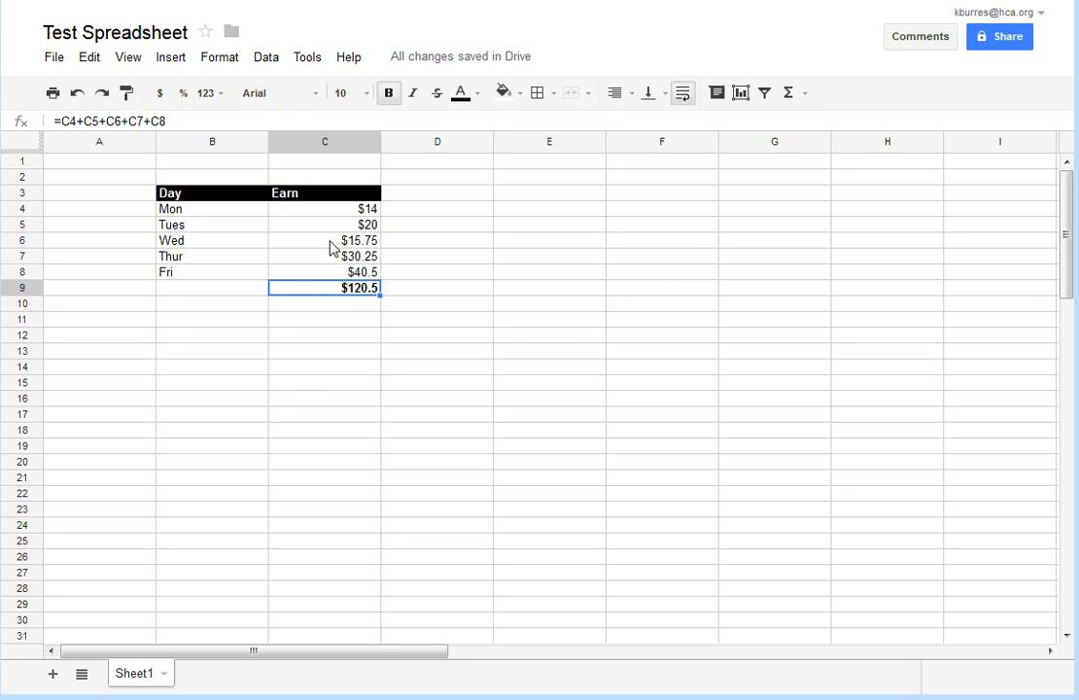
mouse_move(202, 206)
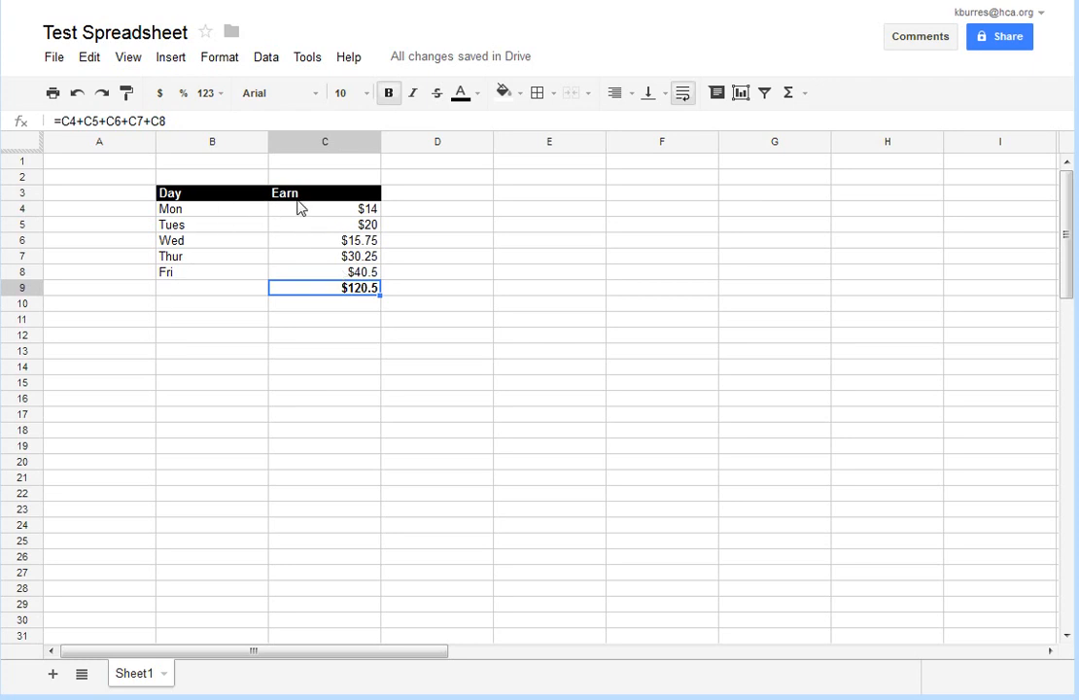
mouse_move(315, 292)
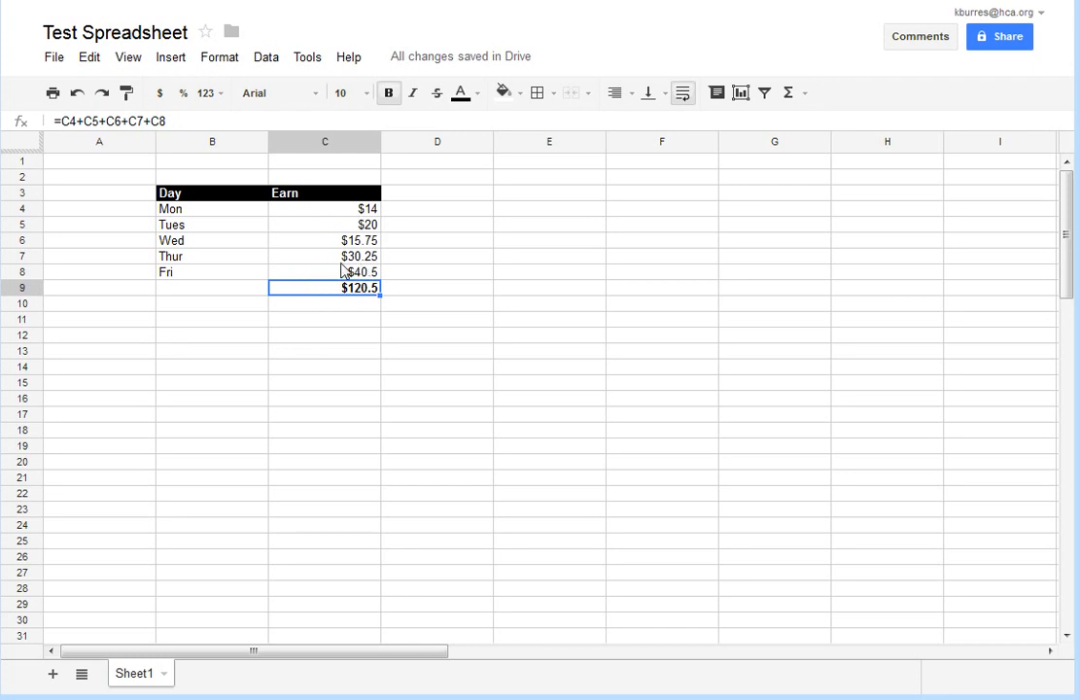
mouse_move(55, 56)
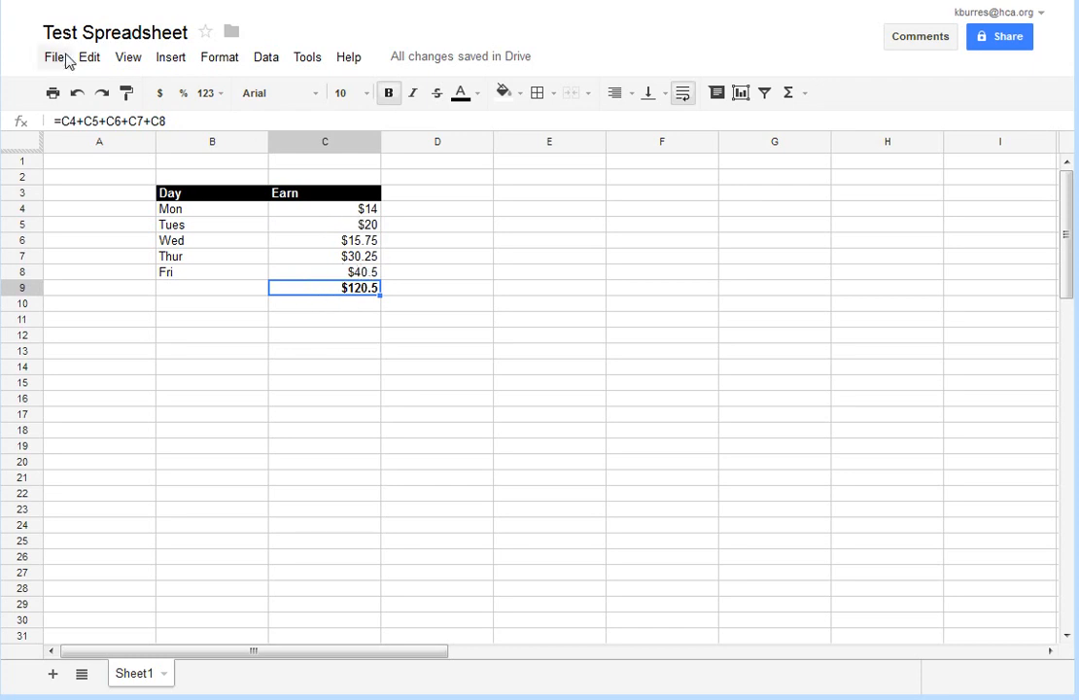
mouse_move(767, 93)
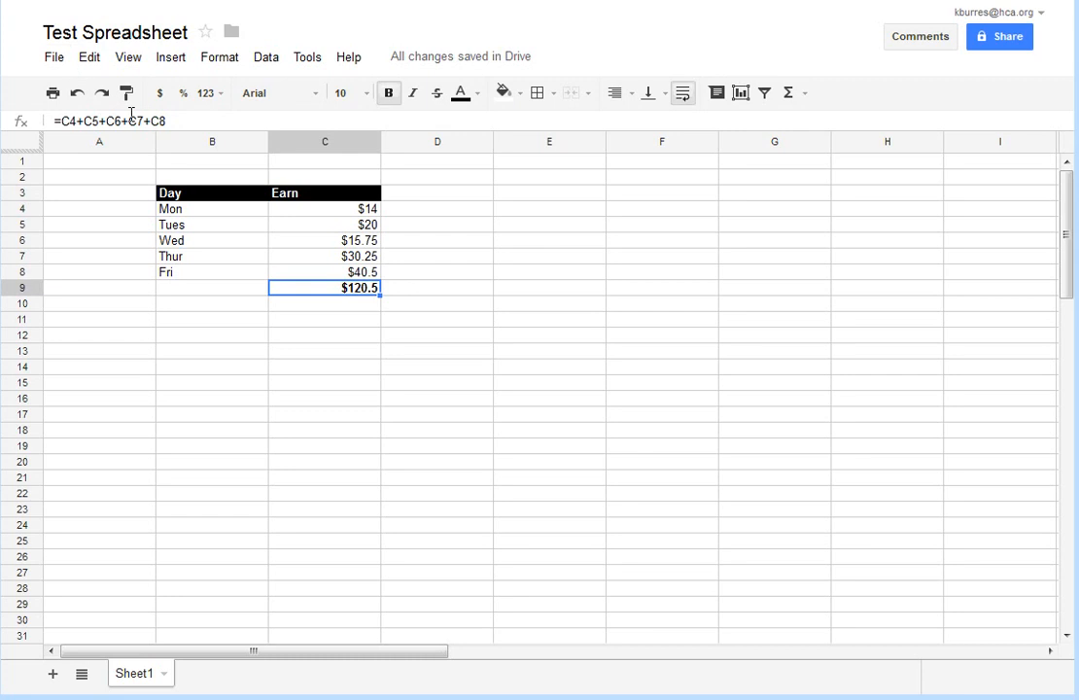
mouse_move(187, 165)
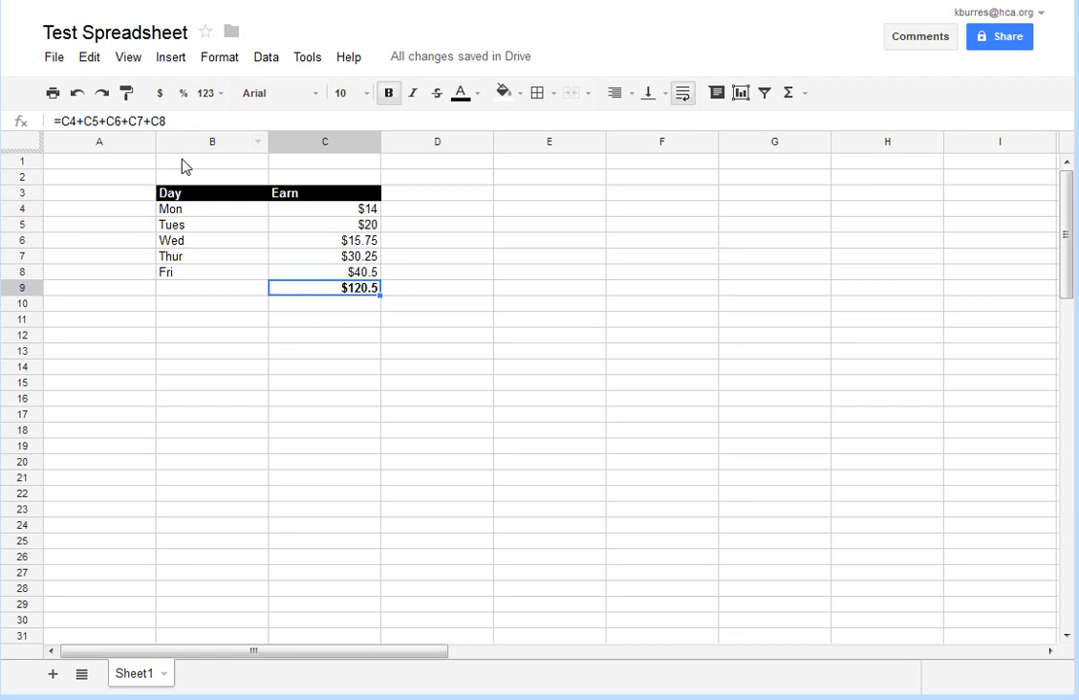
mouse_move(183, 147)
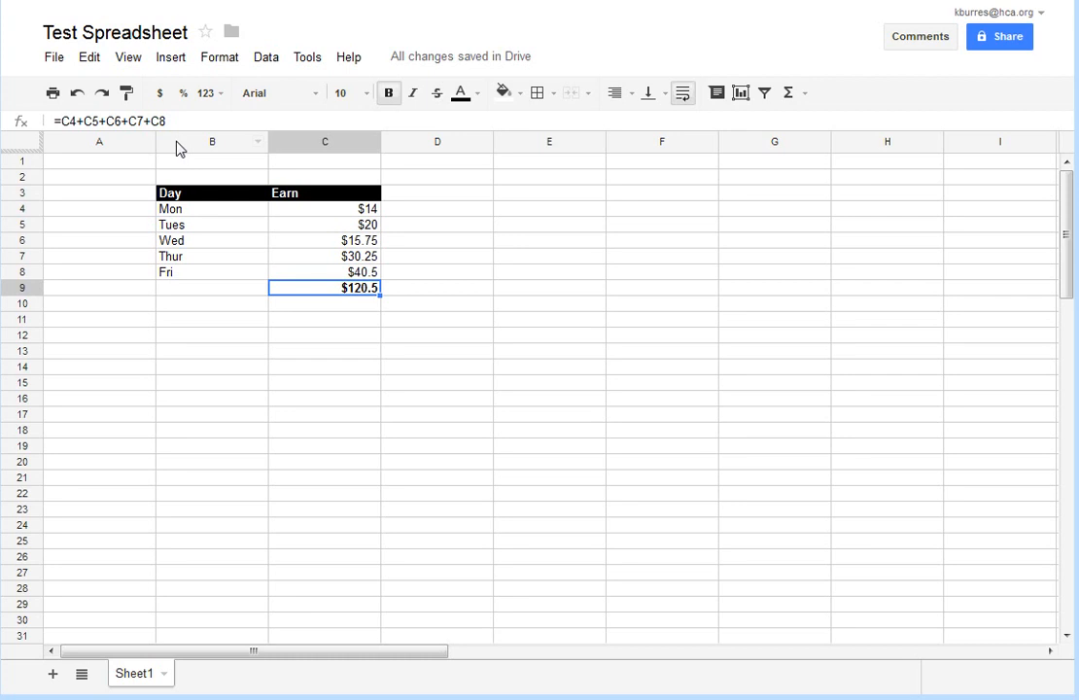
mouse_move(187, 197)
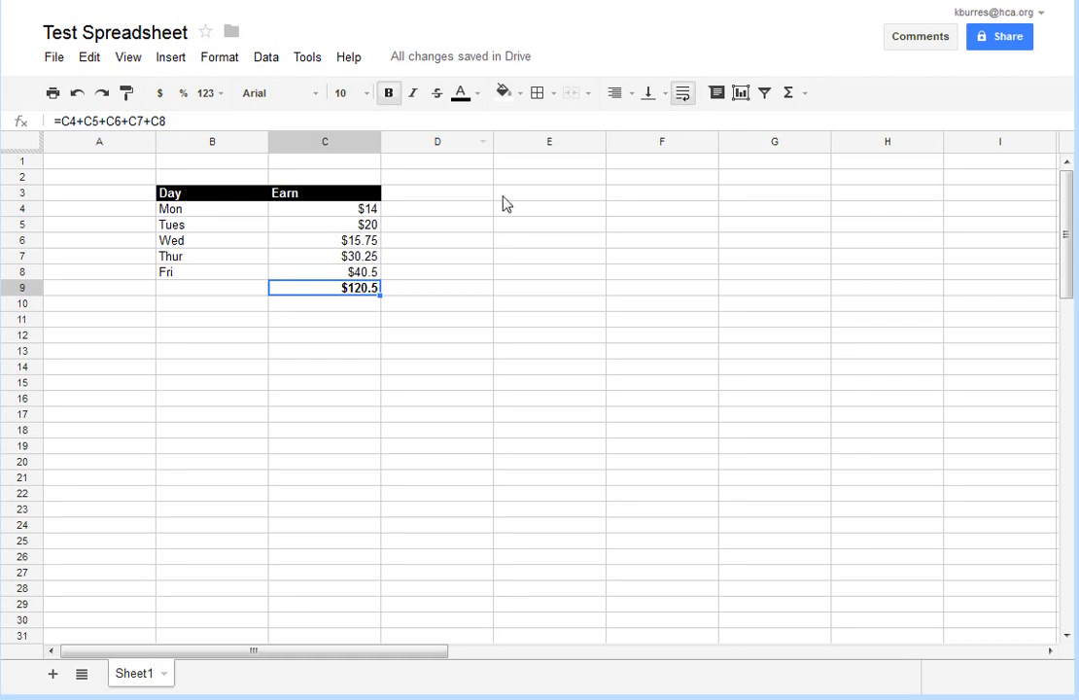
mouse_move(121, 284)
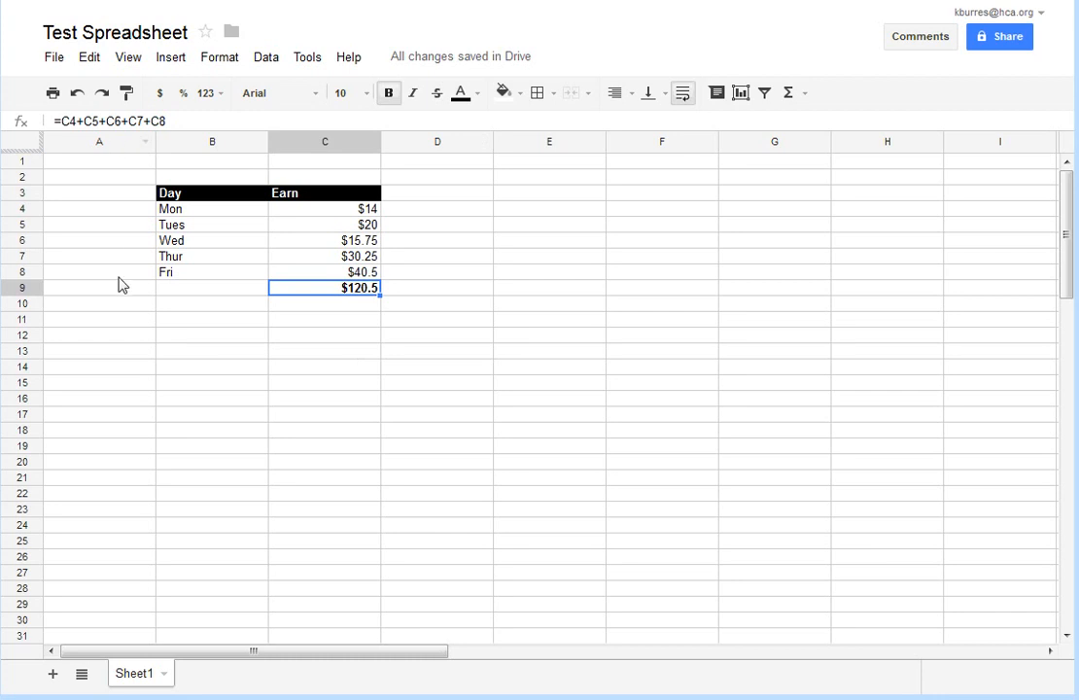